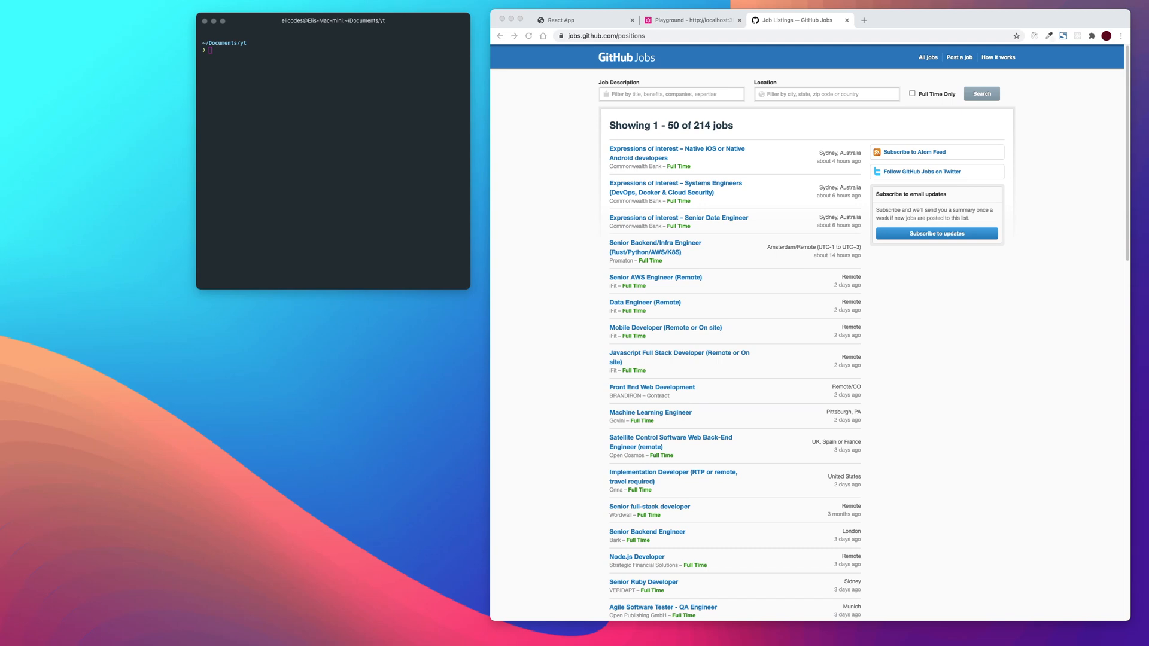
mouse_move(66, 237)
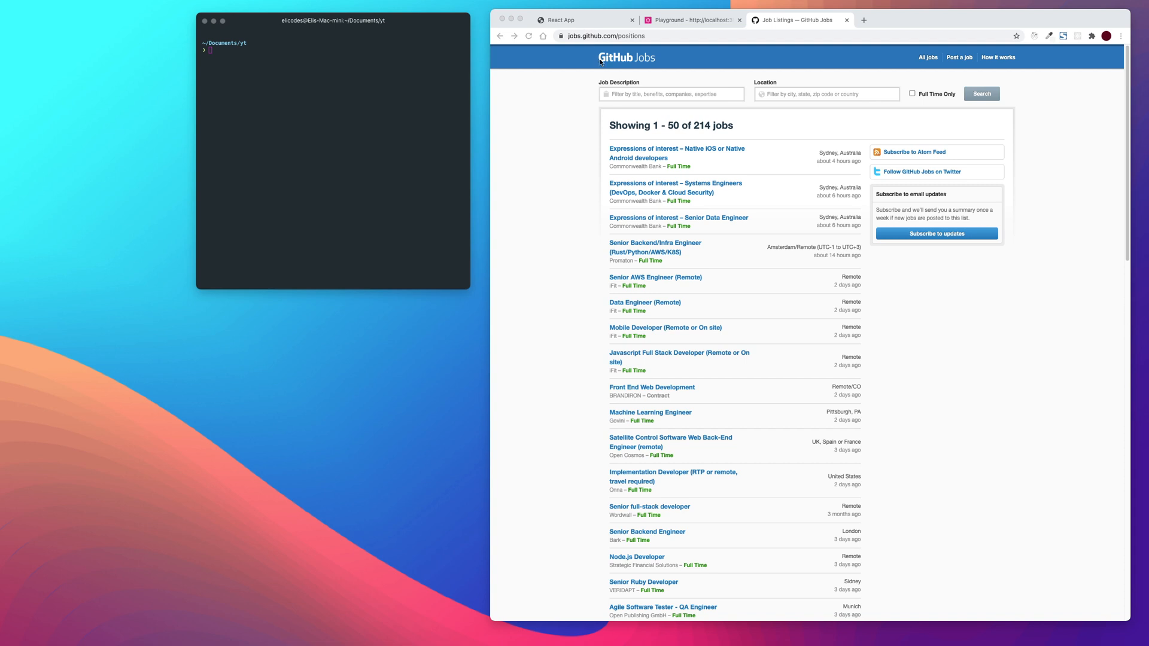
mouse_move(579, 26)
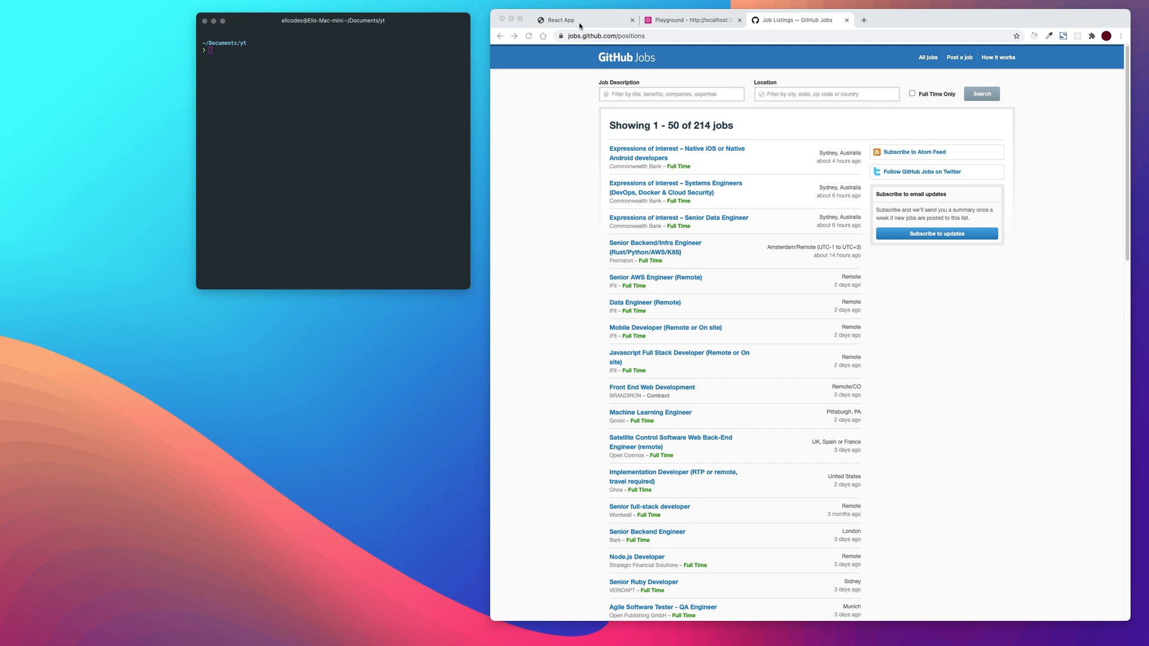
Compare the React jobs app with GitHub Jobs, then view the GraphQL Playground jobs query
left_click(578, 20)
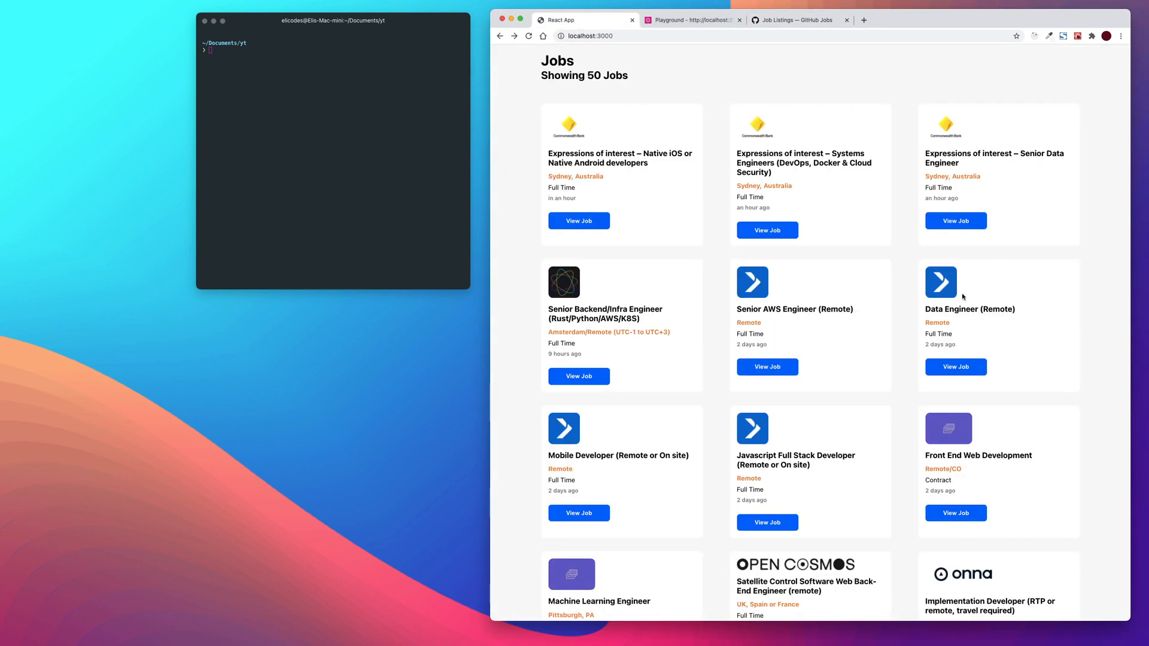
left_click(792, 20)
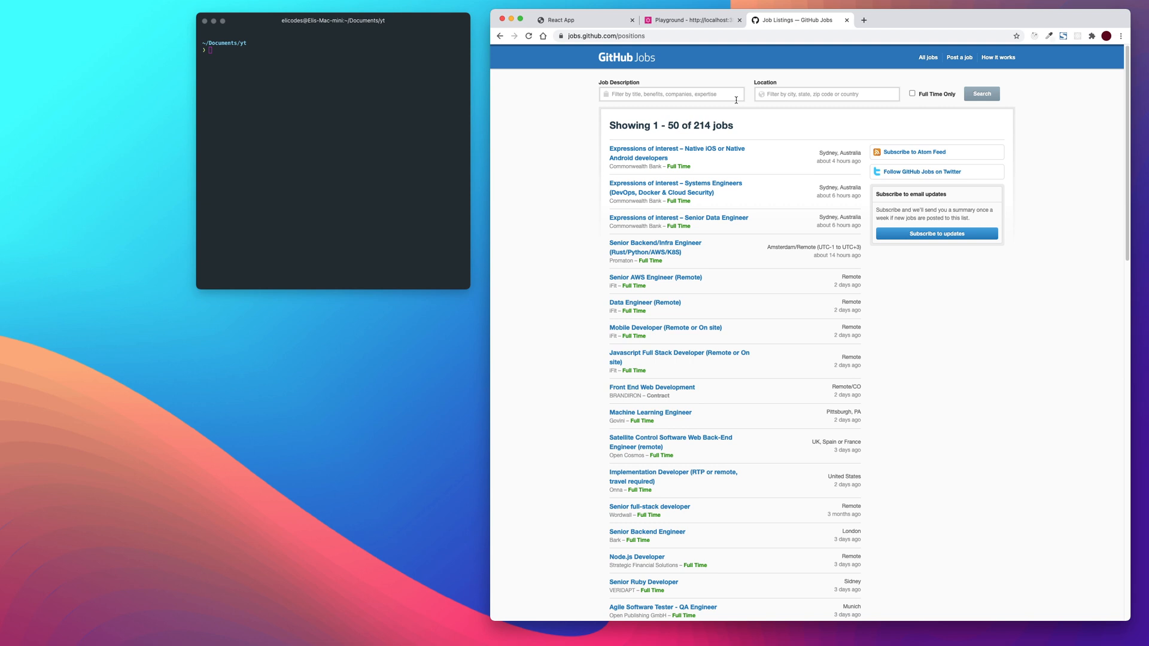
left_click(691, 20)
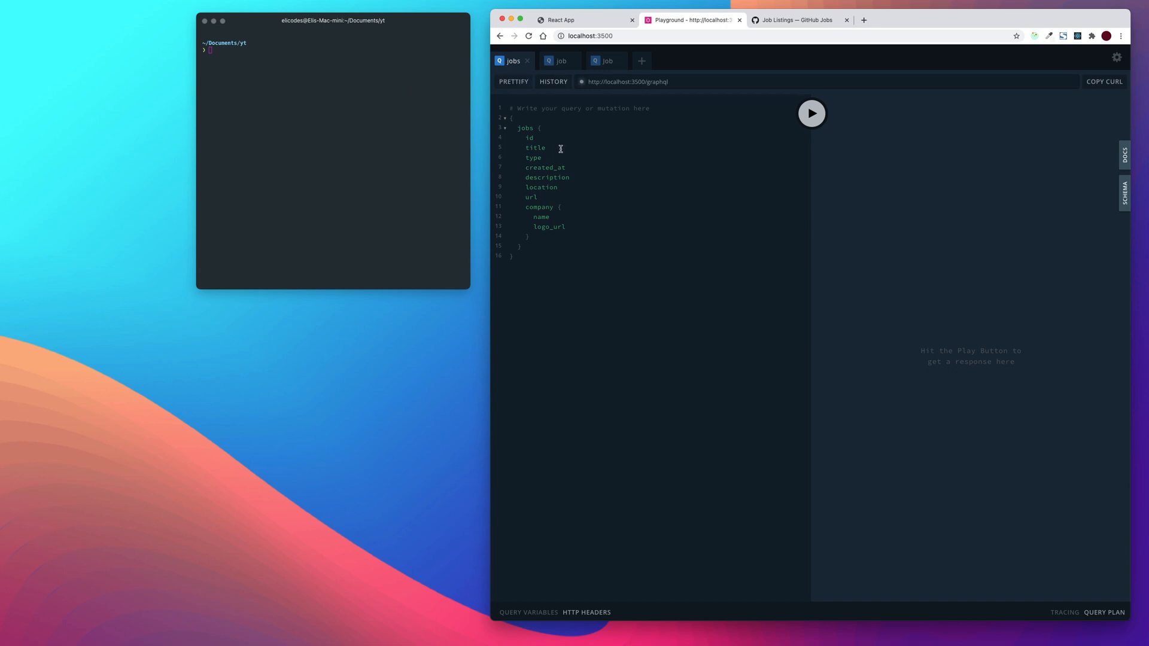
Run the Playground jobs query for job data, then return to the GitHub Jobs listings
left_click(811, 113)
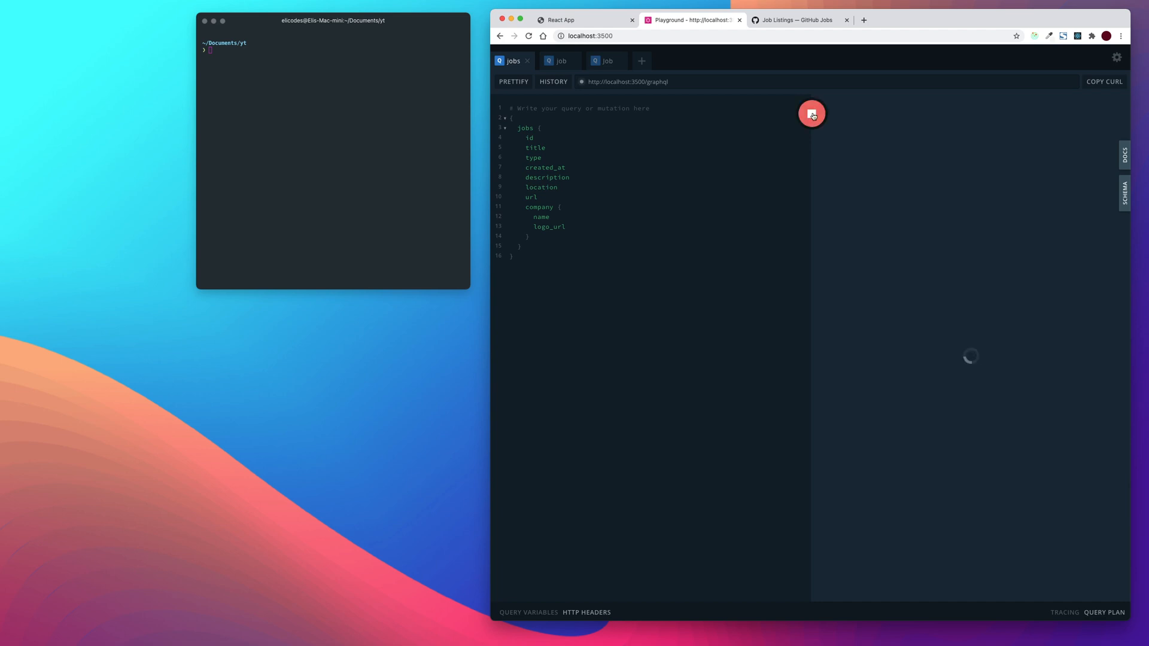
left_click(811, 114)
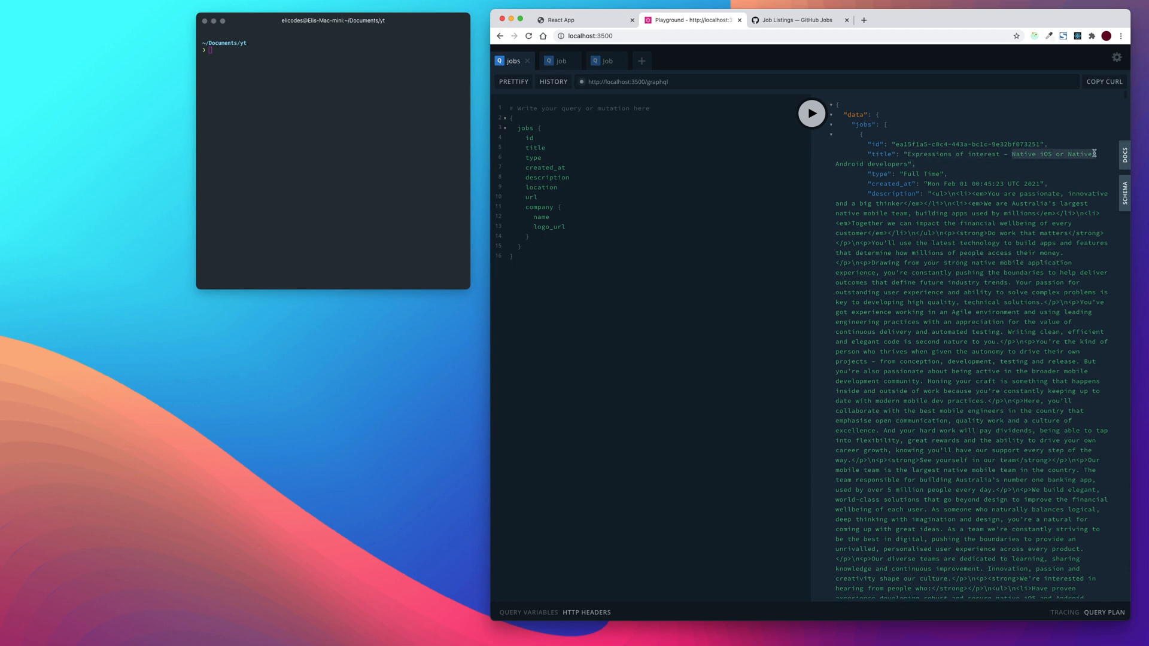
left_click(793, 20)
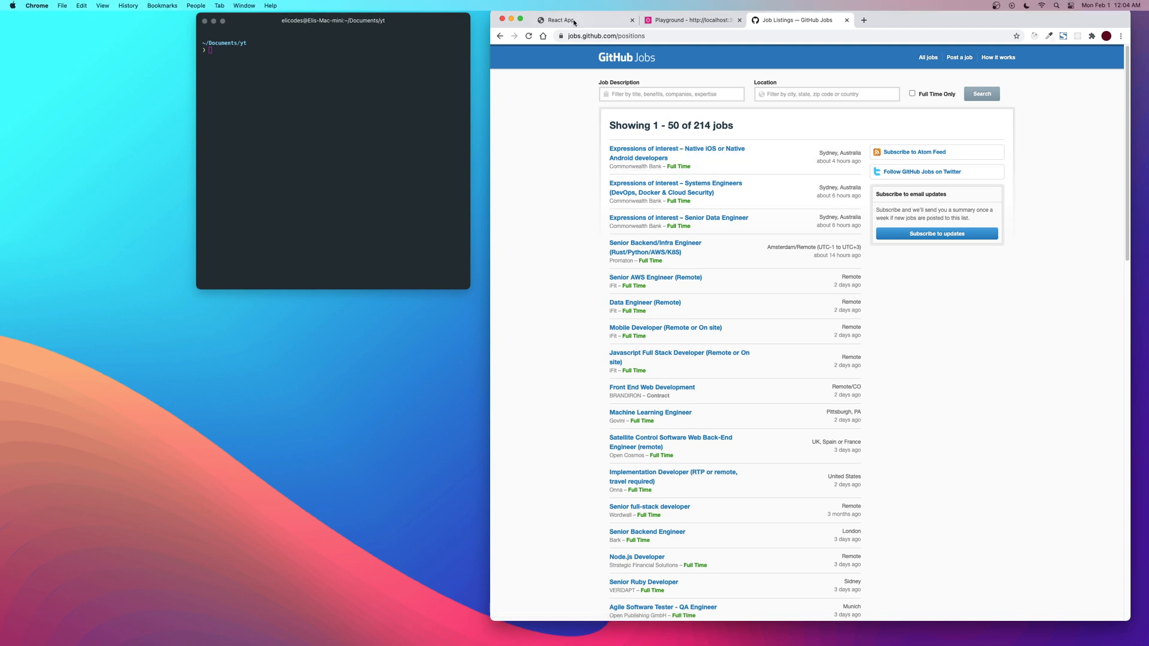
Switch to the React App tab showing 50 job cards with company logos
left_click(578, 19)
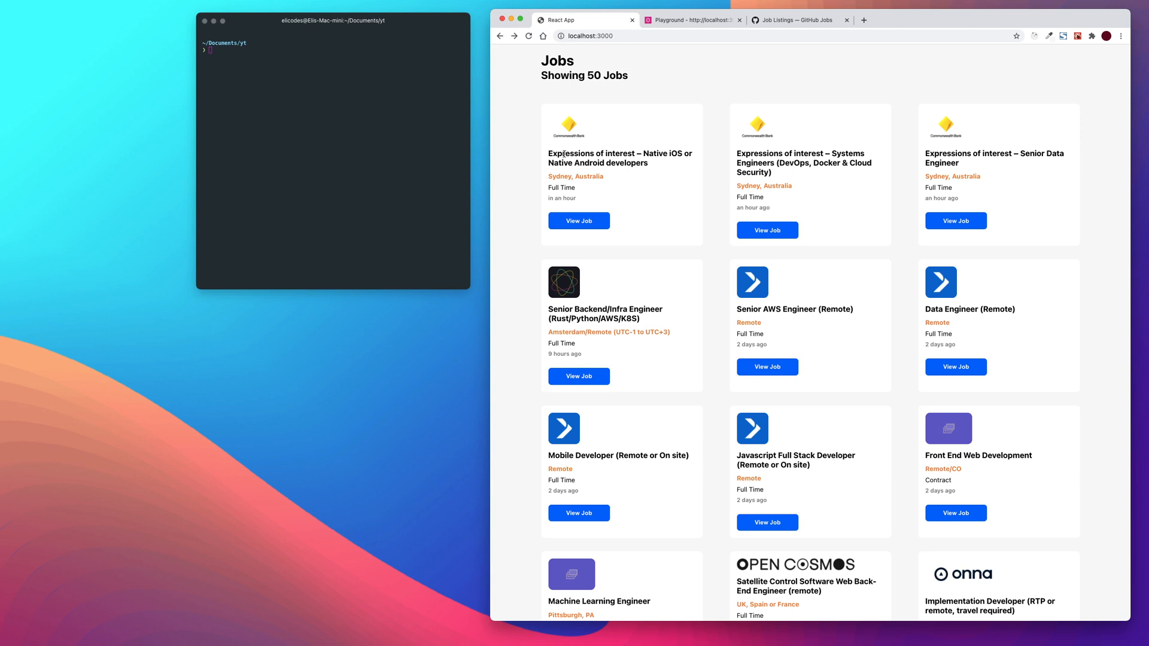
mouse_move(491, 154)
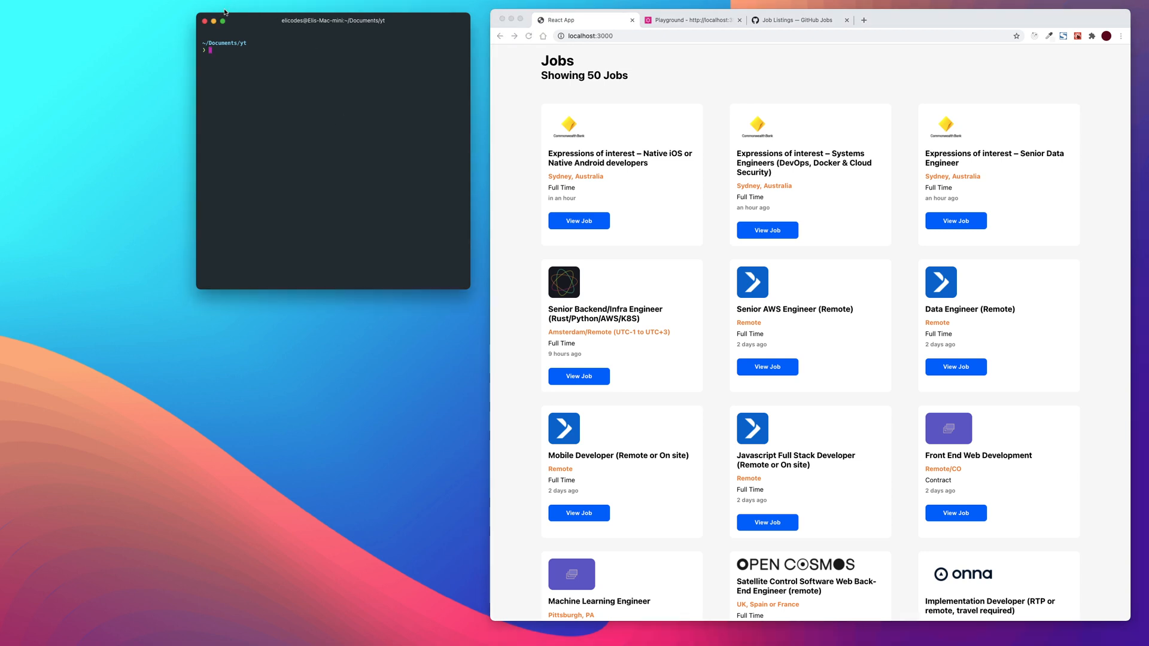
mouse_move(330, 133)
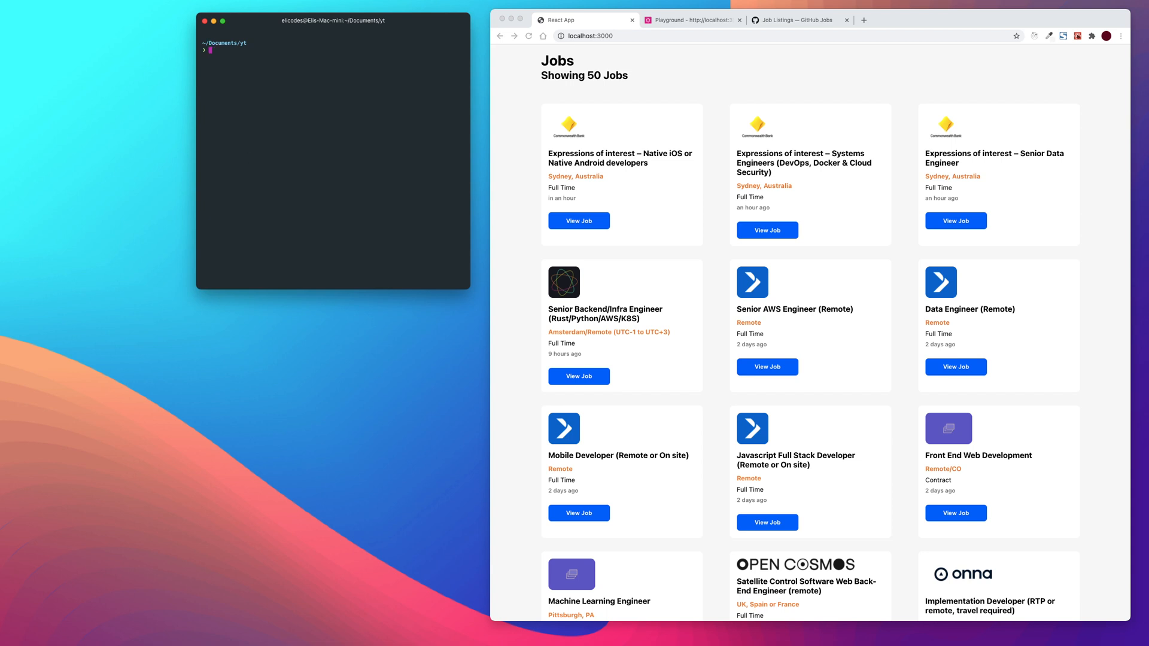
mouse_move(329, 103)
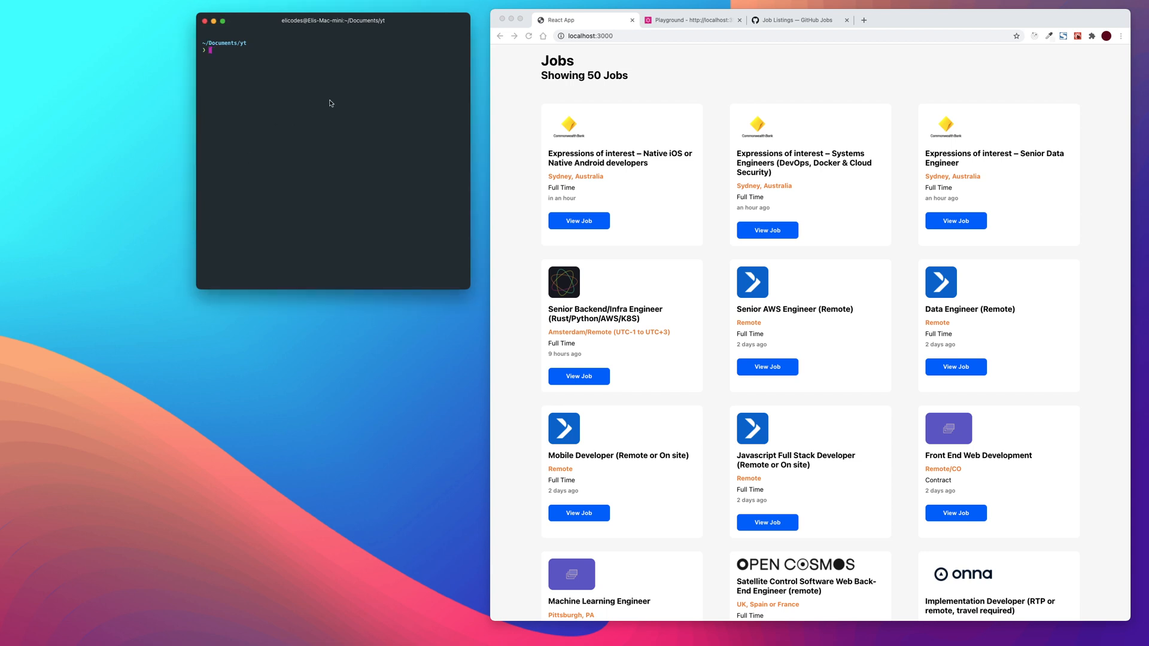
Create the graphql-github-jobs folder with mkdir
type("mkdir github-jobs")
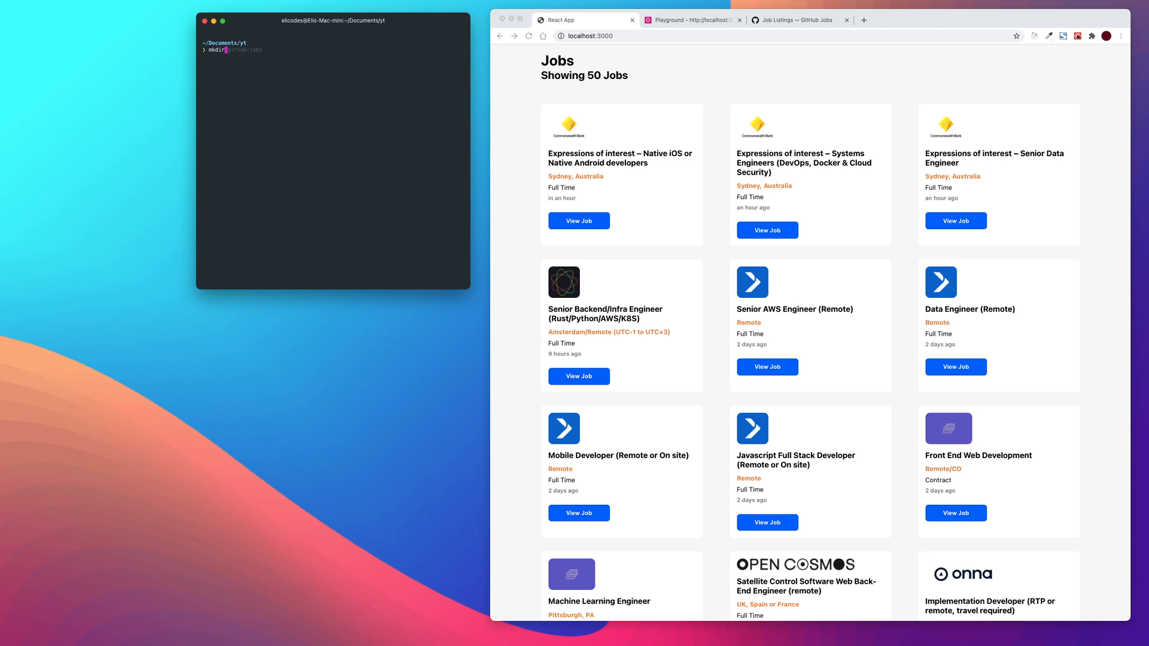
type("graphql")
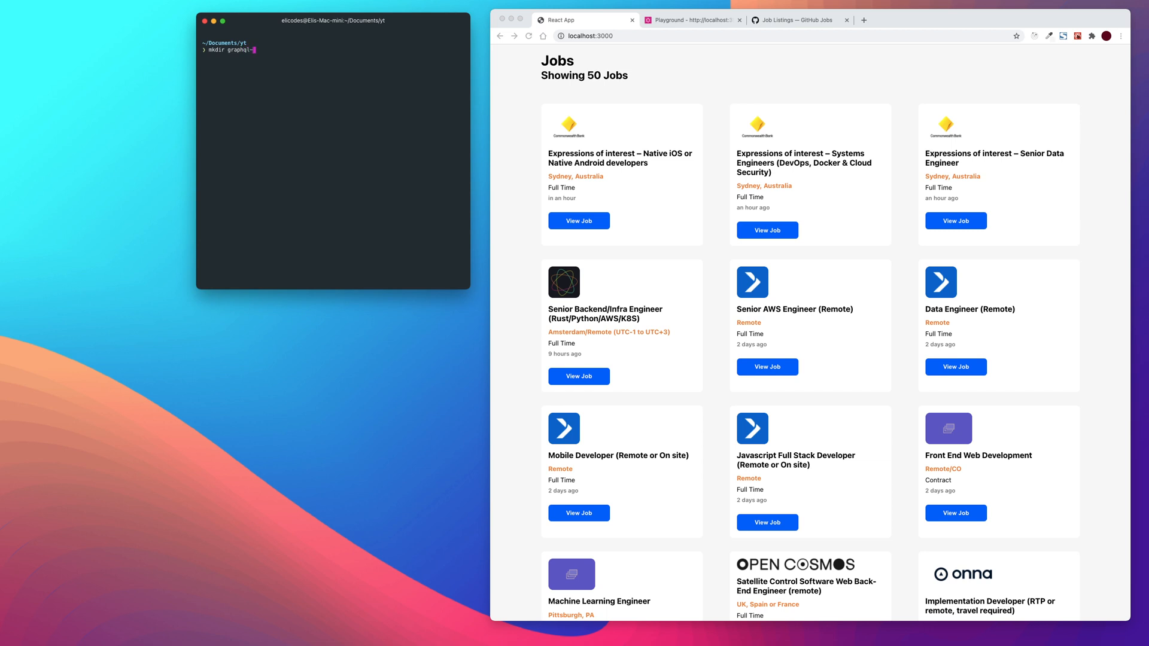
type("-github")
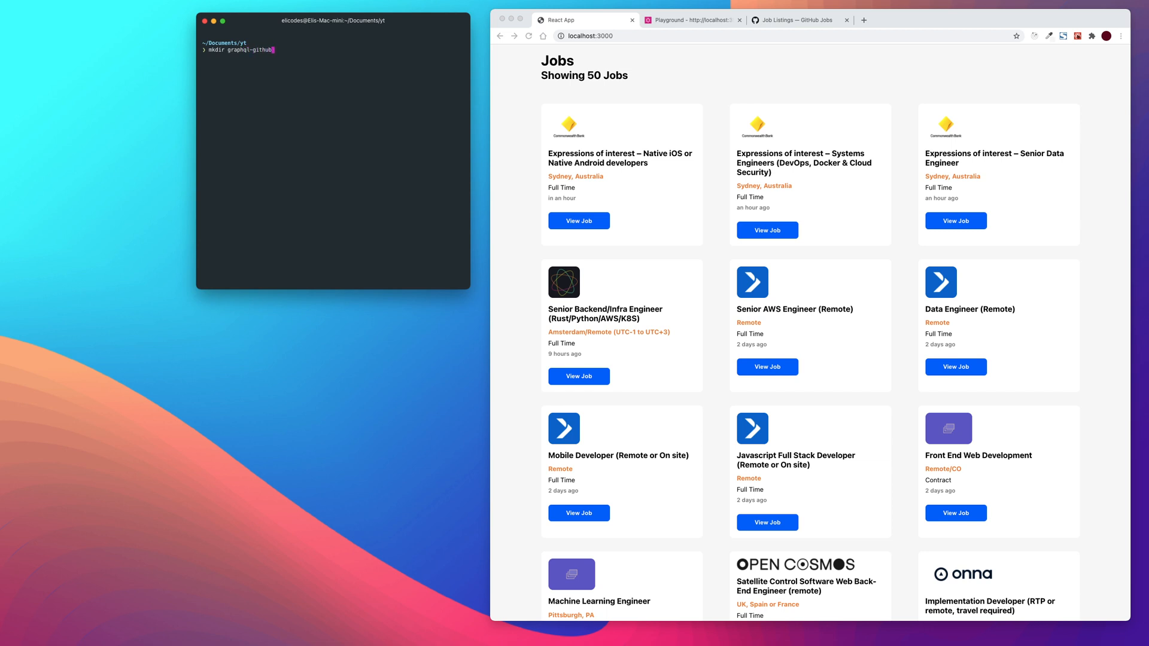
type("-jobs")
type("c")
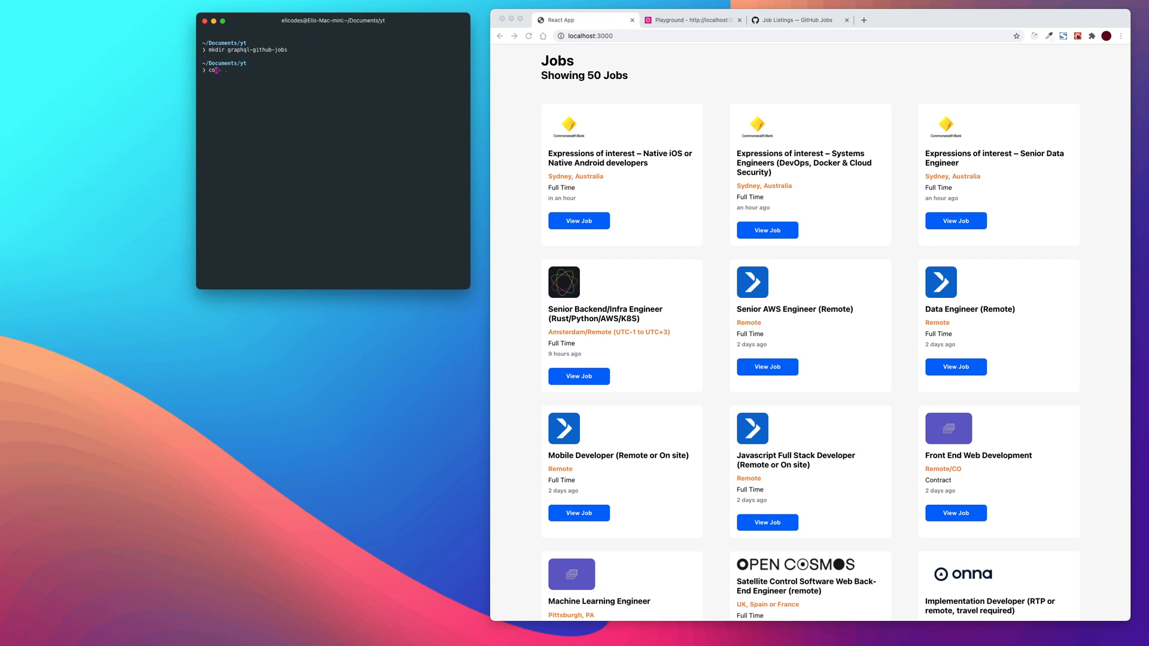
Move into graphql-github-jobs and open it as a project in VS Code
type("d")
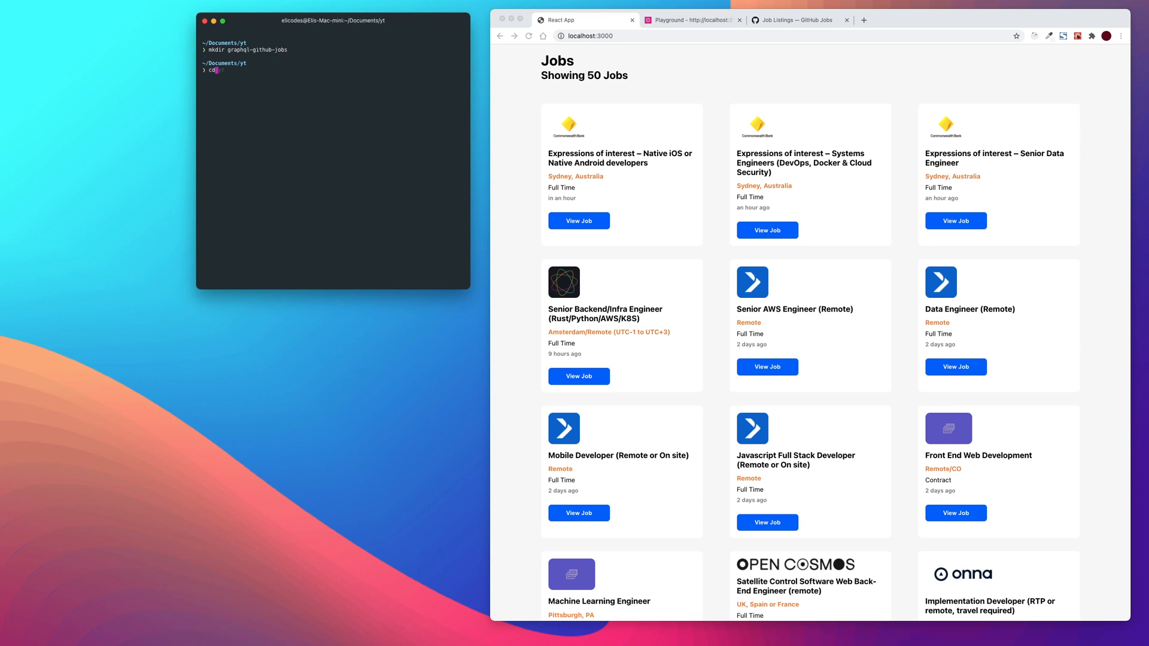
key("Tab")
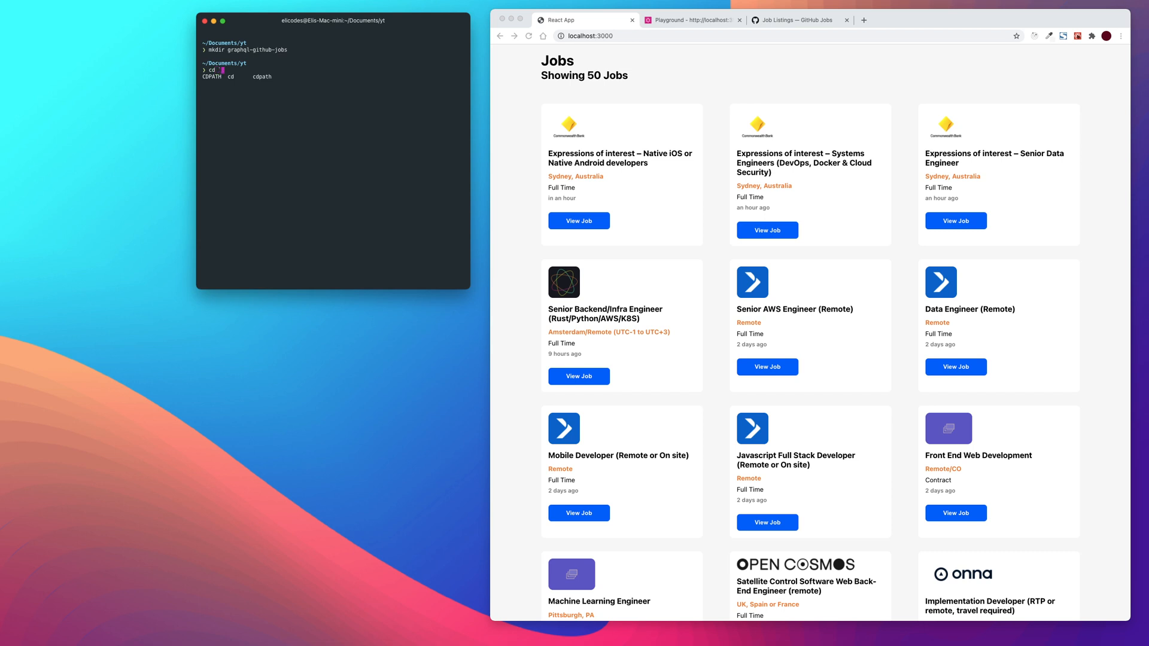
type("graphql-github-jobs/")
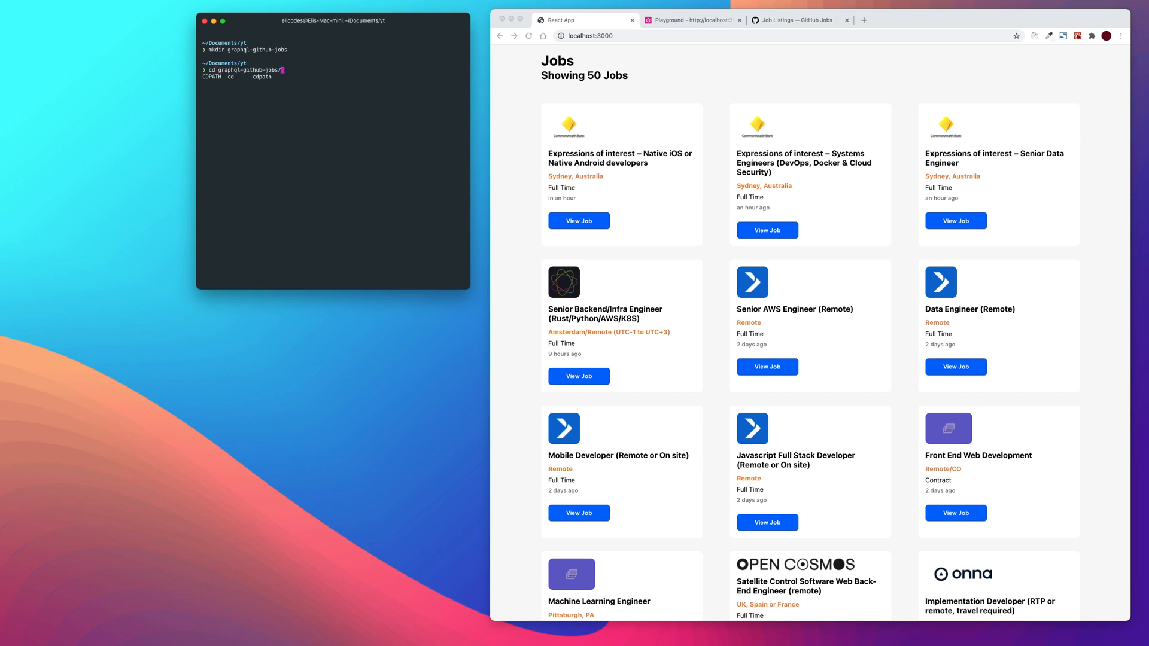
key("Return")
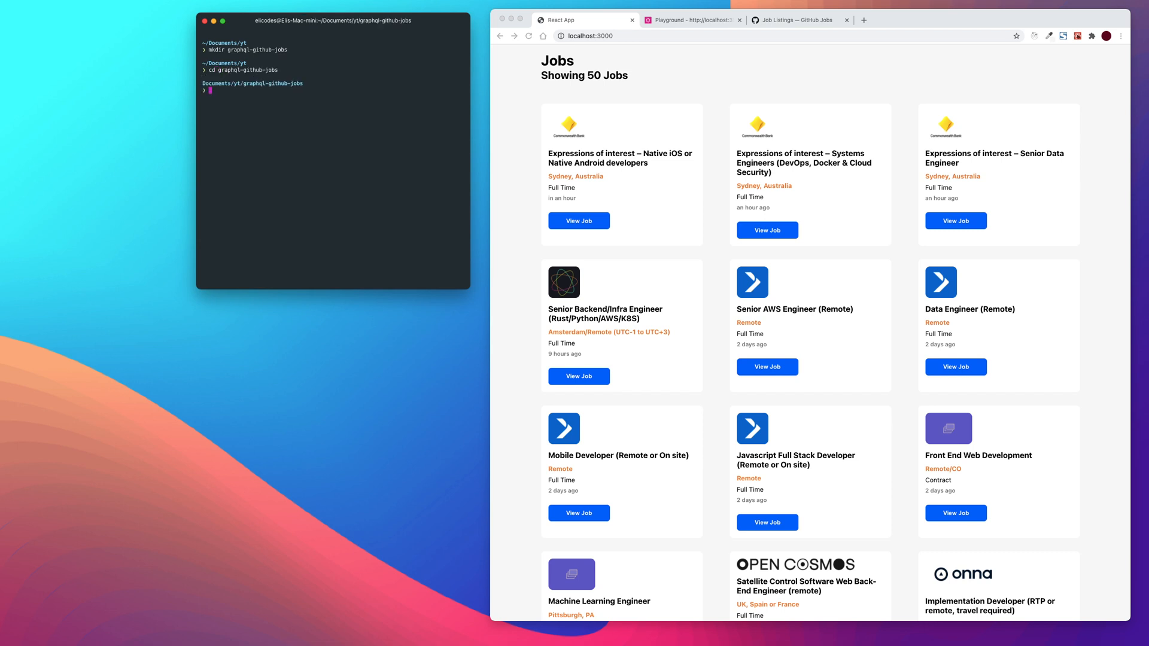
type("code .")
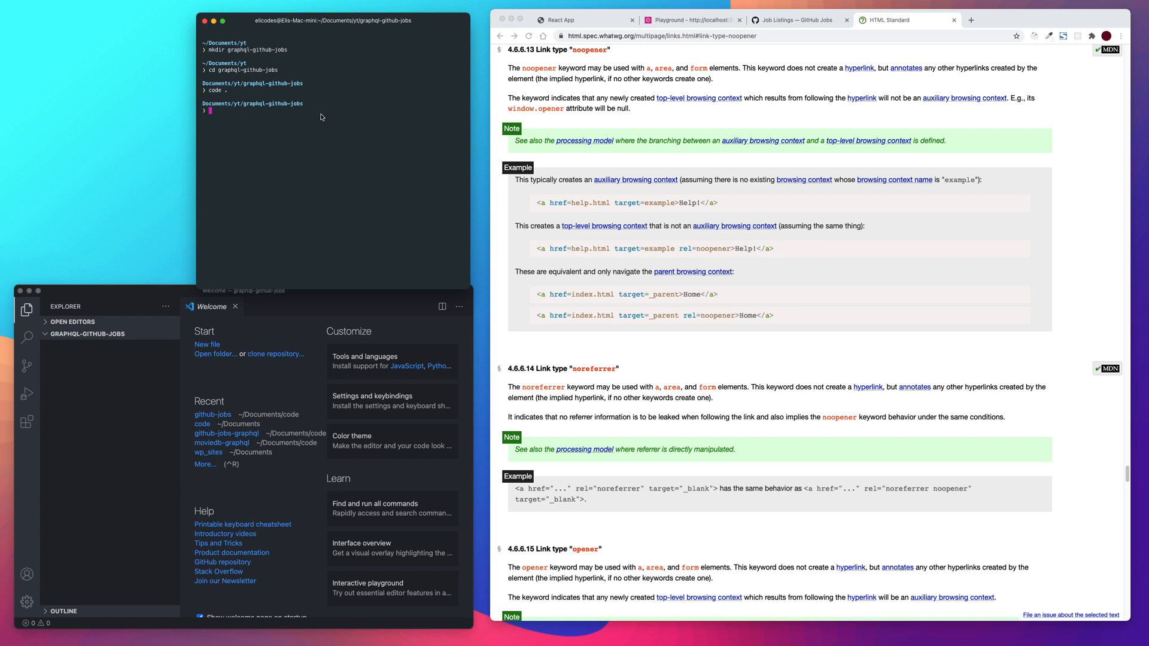
mouse_move(257, 121)
type("yarn")
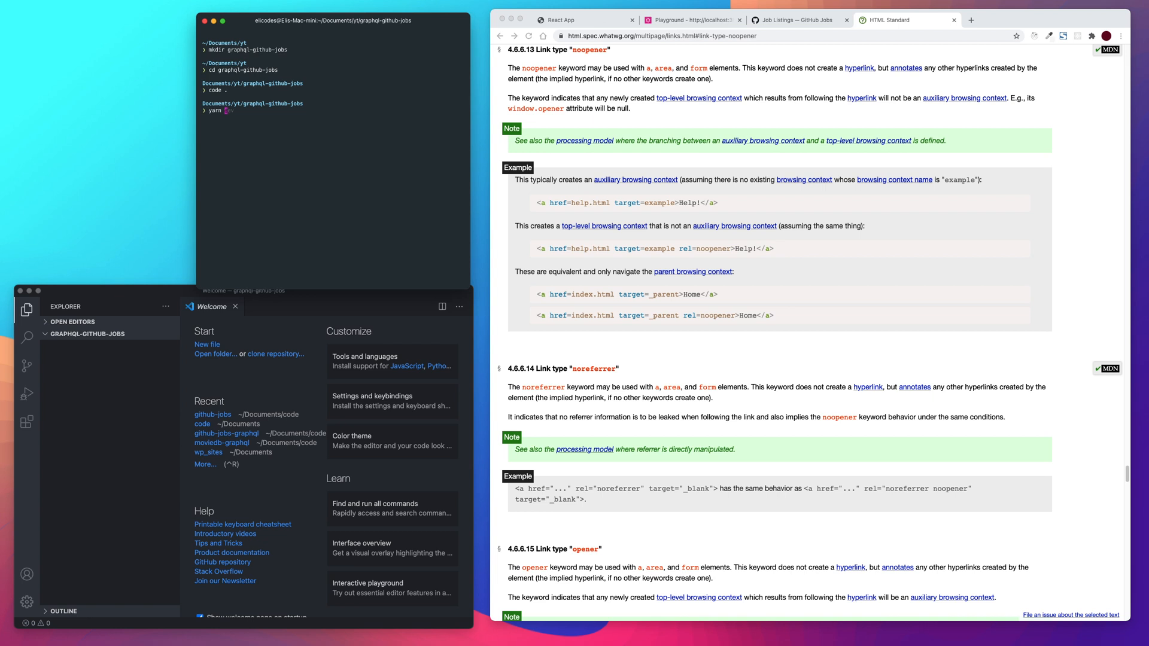
Run yarn init, accepting defaults and setting app.js as the entry point
type("init")
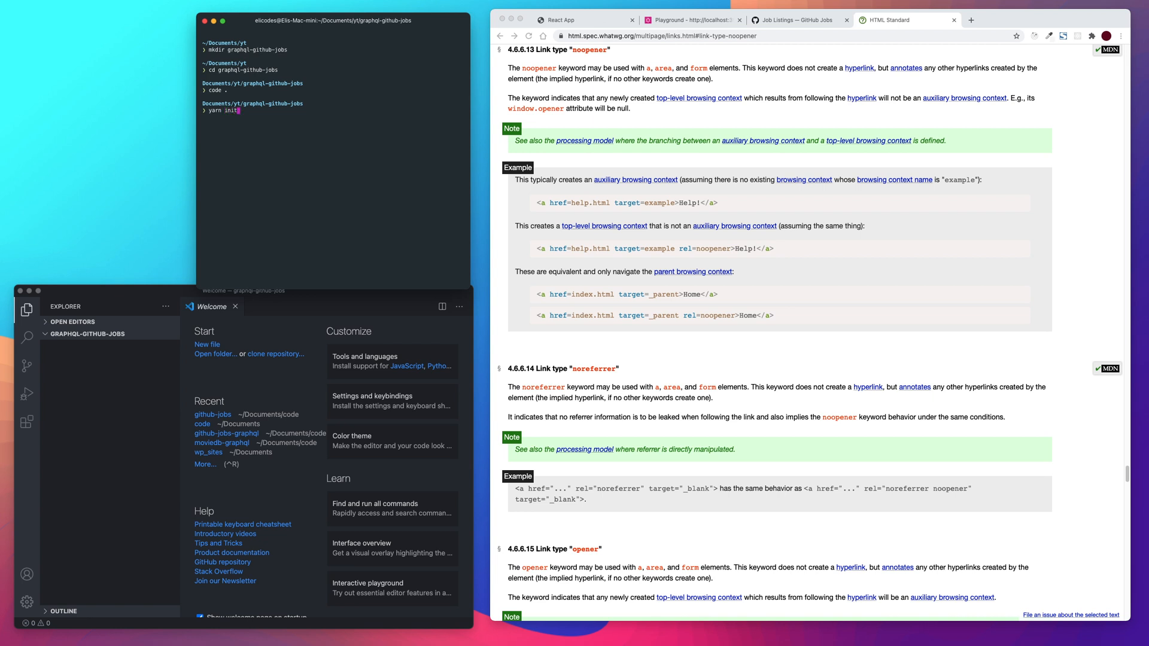
key("Return")
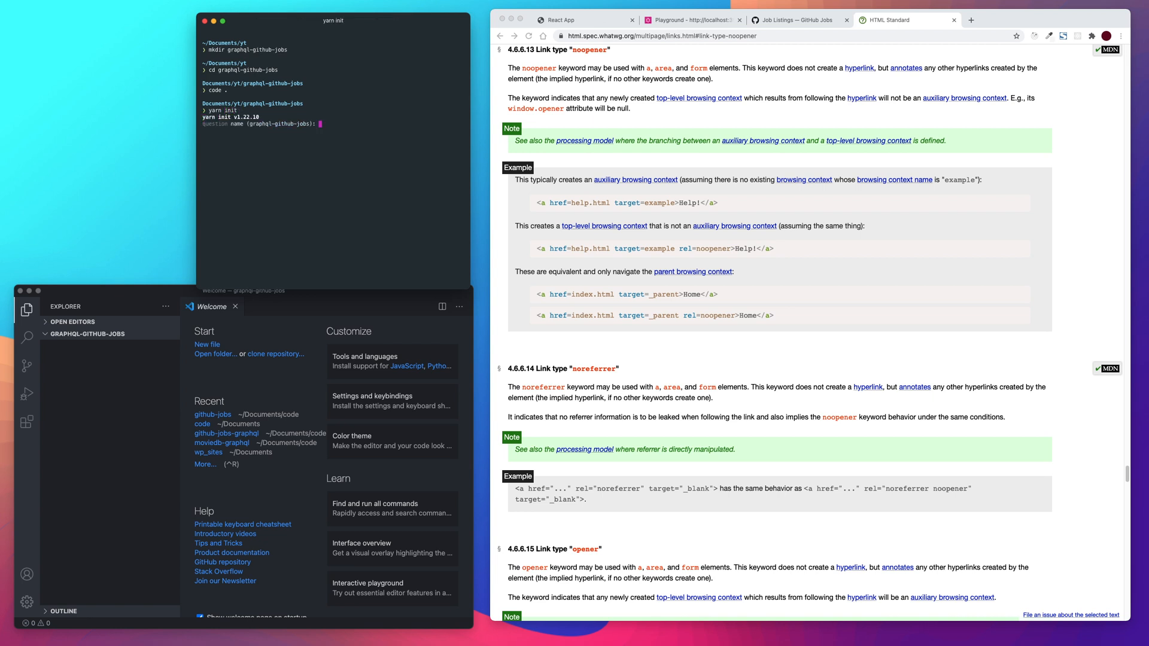
key("Return")
type("y")
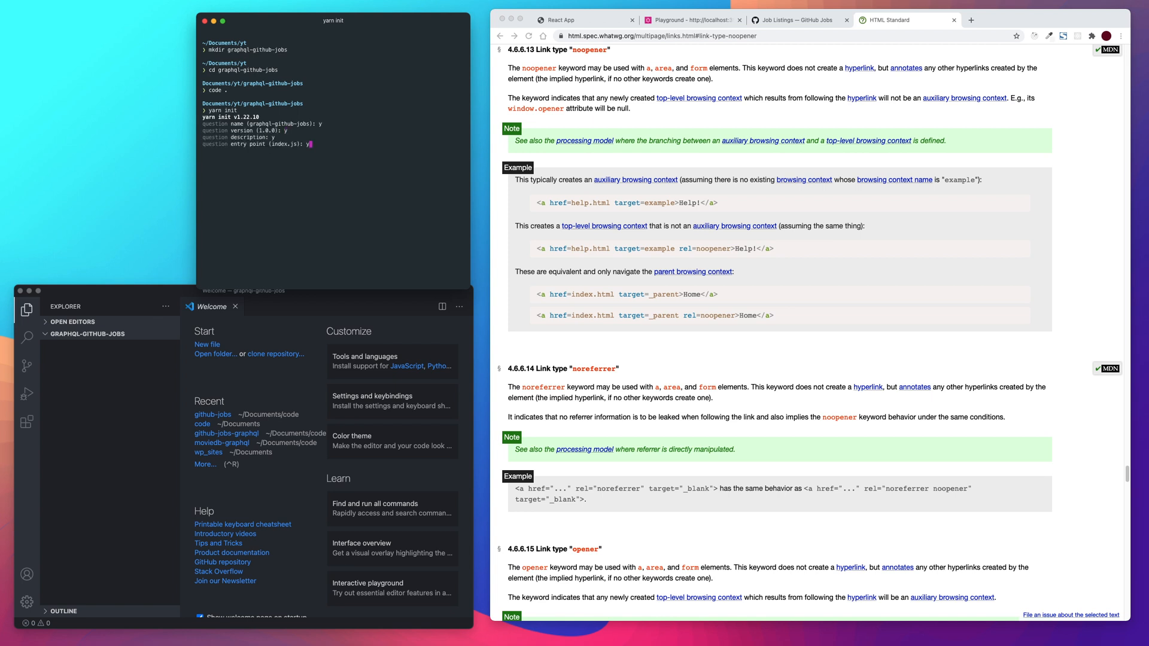
type("app.")
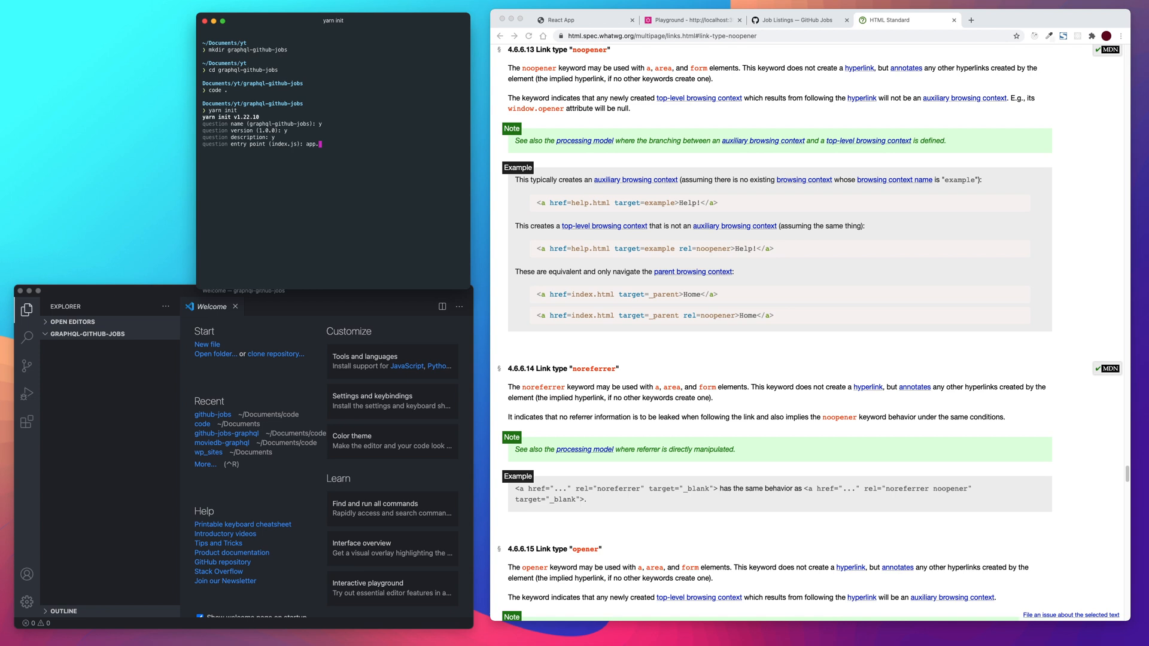
key("enter")
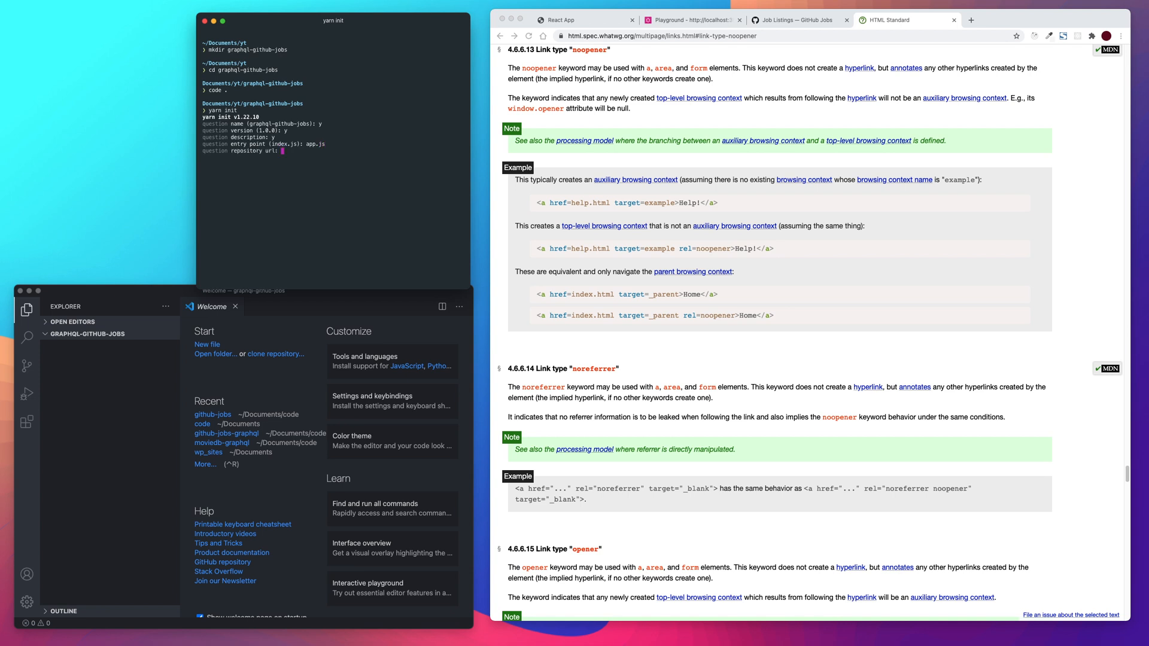
key("Return")
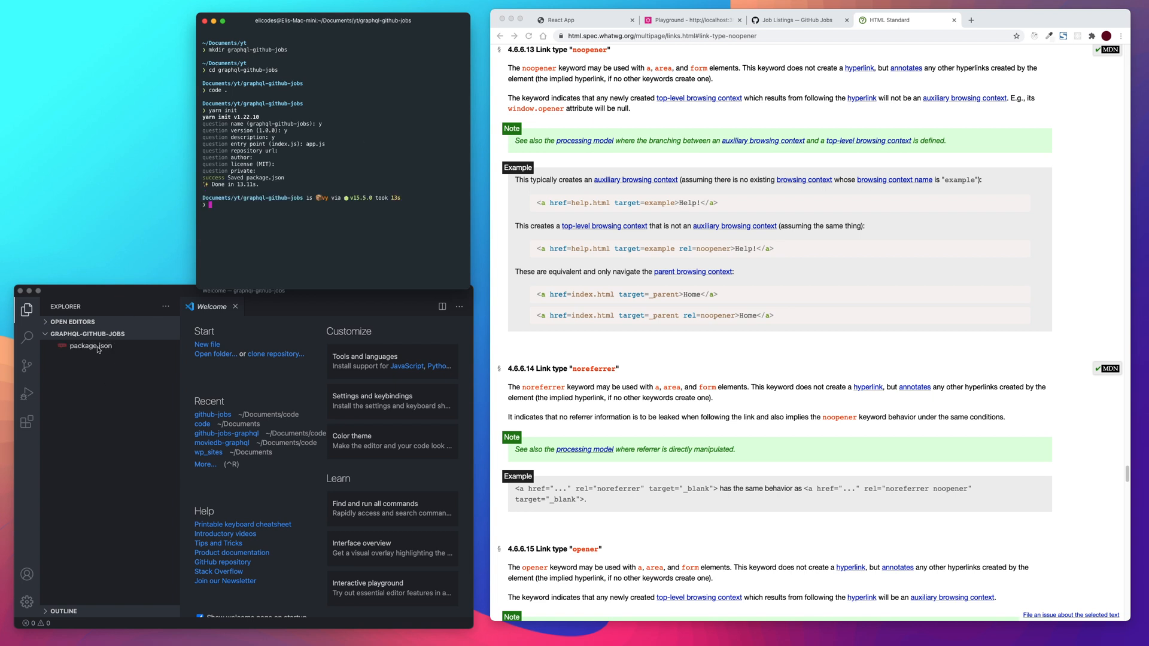
mouse_move(124, 368)
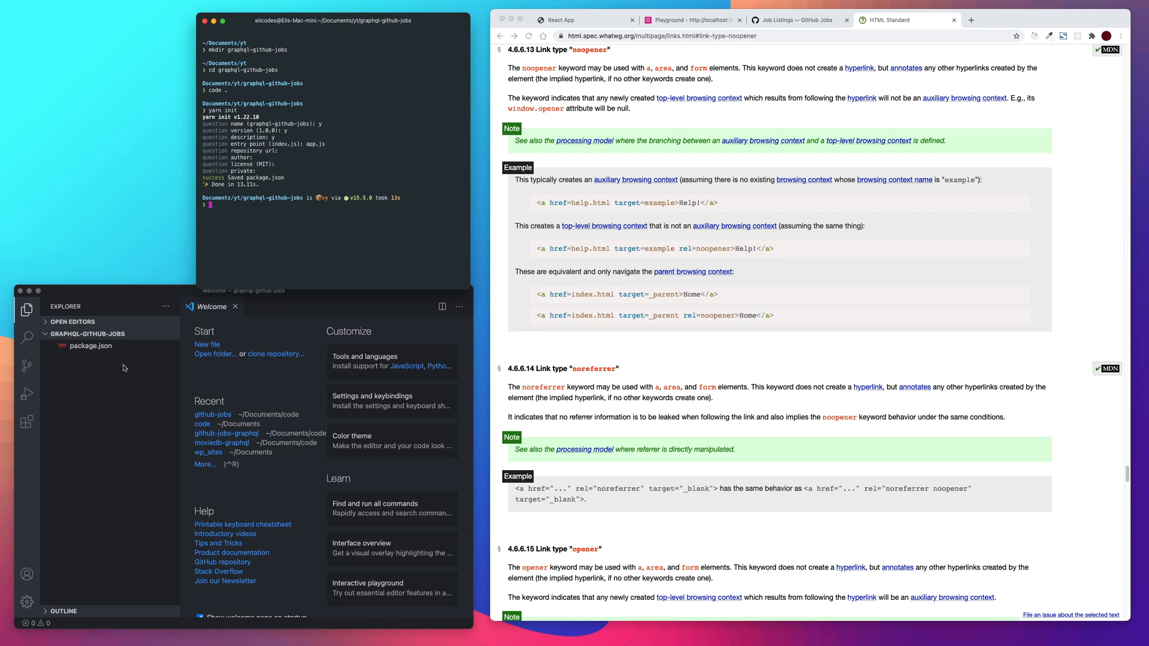
mouse_move(221, 212)
type("mkdir")
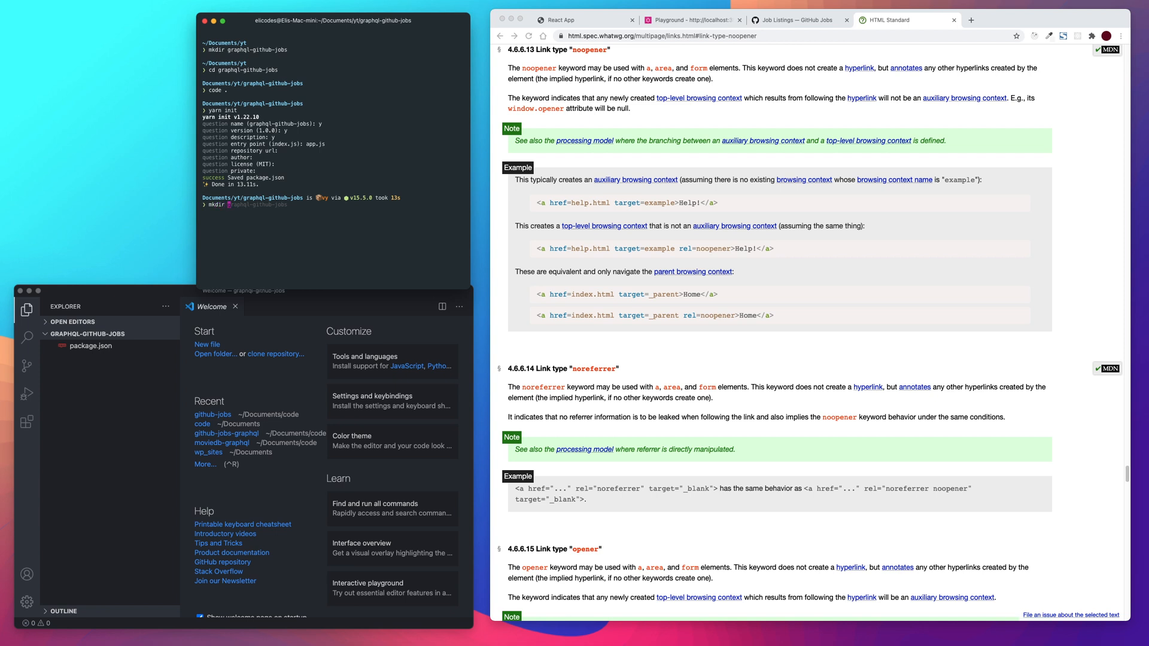
Create a server folder containing a new app.js, and start yarn create react-app client
type("server")
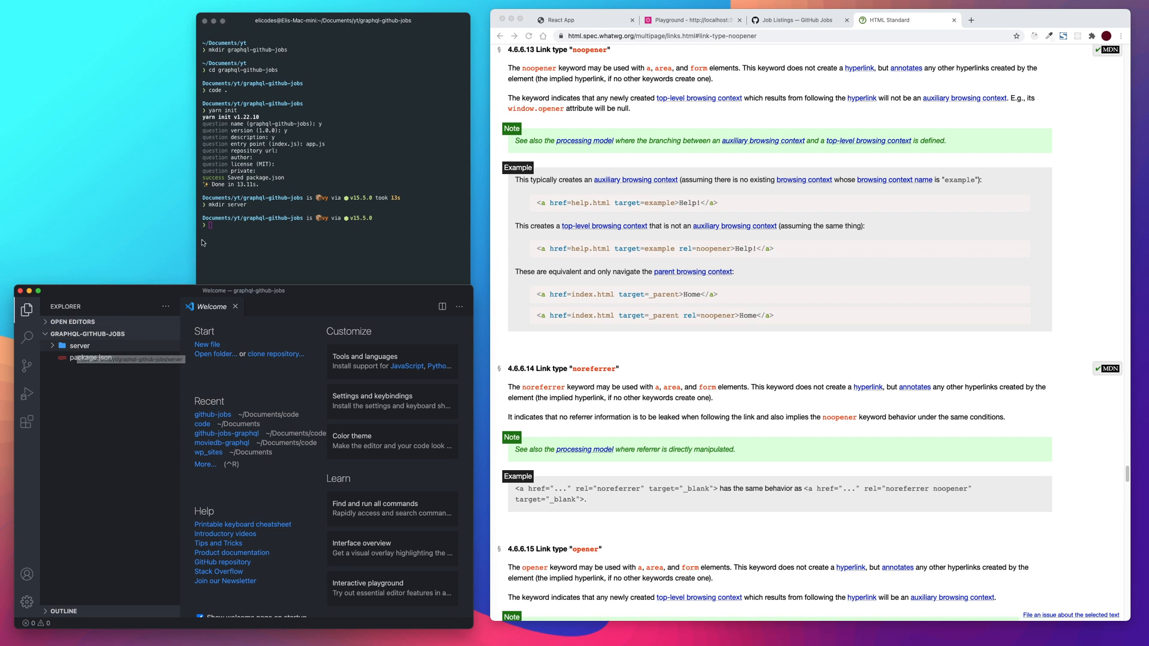
right_click(79, 346)
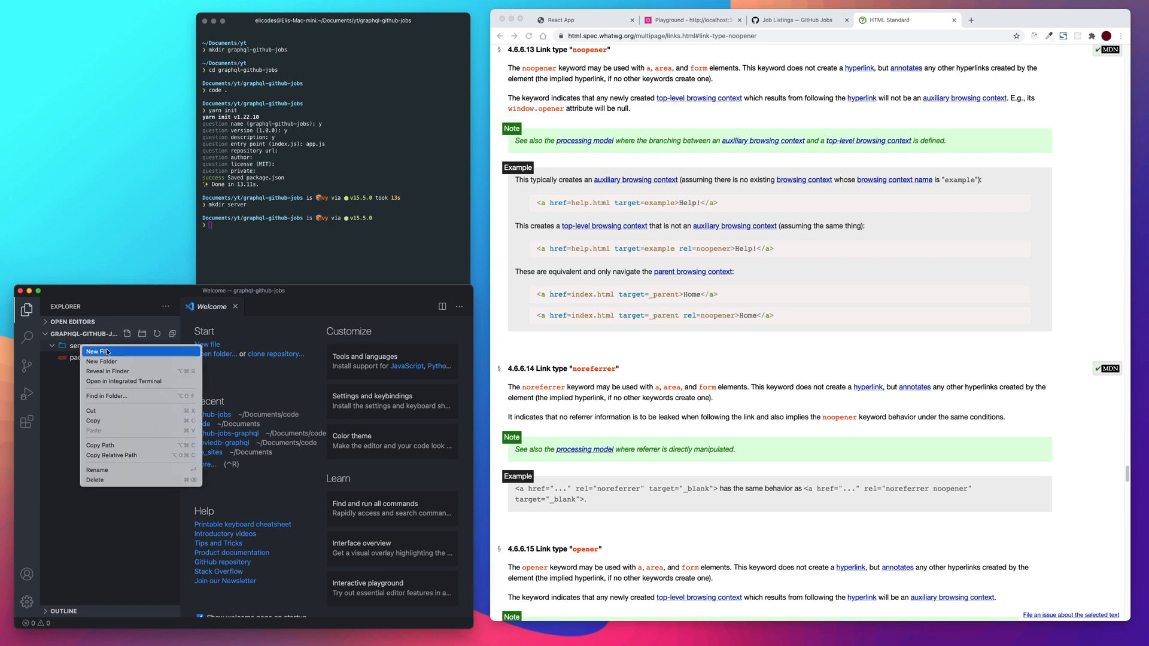
left_click(98, 352)
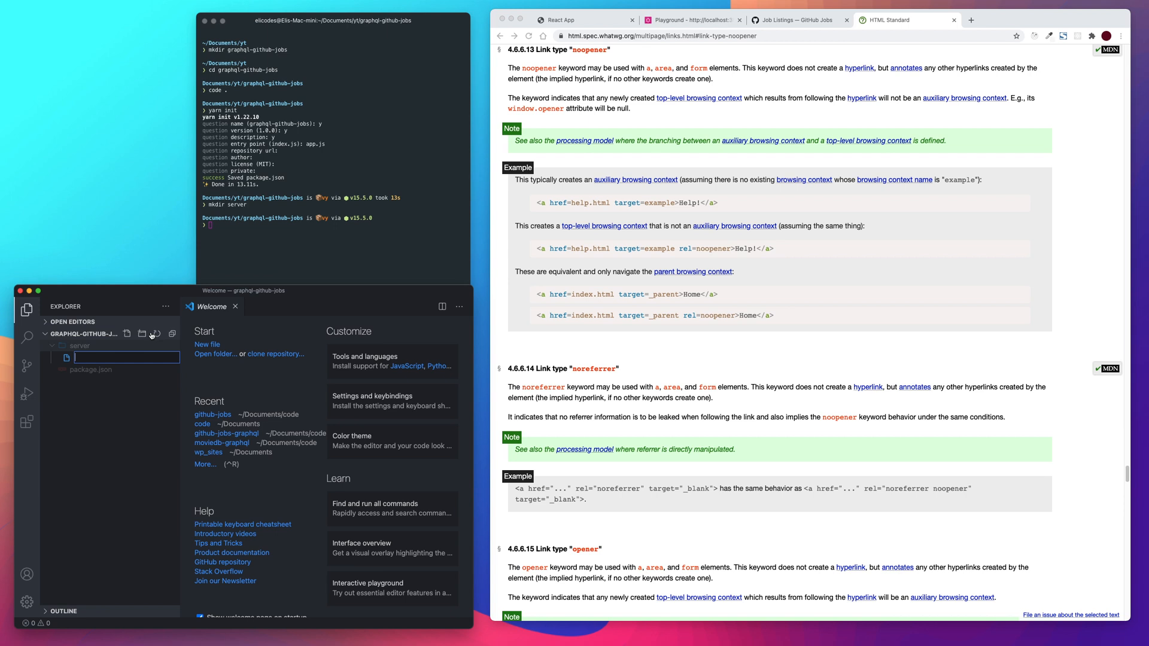
type("app.js")
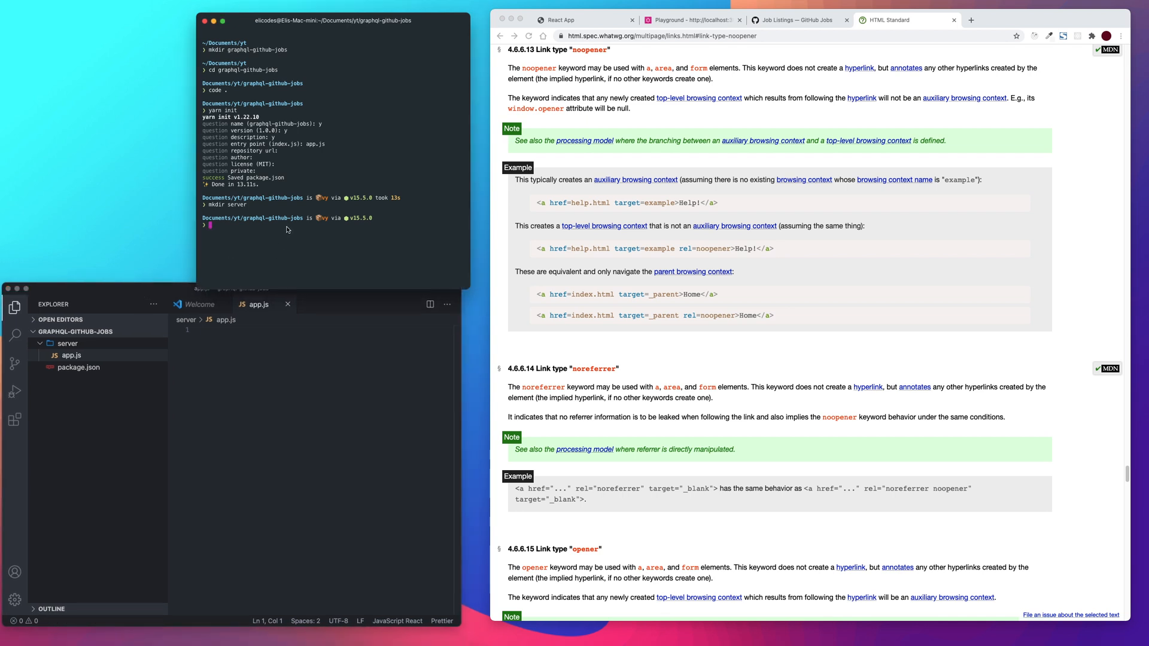
type("yarn create react-app client")
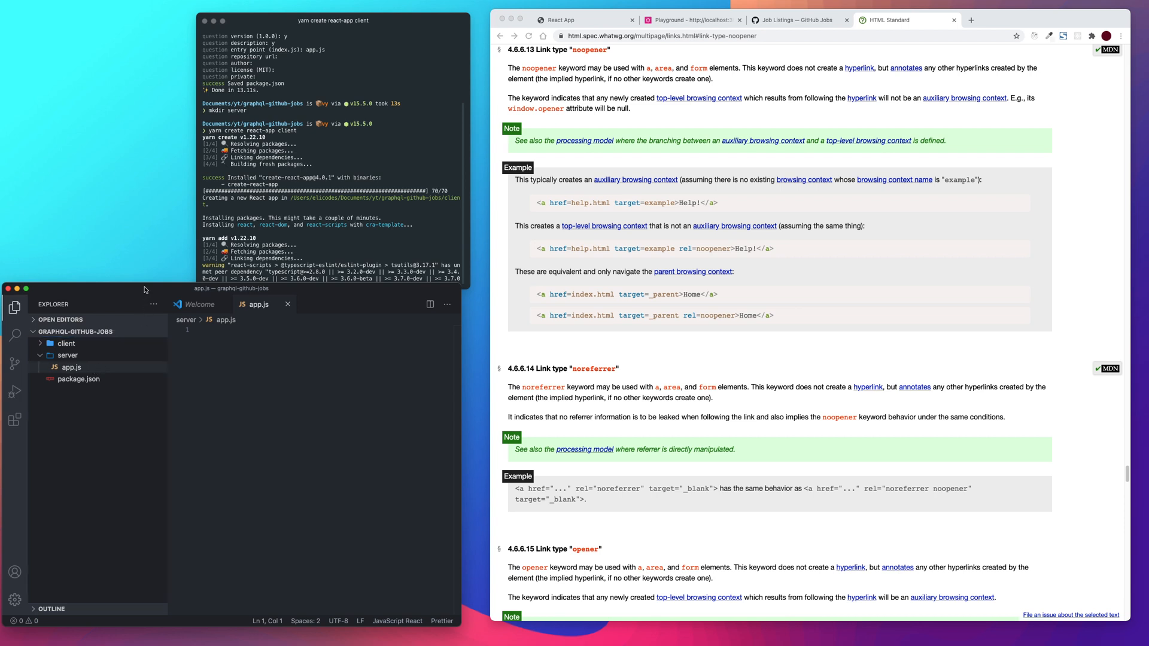
Open the root package.json in the editor while the client app installs
left_click(80, 379)
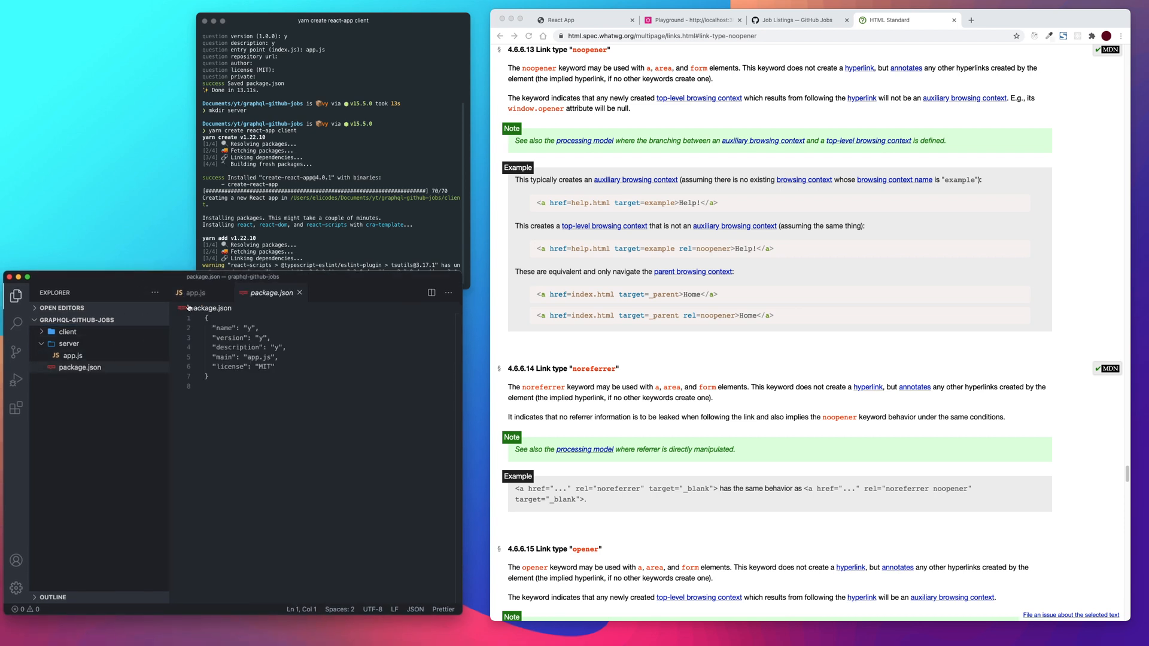
left_click(238, 386)
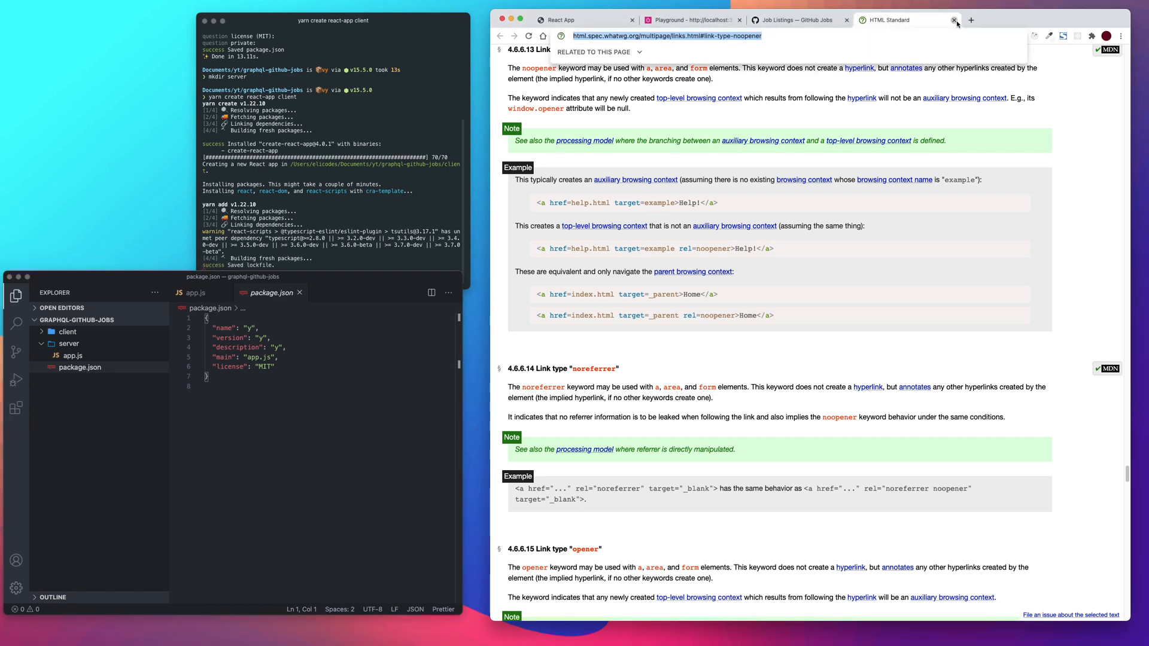
left_click(954, 20)
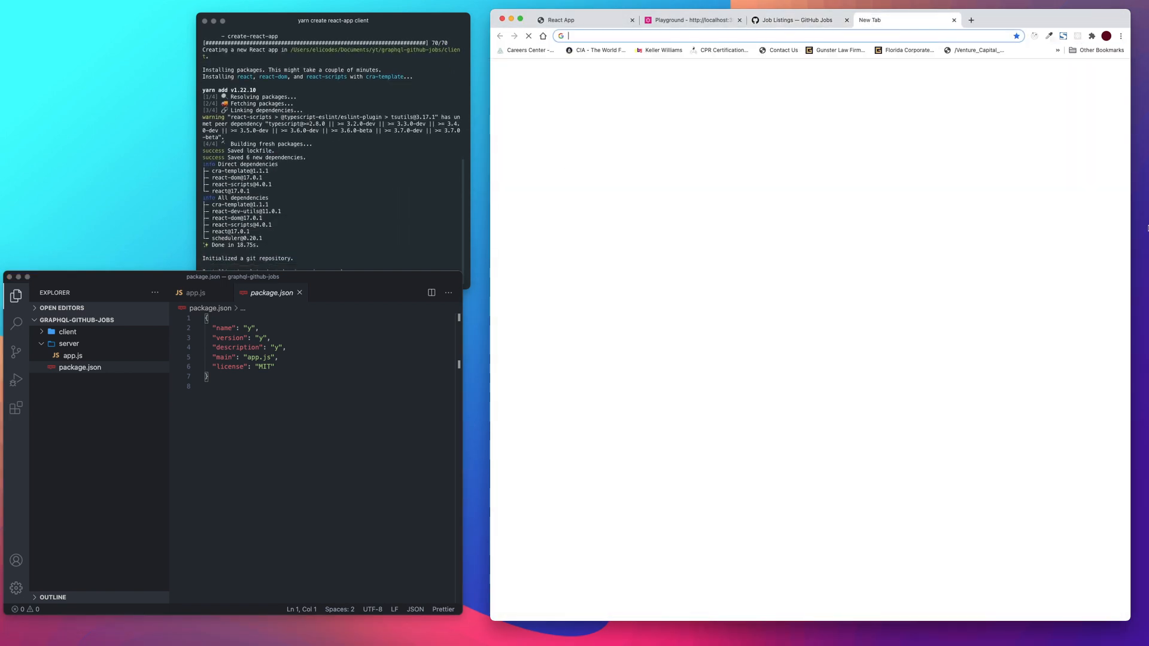
Search Google for 'concurrently node' and open the concurrently npm package page
type("concurre")
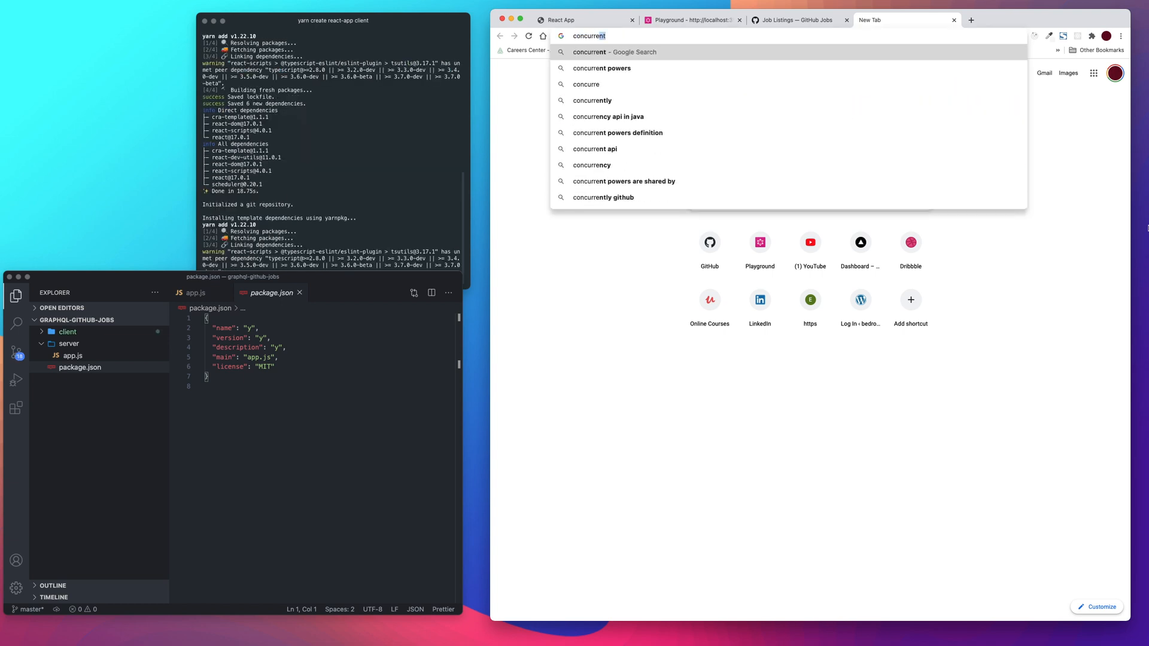
type("ly")
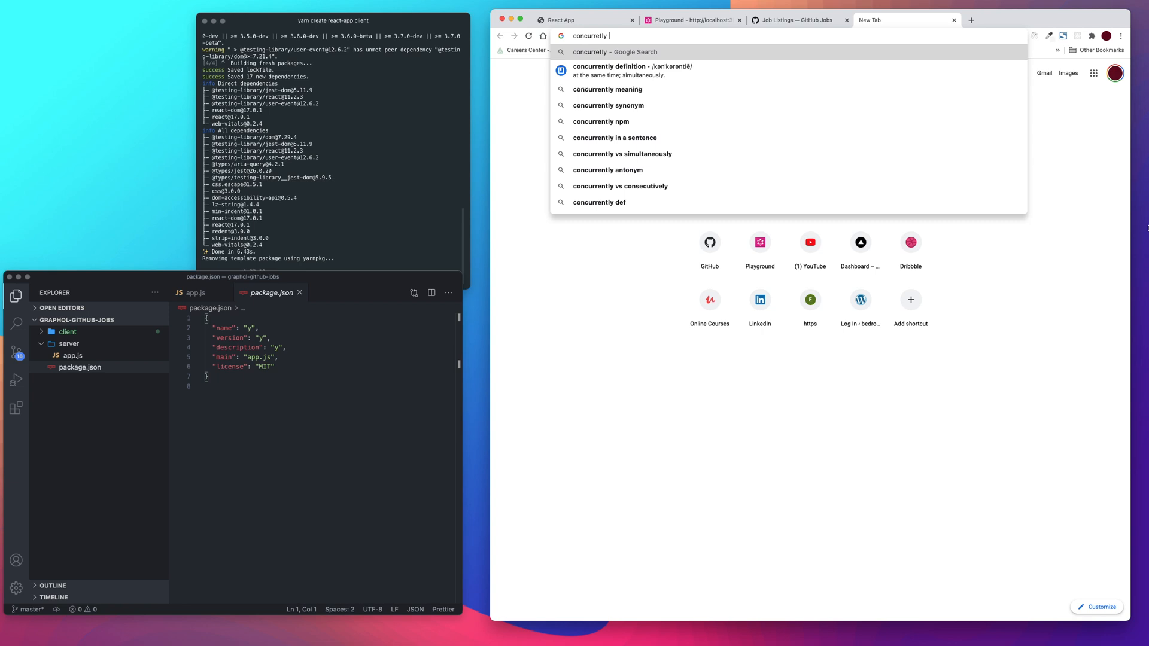
type("mn")
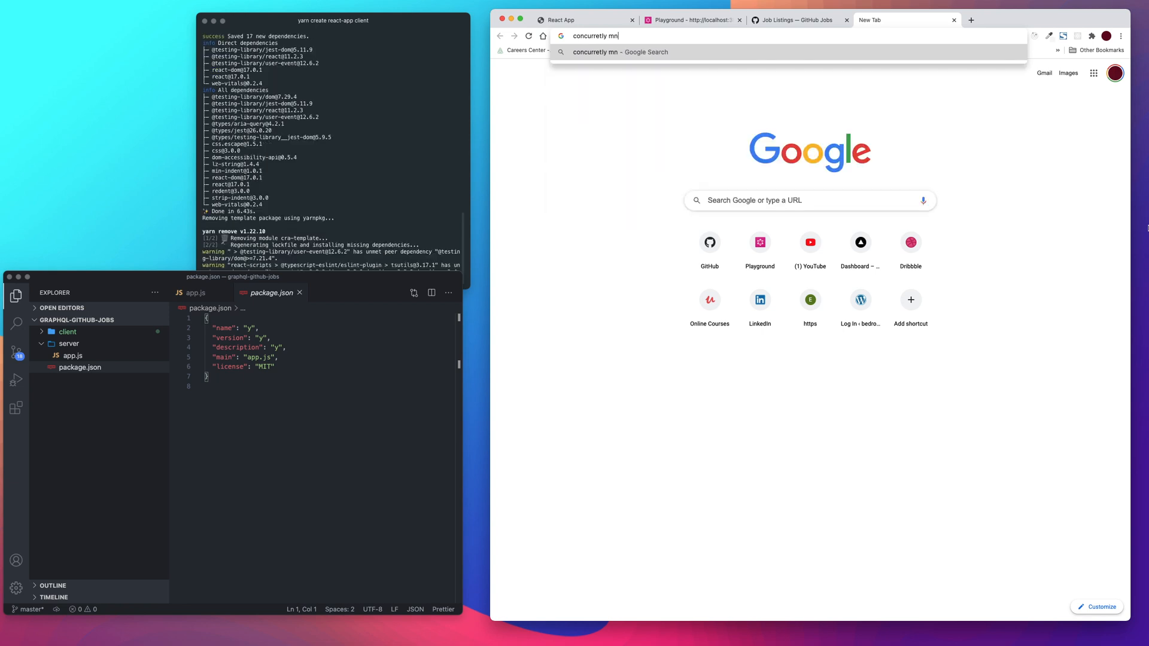
key("Return")
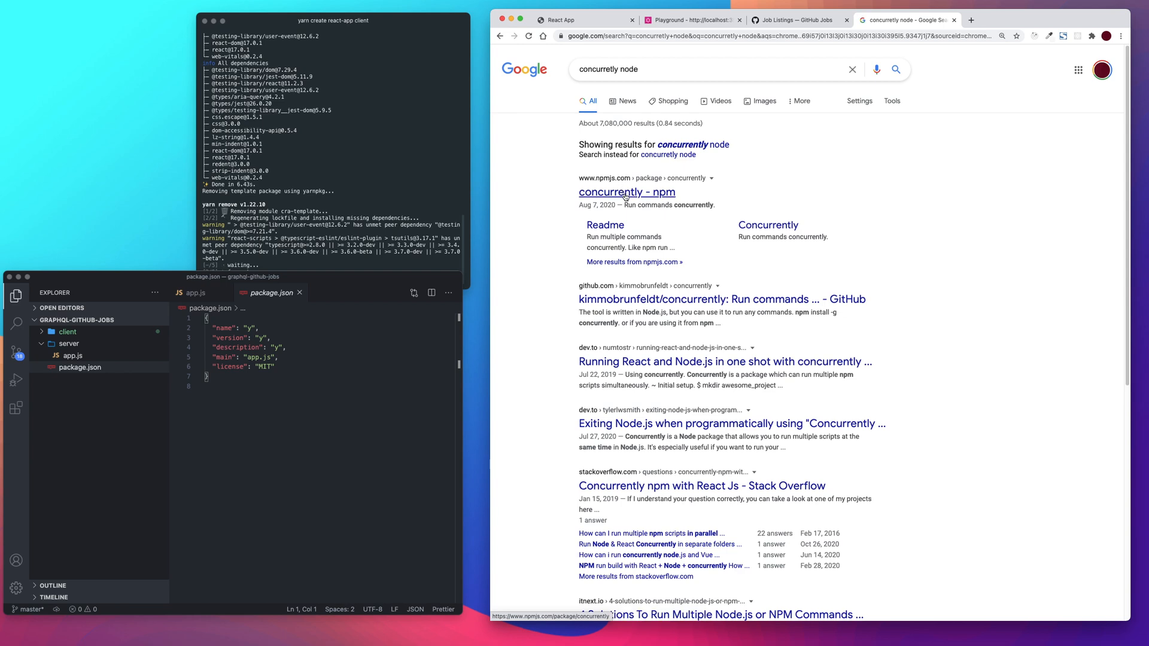
left_click(626, 192)
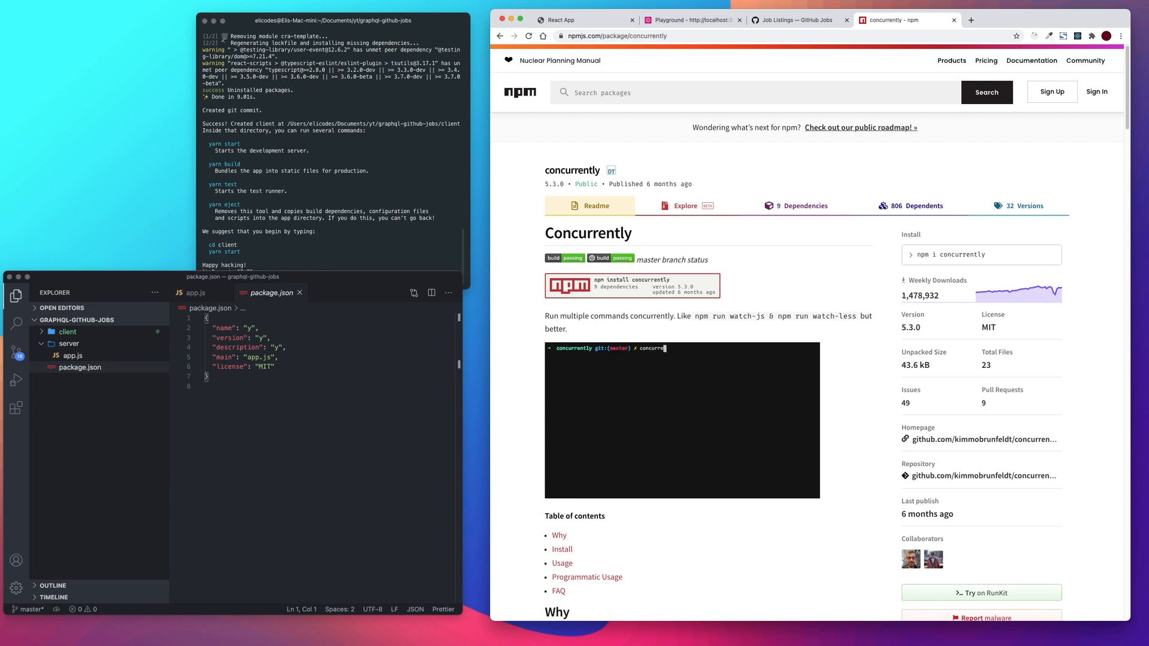
type("--kill-others \"sleep 2\" \"")
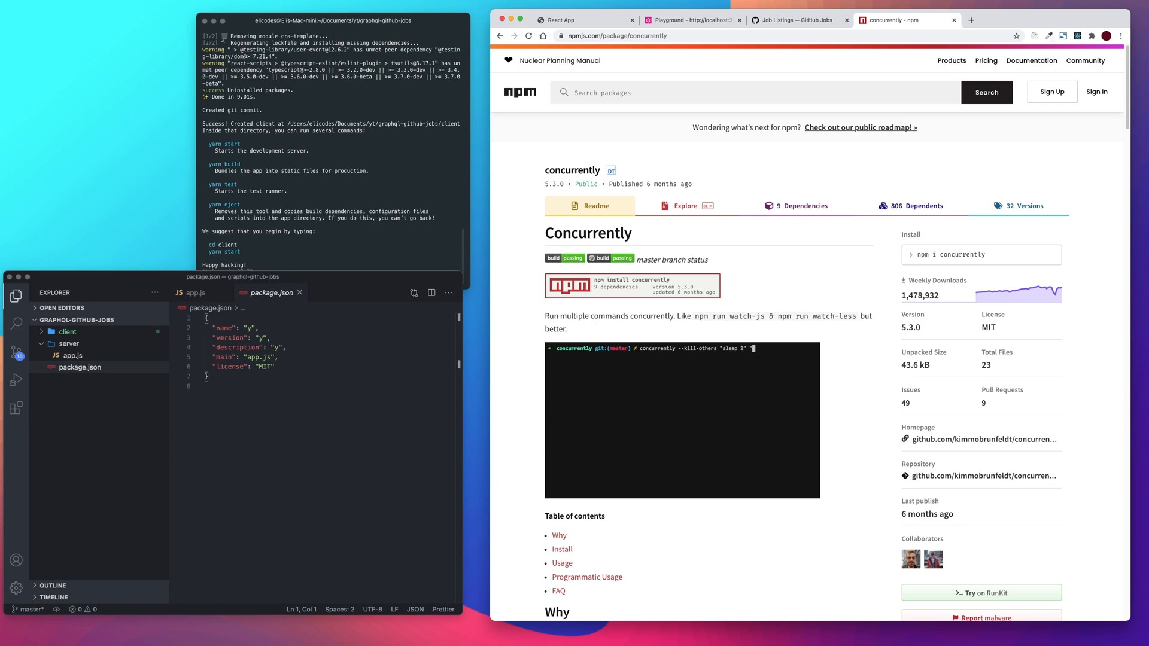
type("\"sleep 5\"")
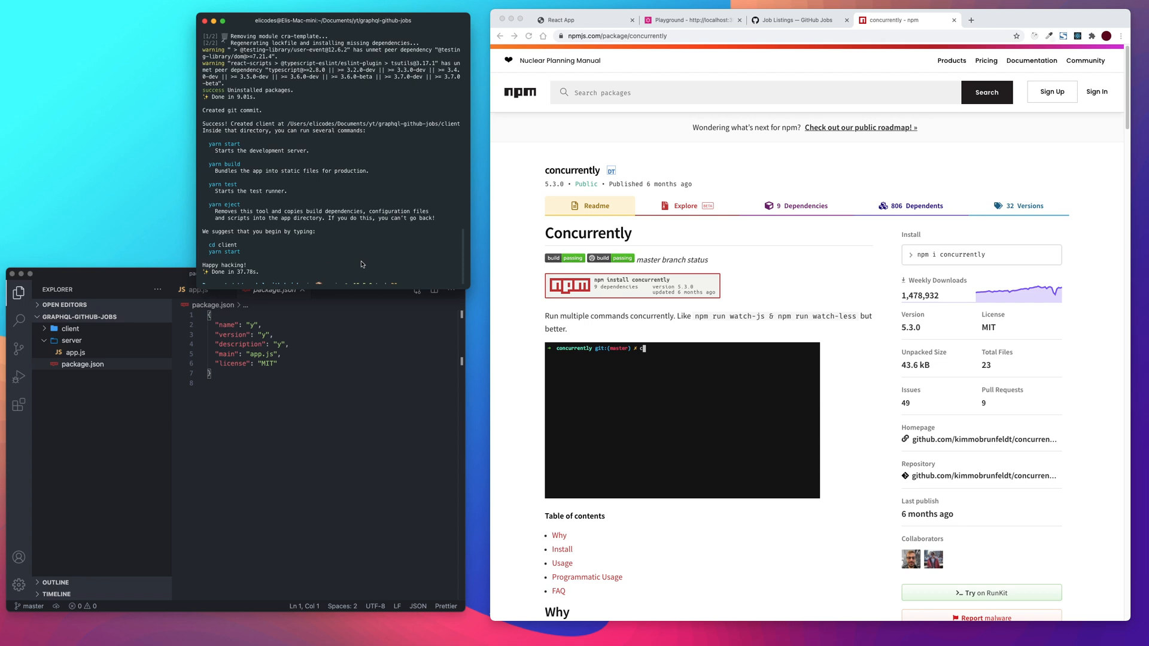
type("concurrently --raw \"find sr")
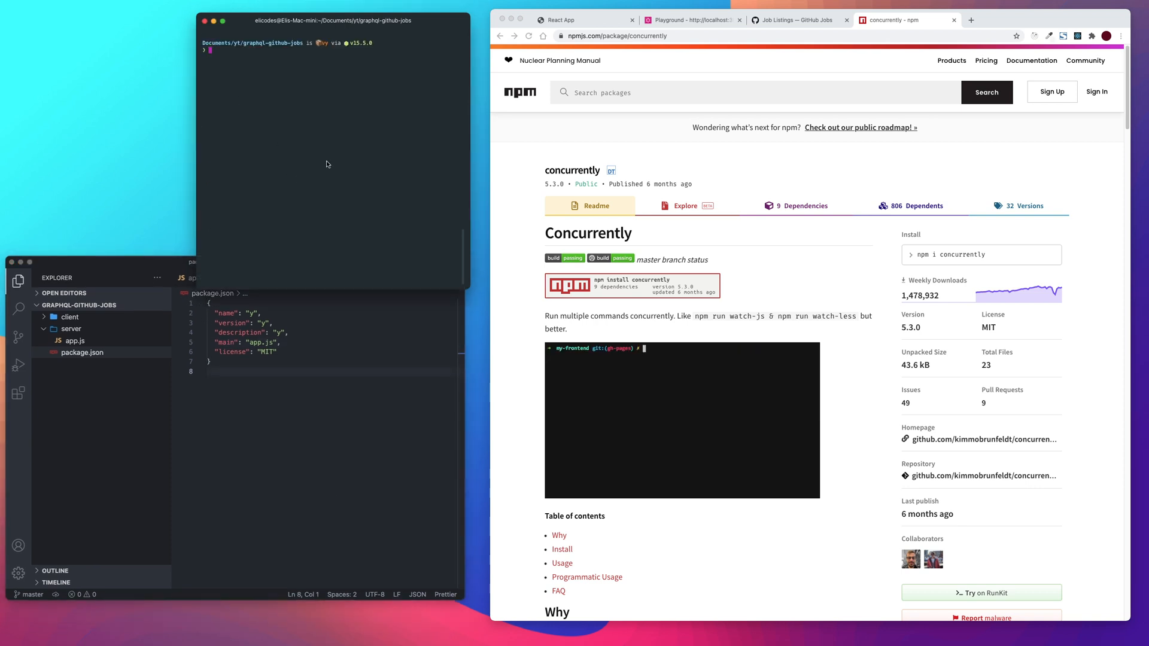
Install concurrently and nodemon as root devDependencies, then begin changing into server
type("cd ser")
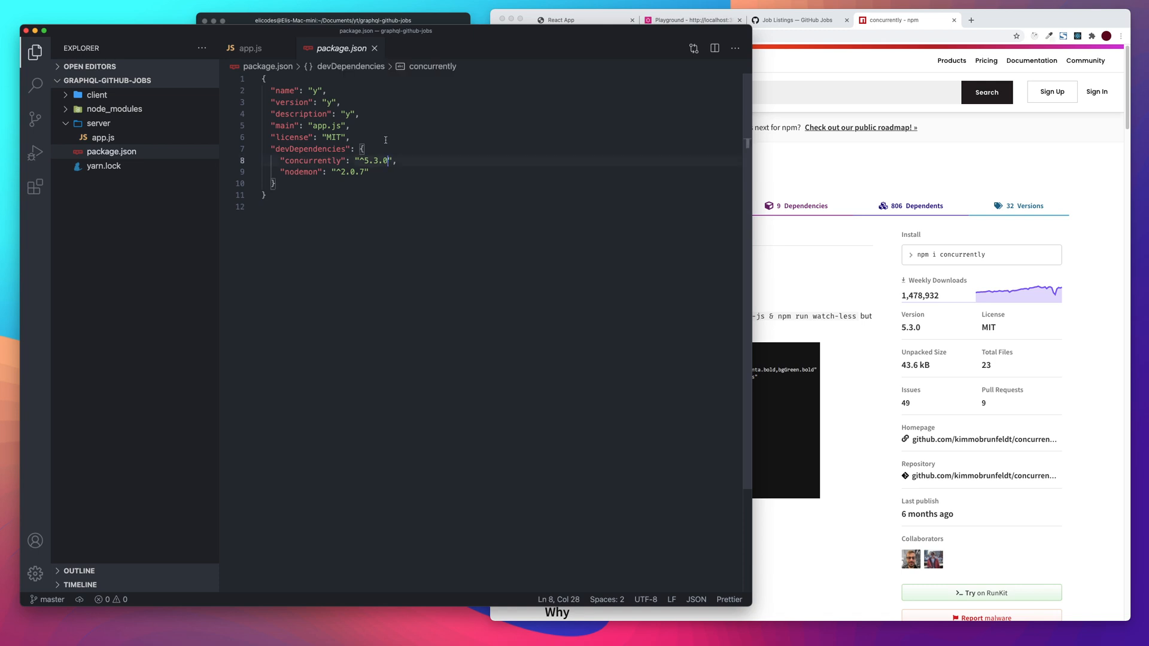
Start a "script" block after the license entry in package.json
left_click(348, 138)
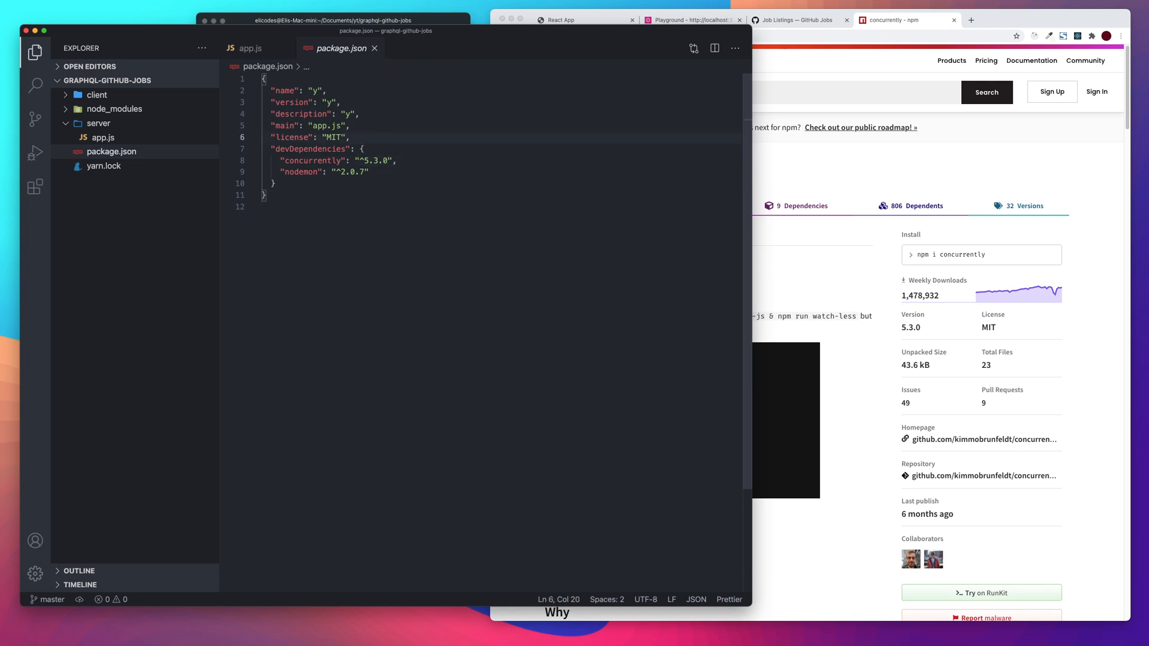
type("\"clin")
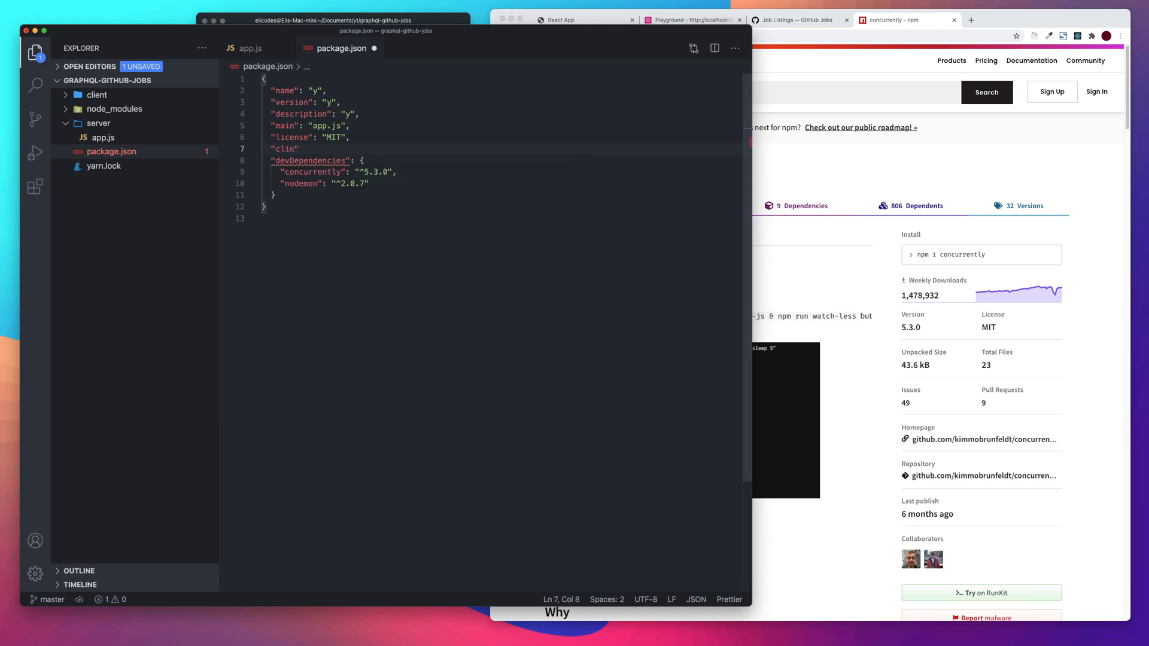
key("Backspace")
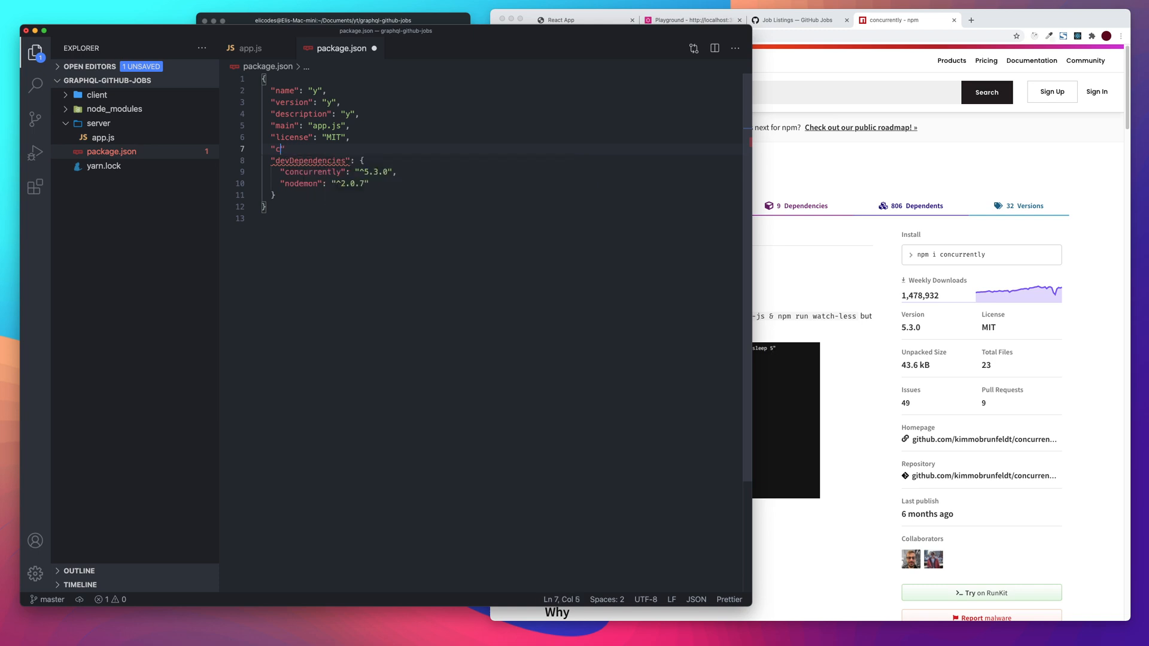
type("s")
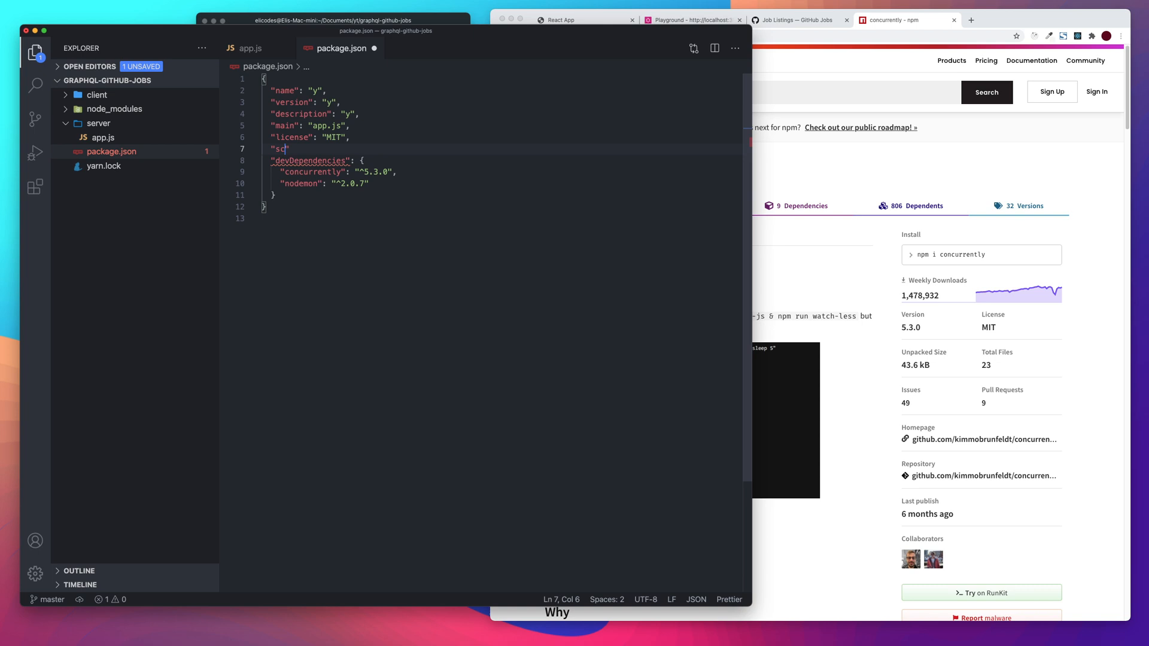
type("ript")
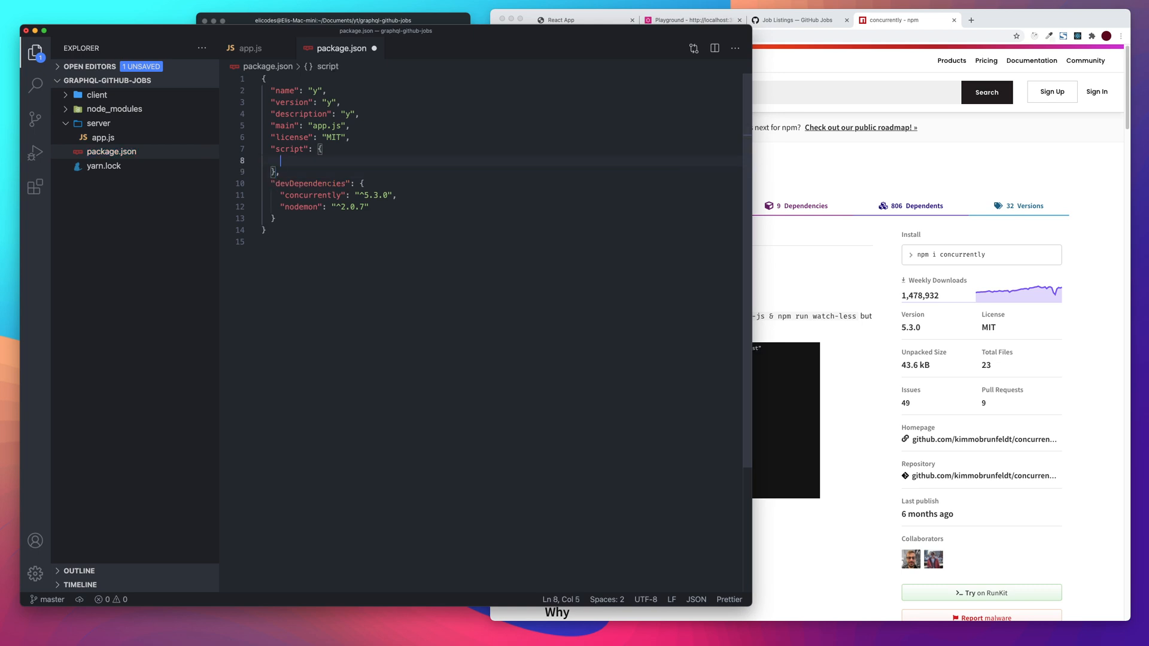
Add the "client": "cd client && yarn start" script entry and a new line
type("\"cl\"")
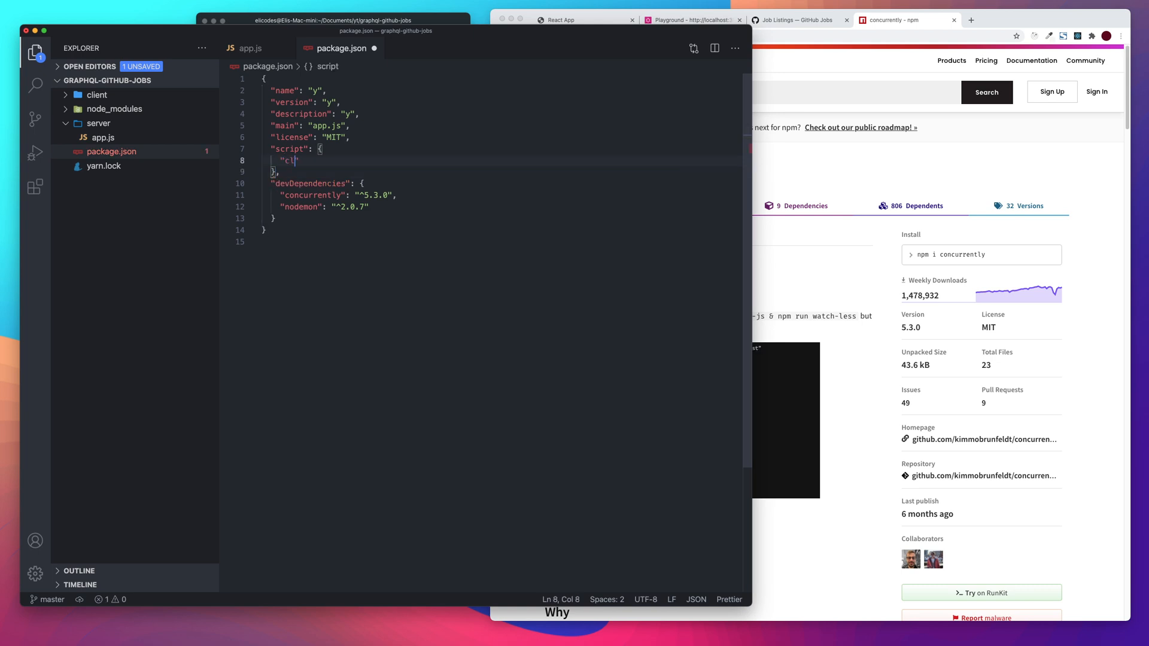
type("ient")
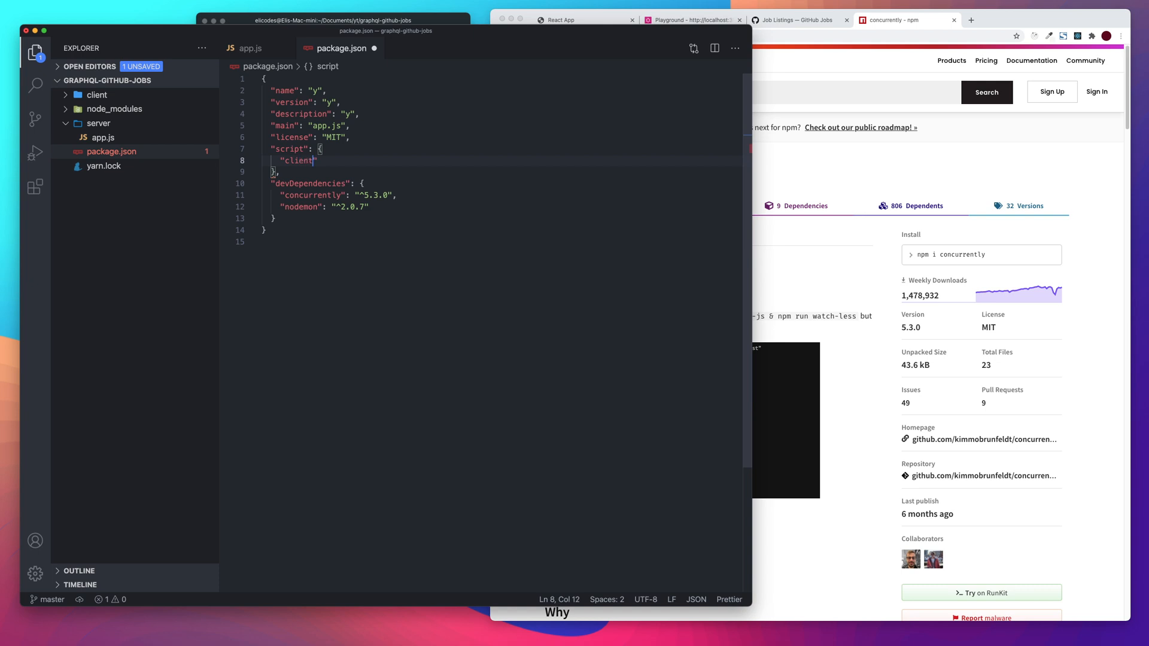
type(":")
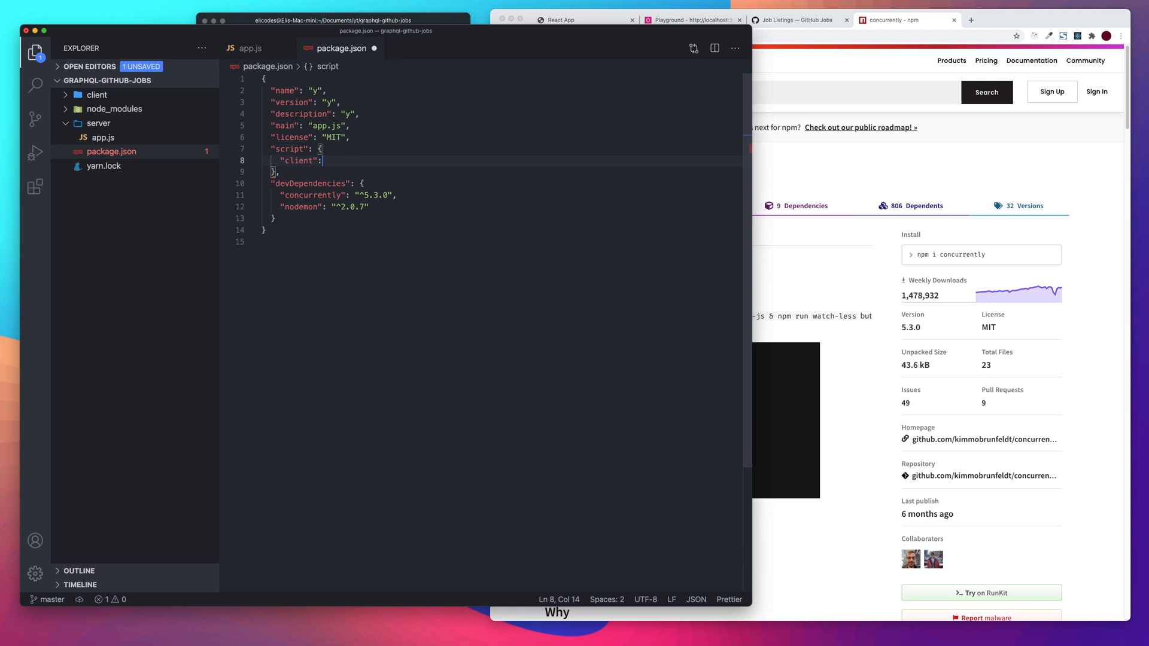
type("\"\"")
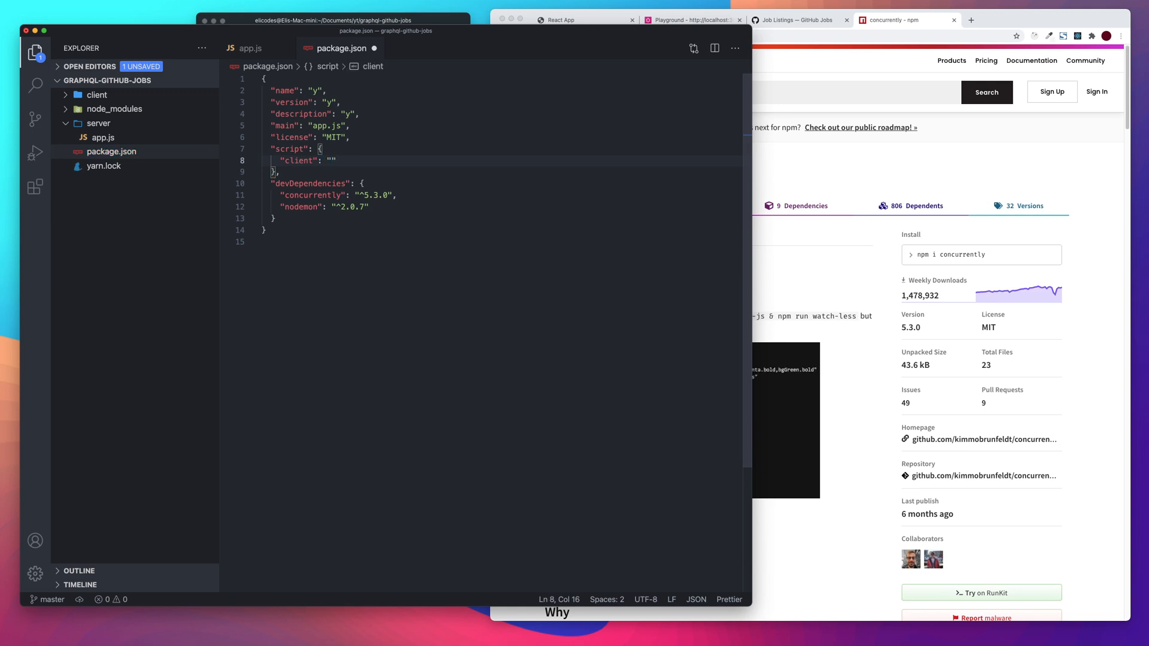
type("cd client")
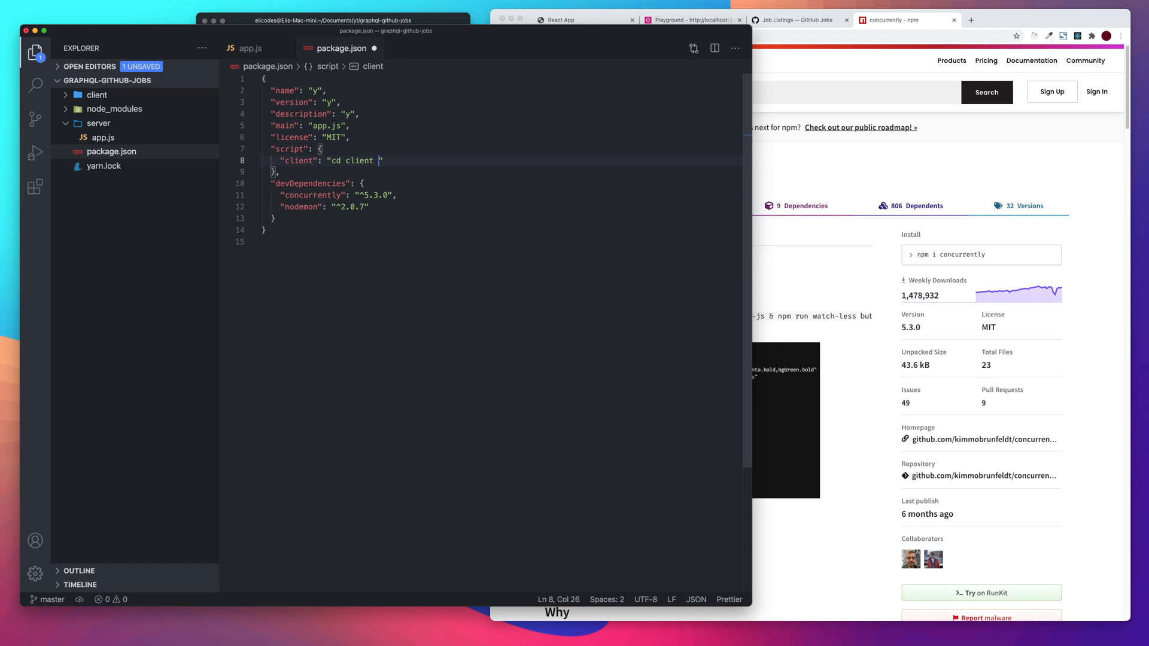
type("&& ya")
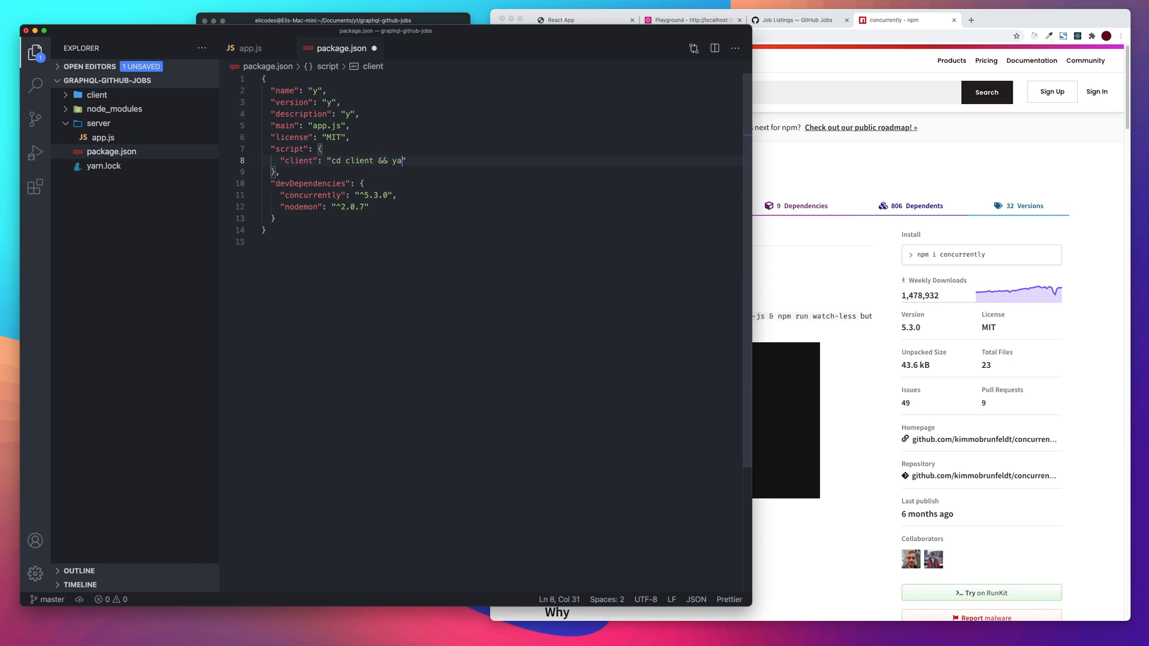
type("rn start\"")
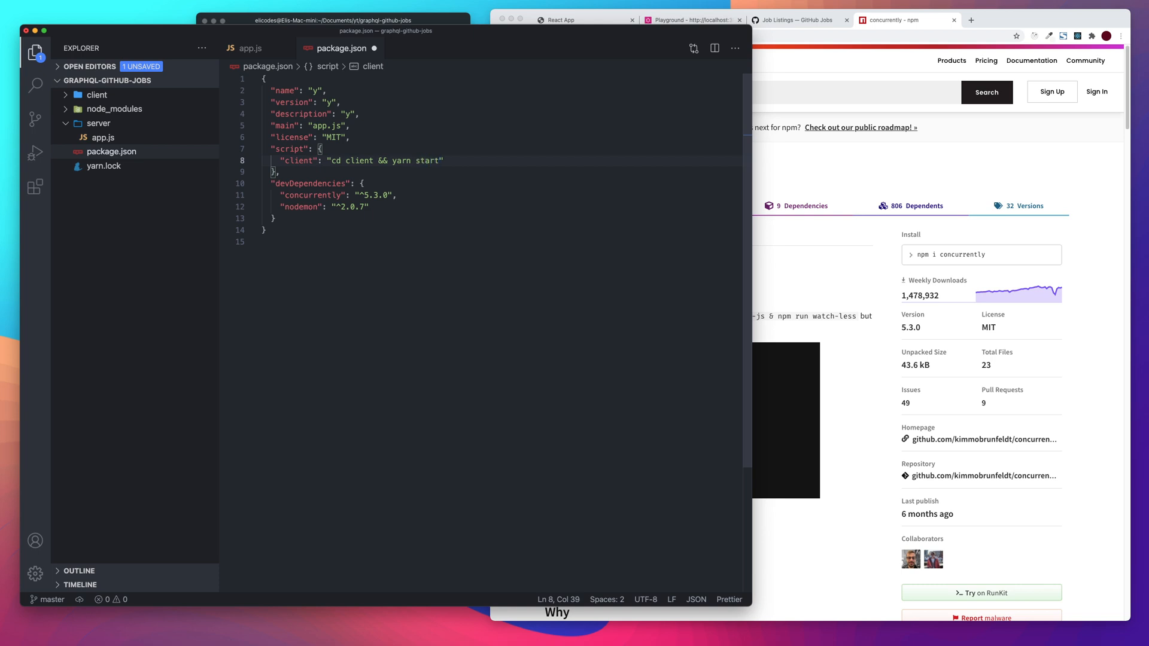
key("enter")
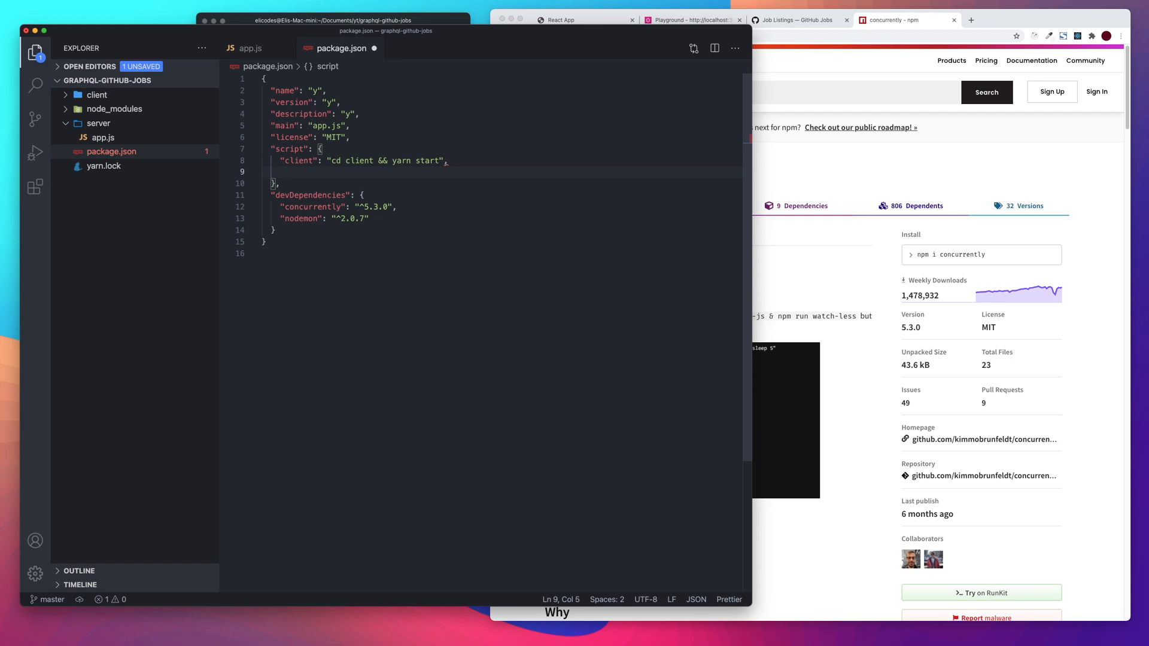
Add a "server" script entry reading "cd server && node "
type("\"server\":")
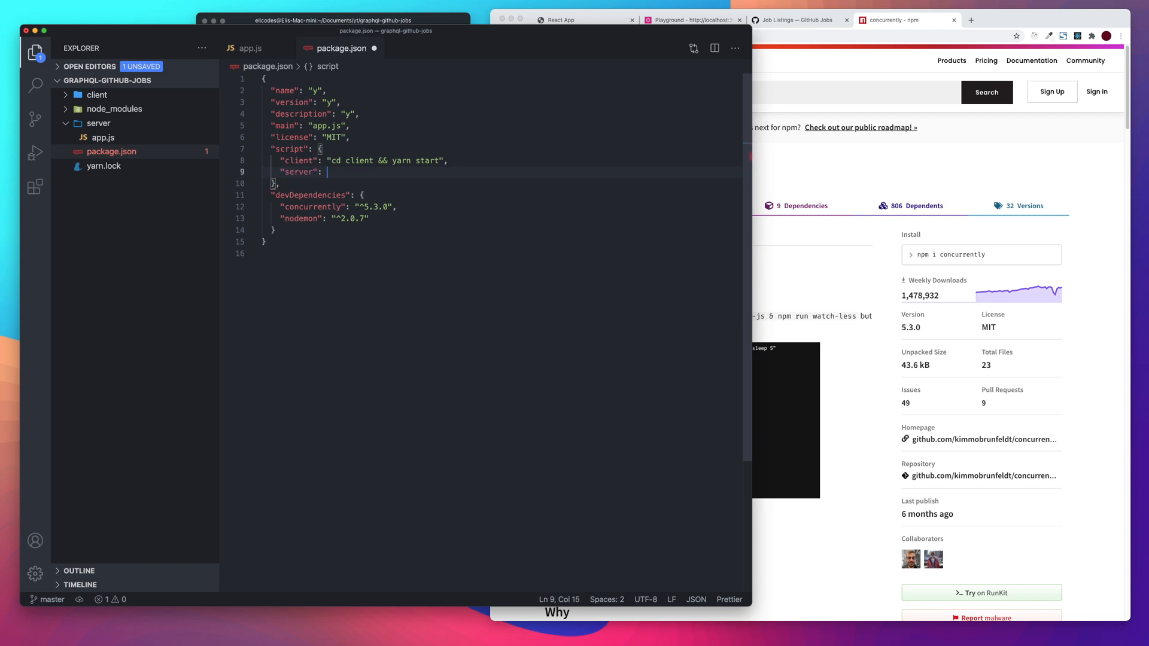
type("cd \"")
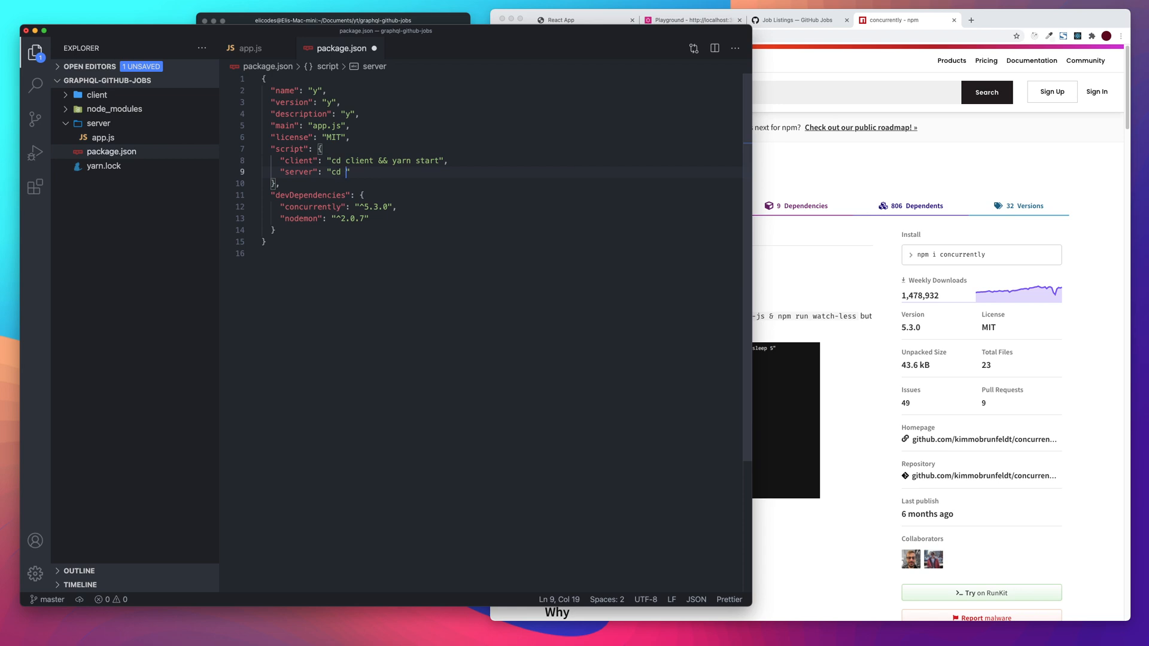
type("server && yar")
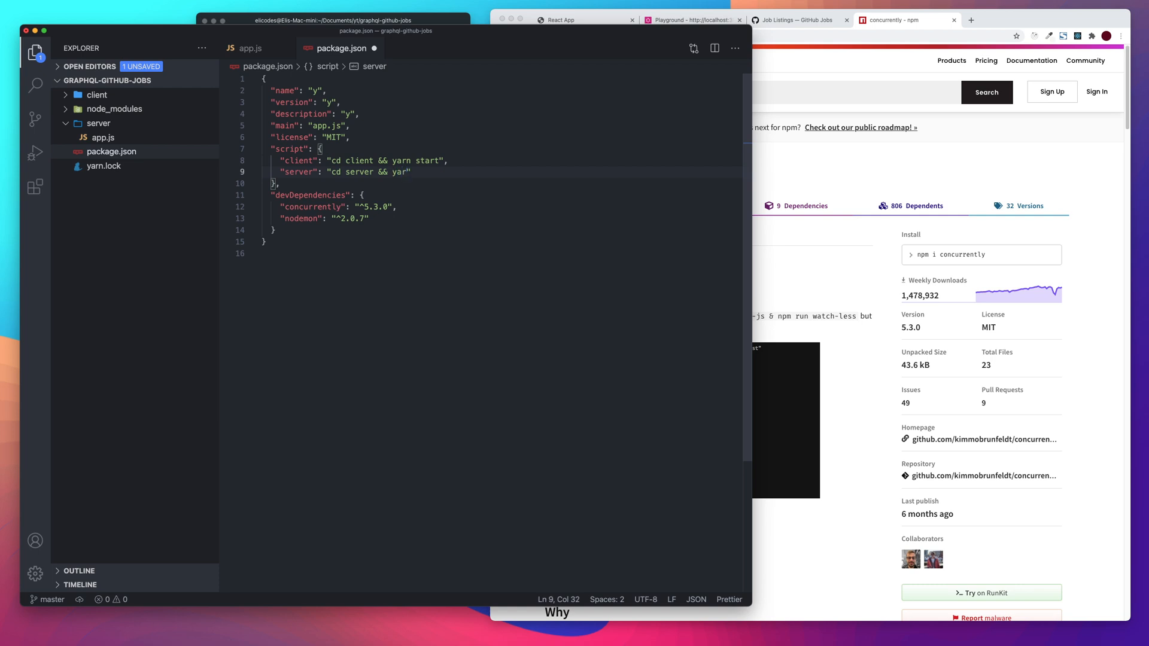
key("Backspace")
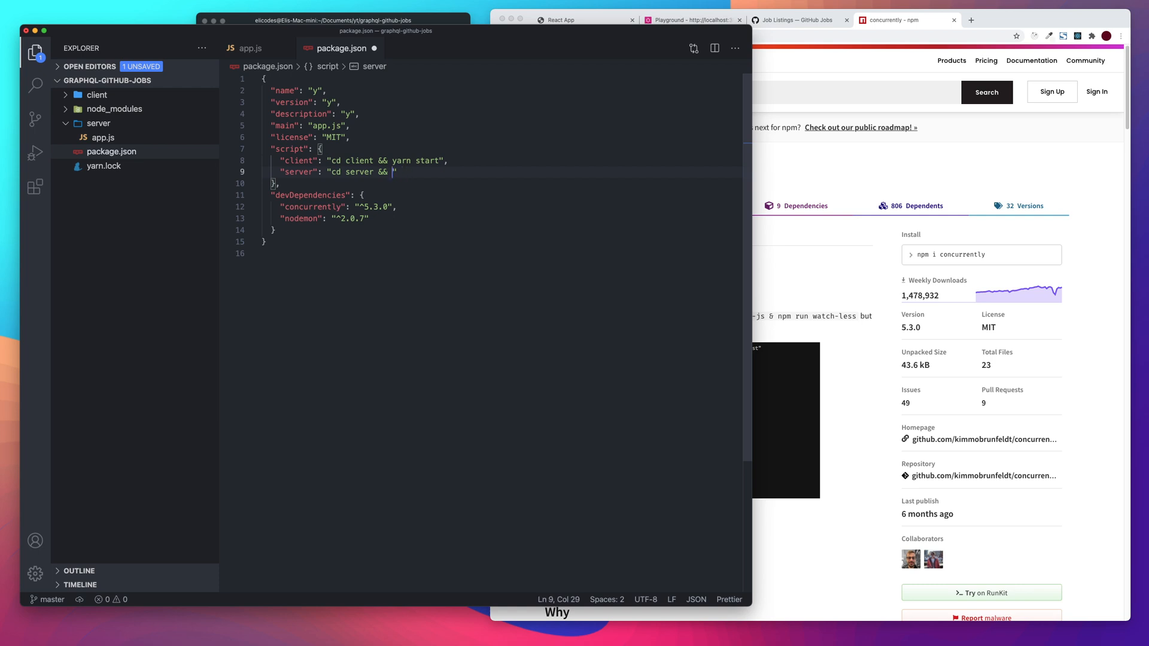
type("node")
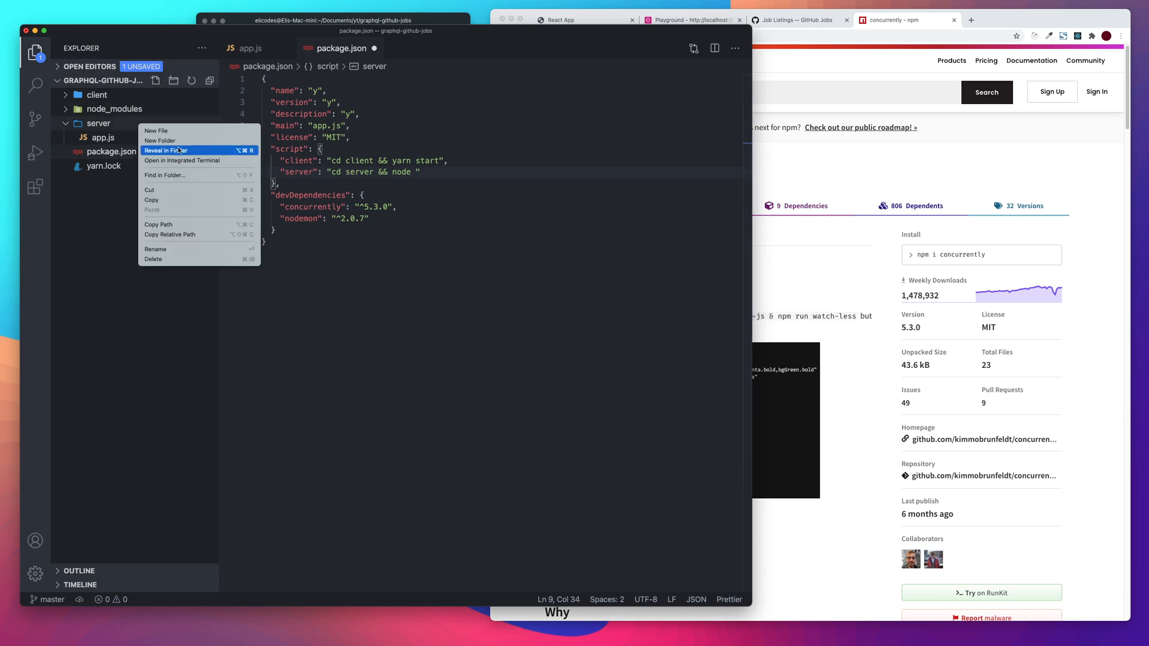
Create a src folder under server and move app.js into it
left_click(159, 140)
type("src")
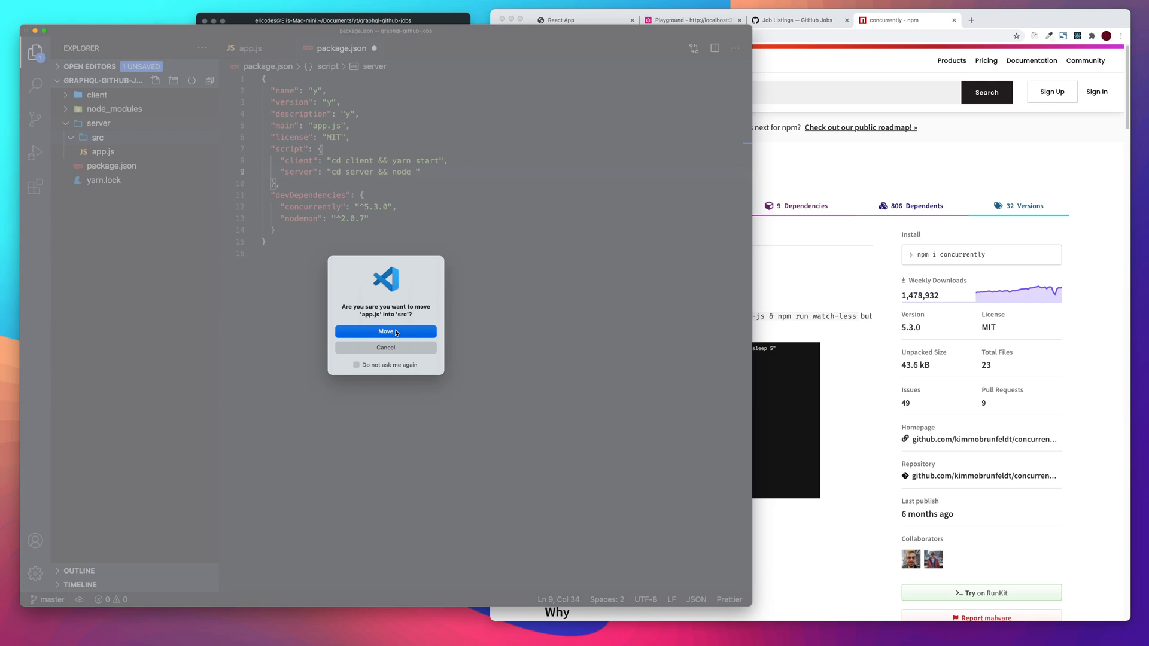
left_click(385, 331)
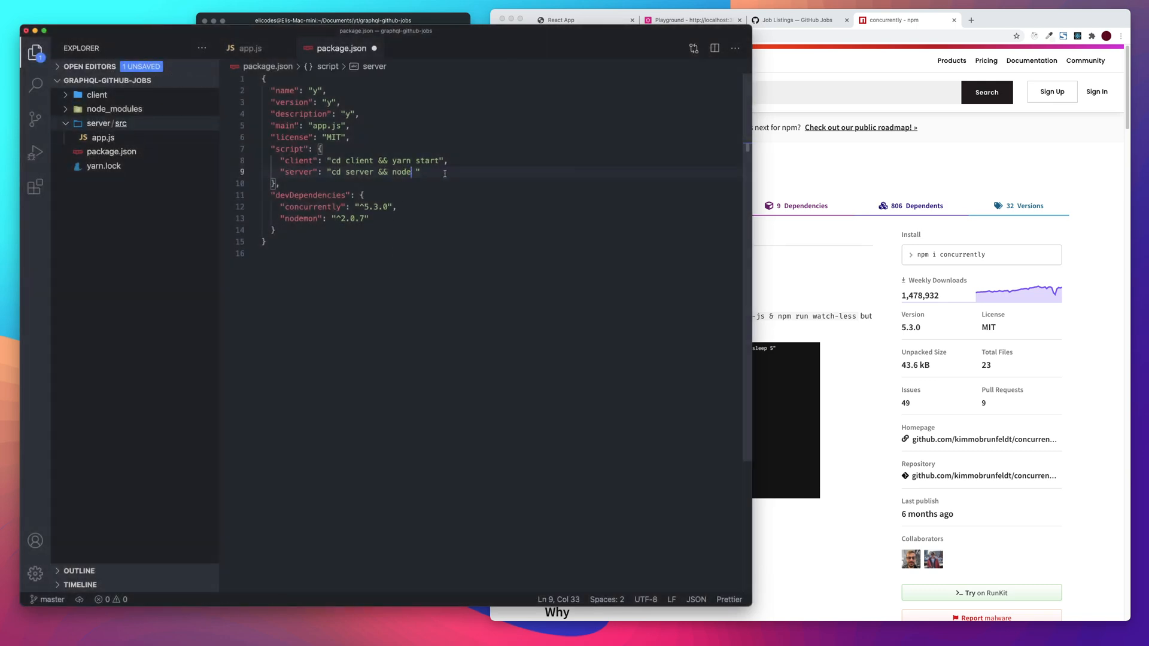
Complete the server script as "cd server && node src/app.js"
type("s")
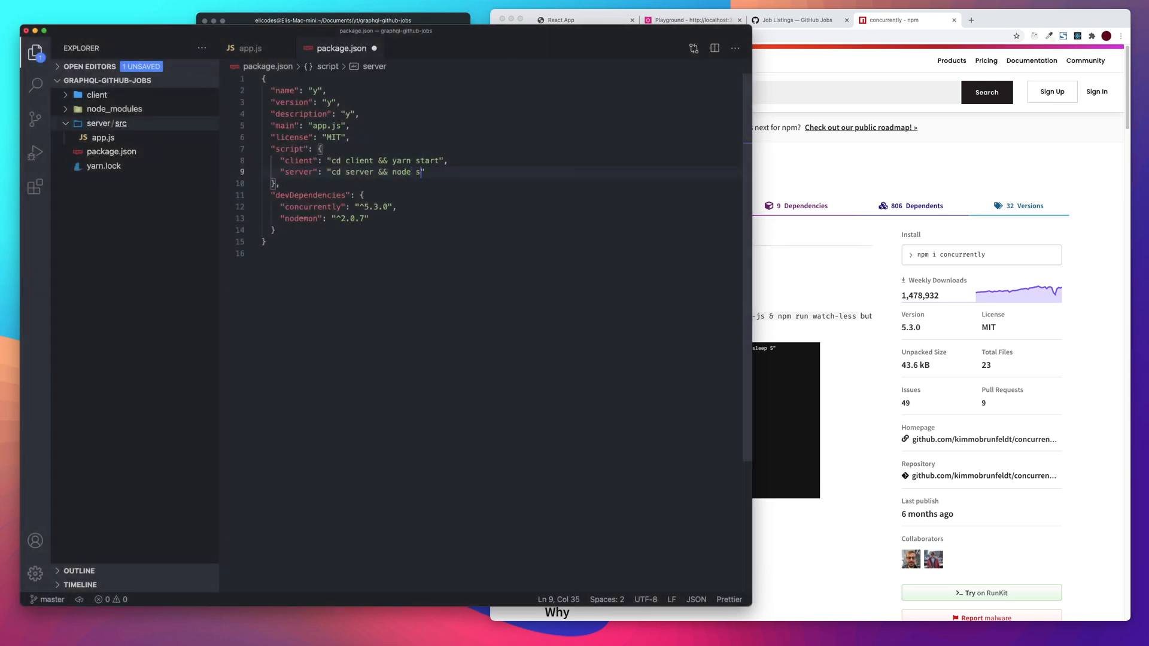
type("rc/")
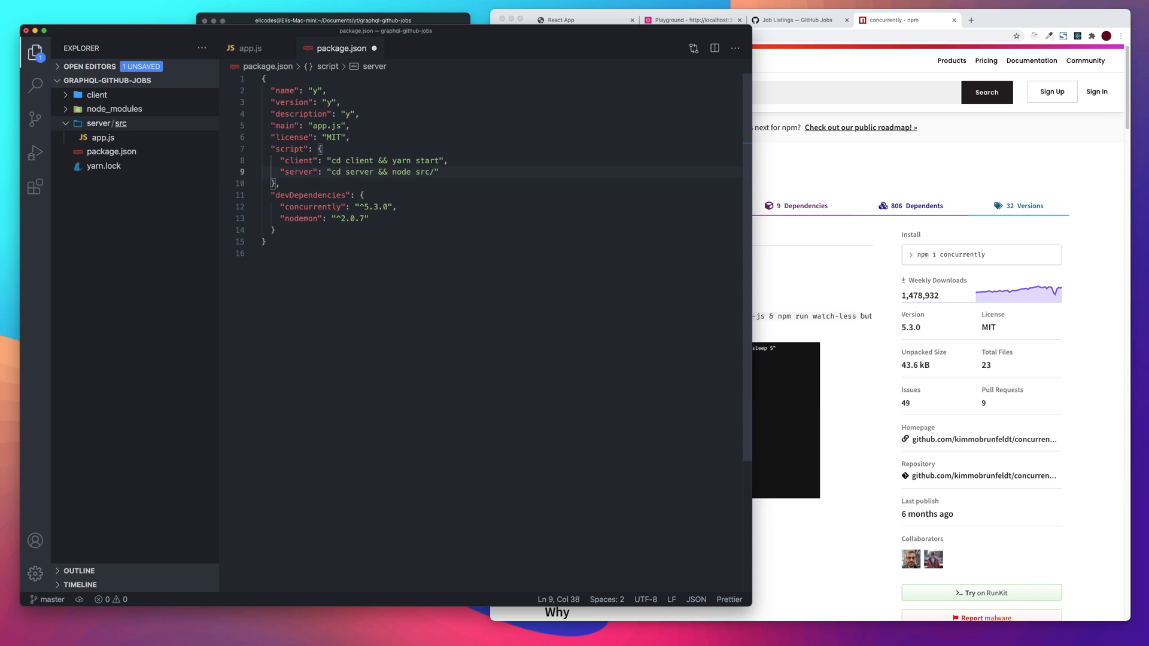
key("Backspace")
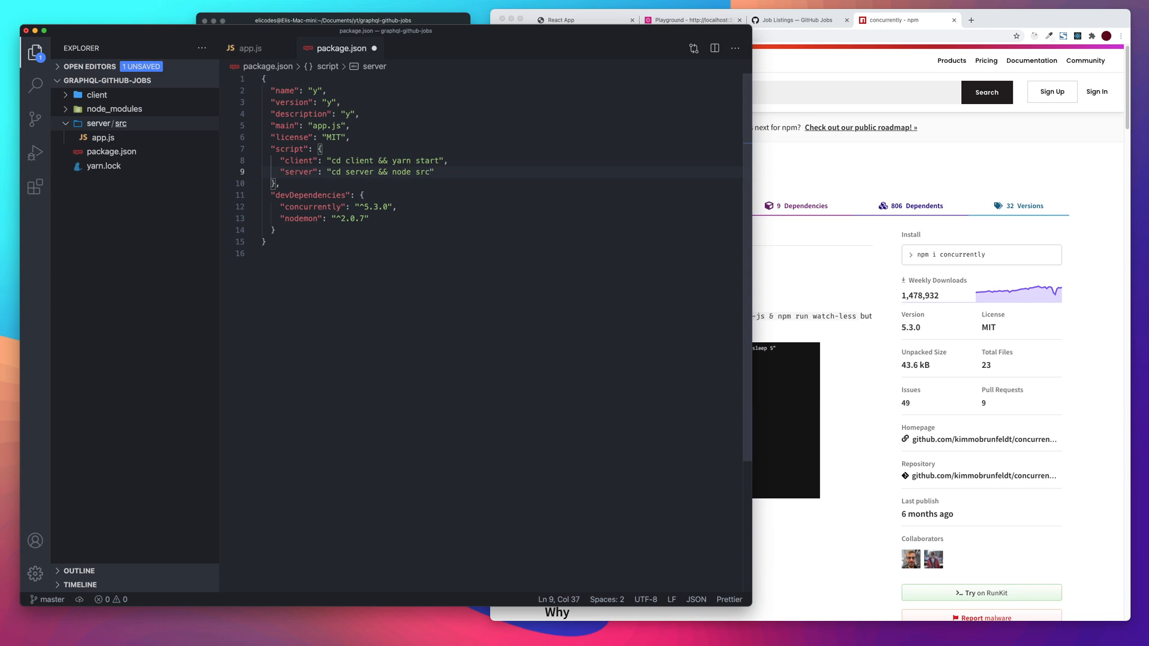
type("/a")
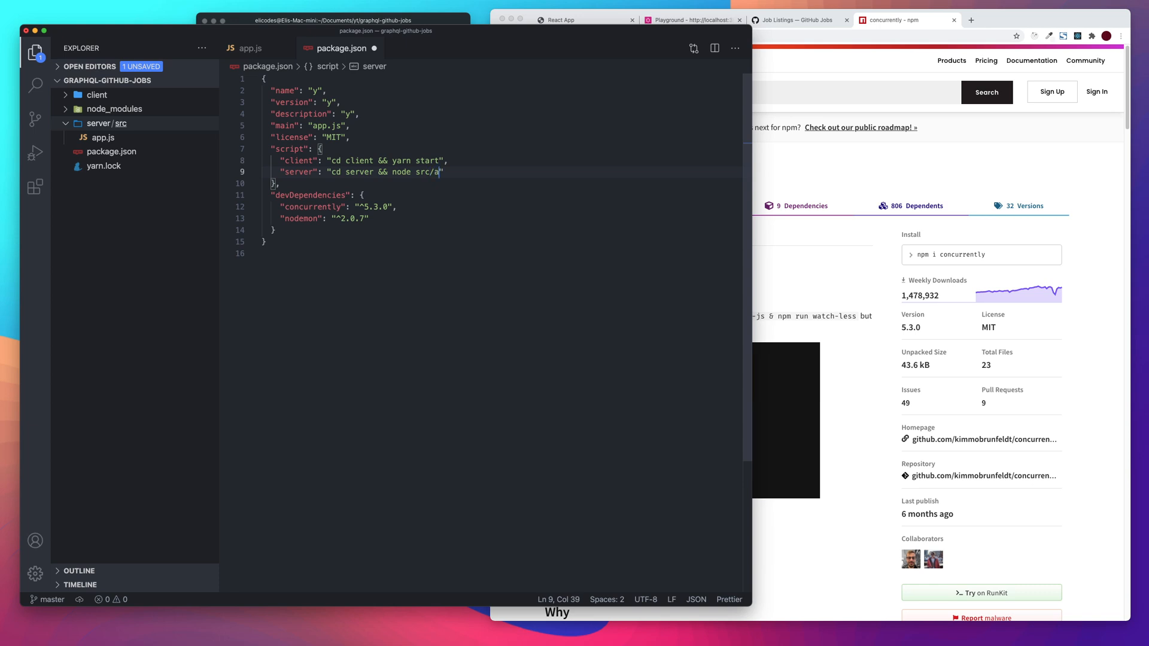
type("pp.js")
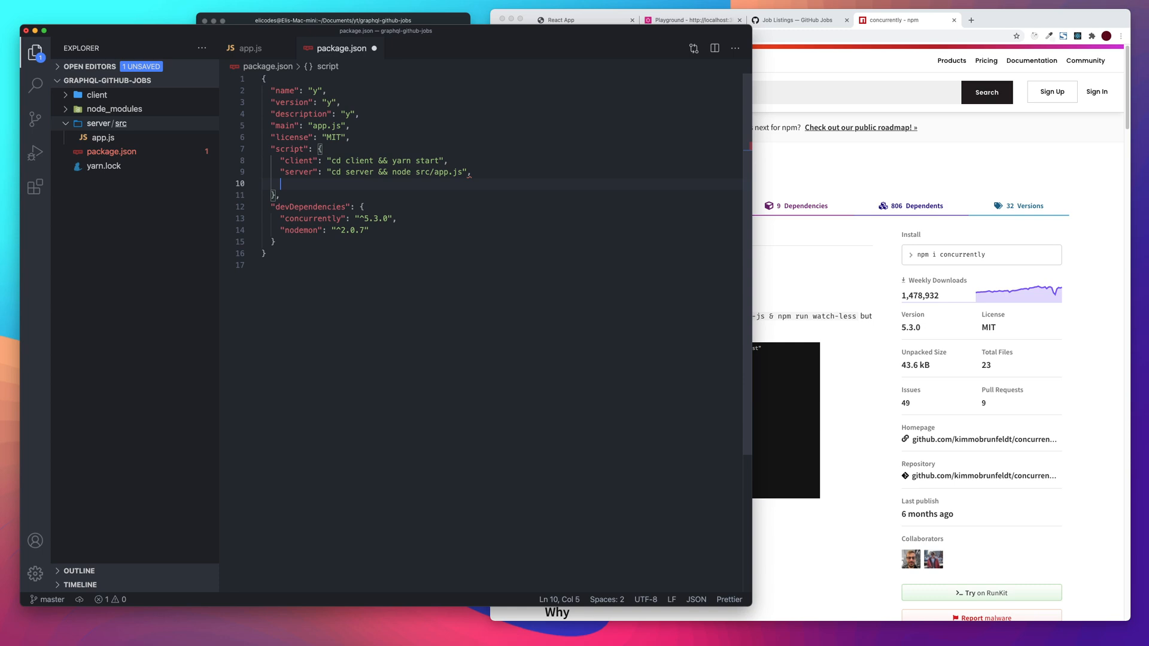
Start a "dev" script running concurrently with --kill-others-on-fail
type("\"dev\": \"conc")
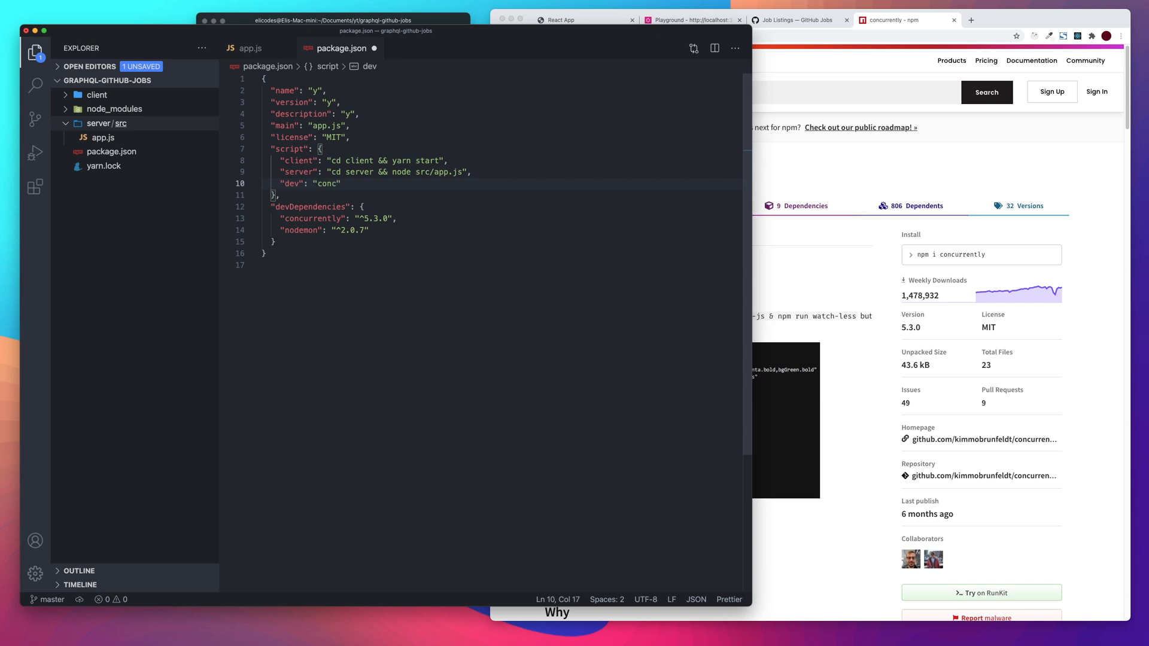
type("urrently")
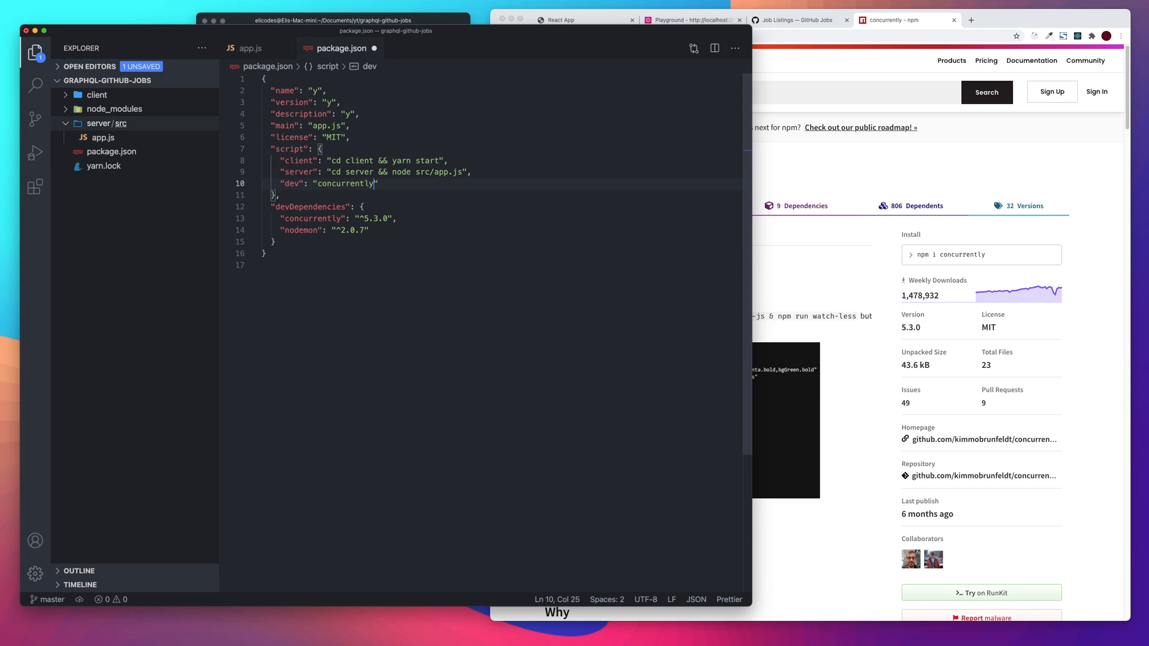
type("-kill-")
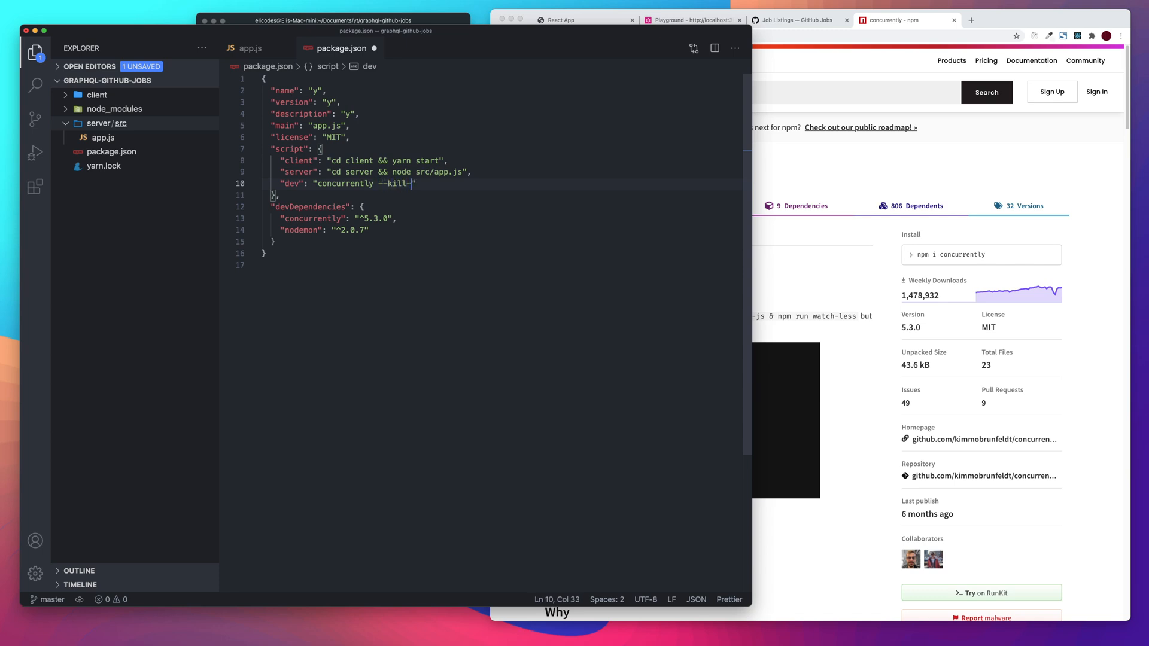
type("others")
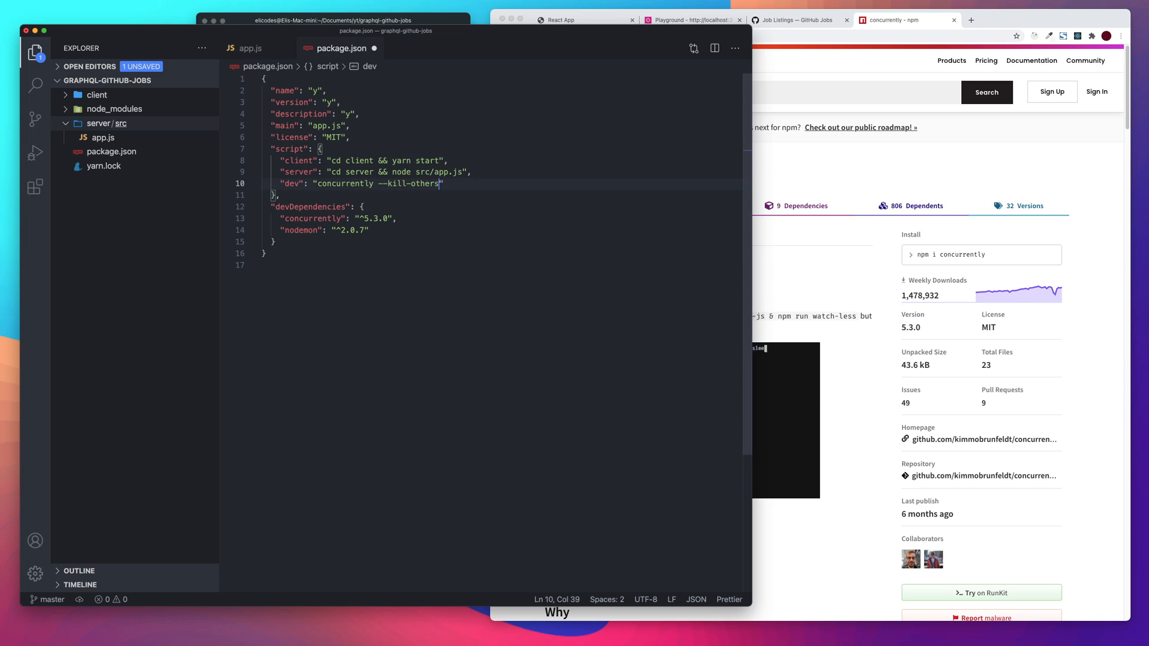
type("-on-fail")
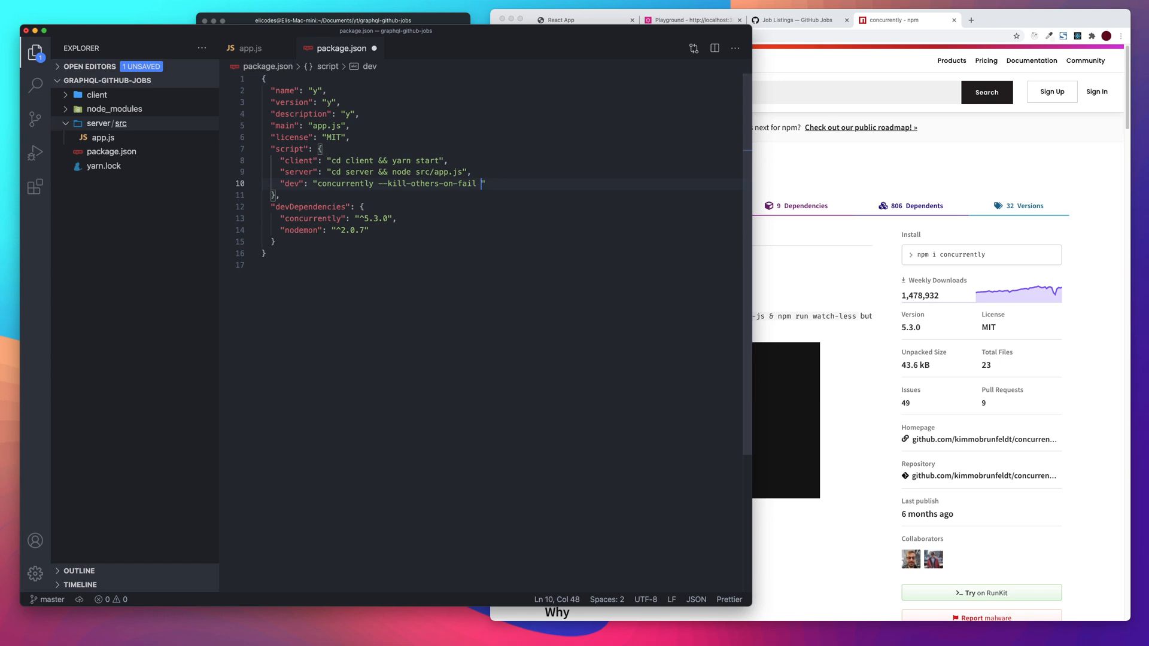
type("\\\\")
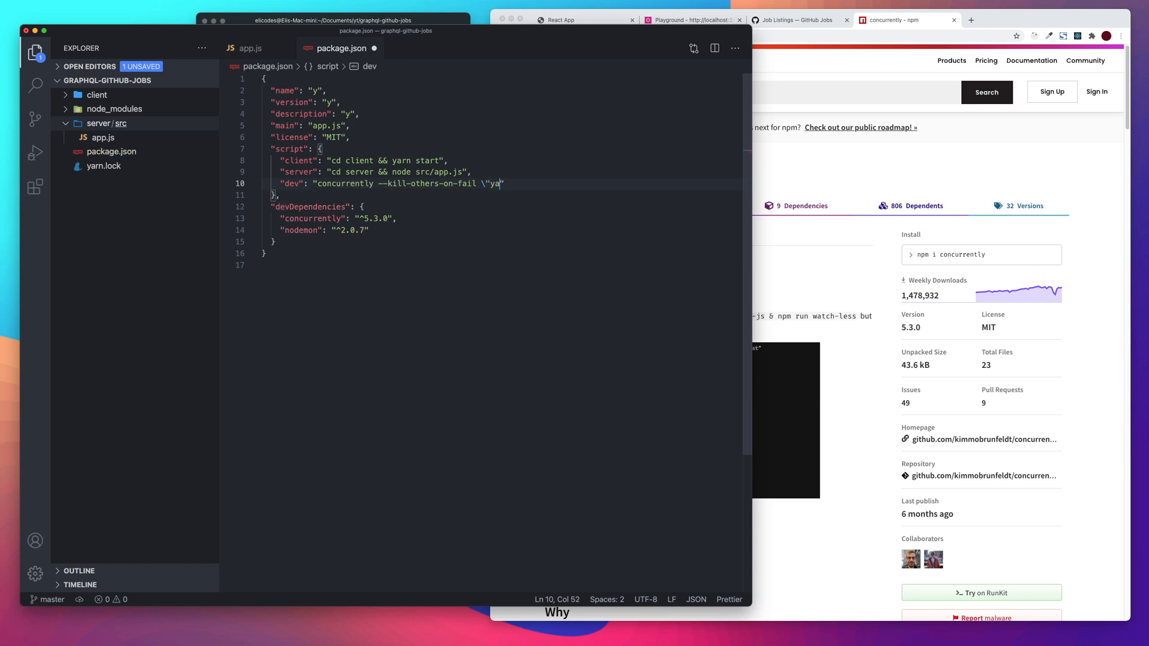
Add the escaped "yarn server" and "yarn client" commands to the dev script
type("rn")
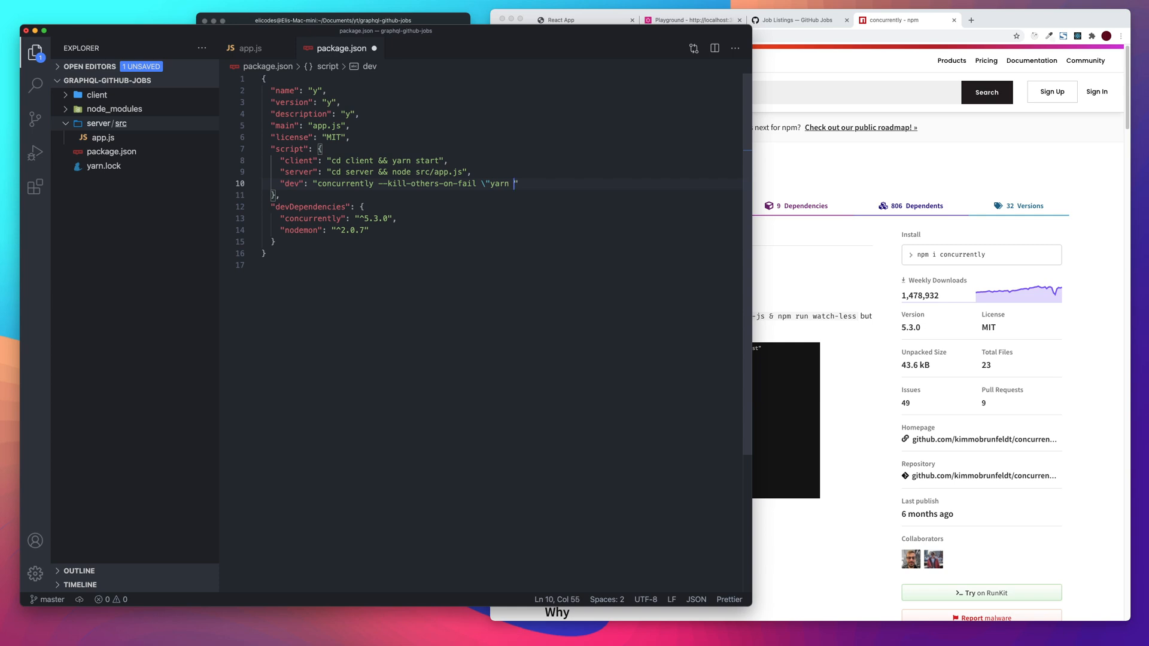
type("server\"")
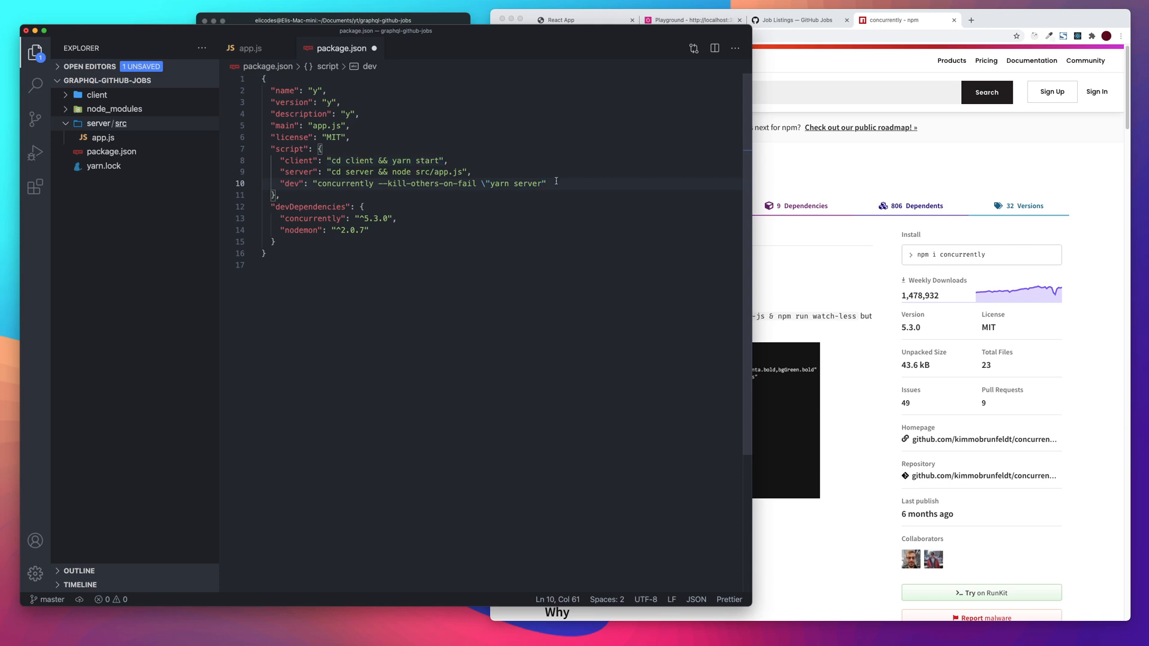
mouse_move(566, 187)
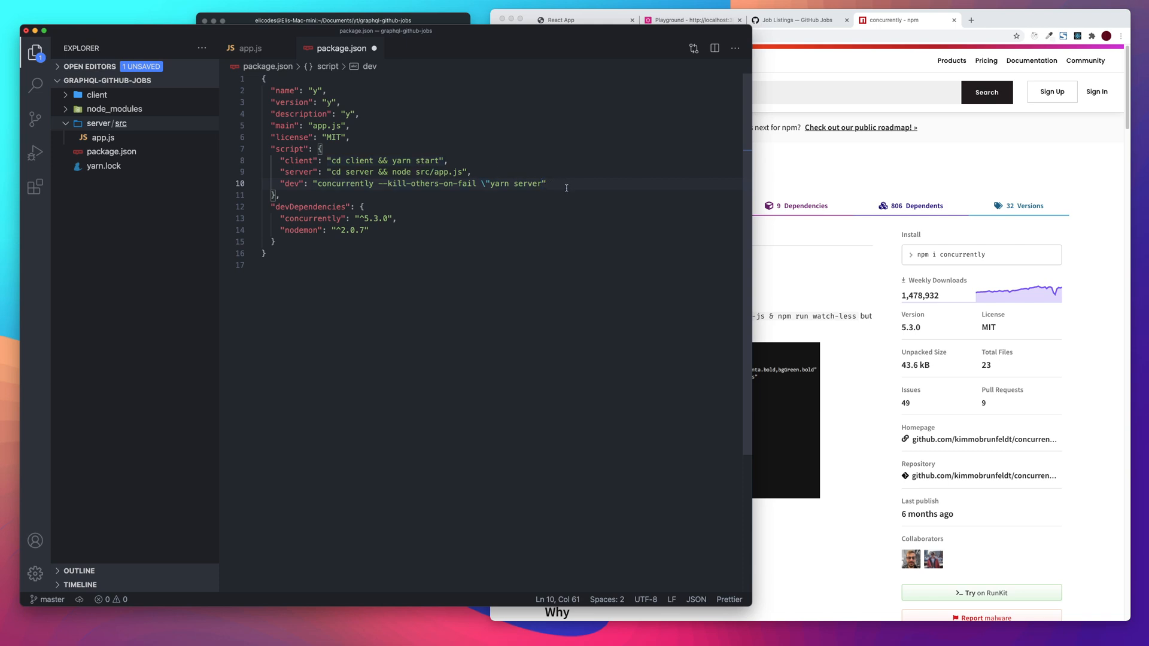
type("\\\"")
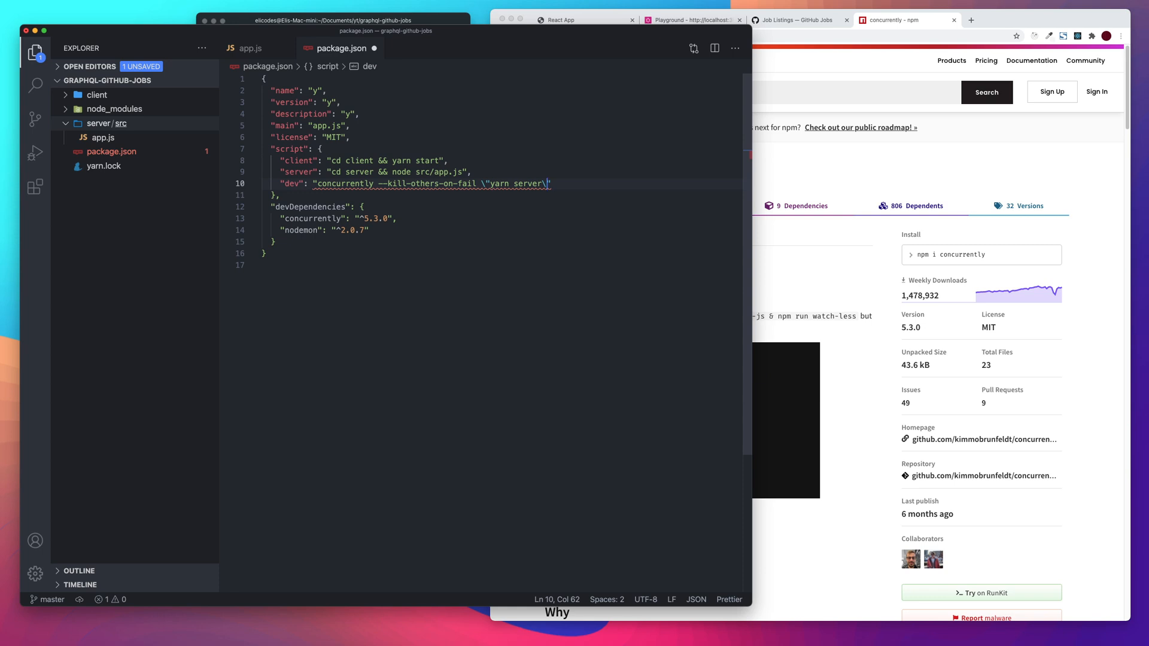
type("\"")
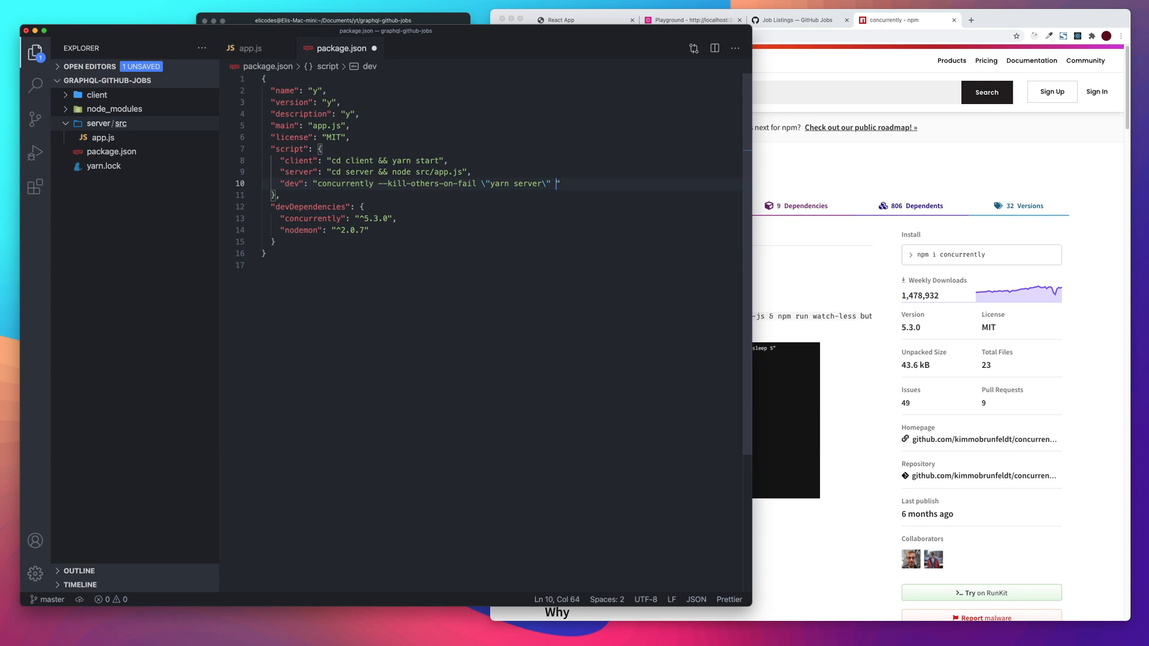
type("\\\"")
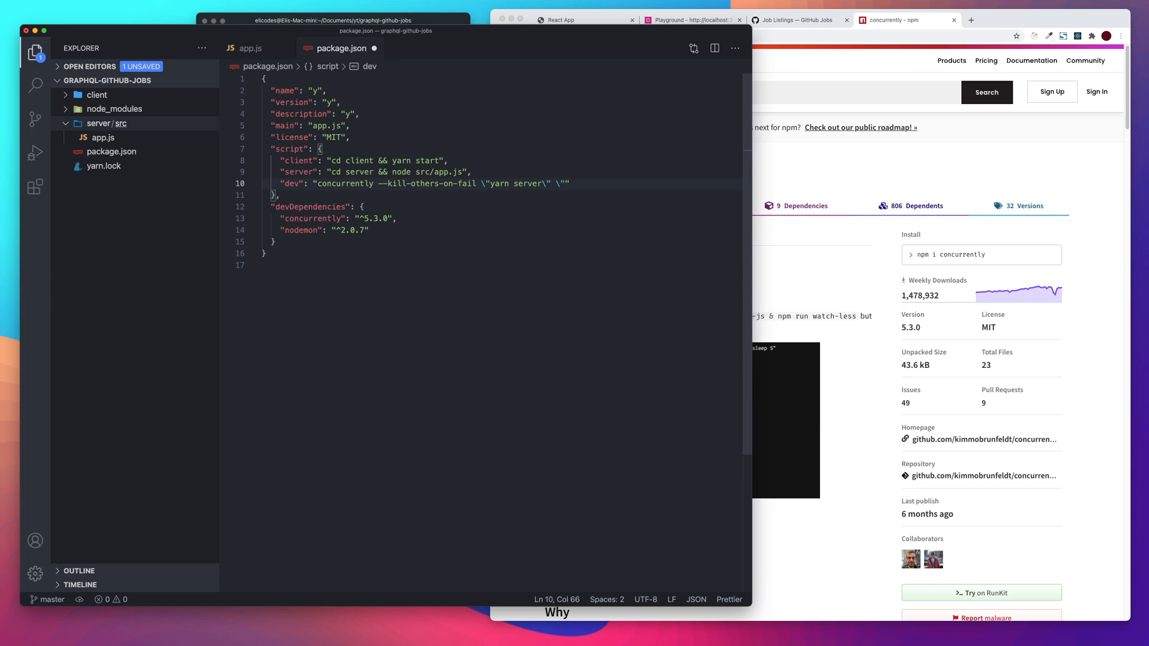
type("yarn client")
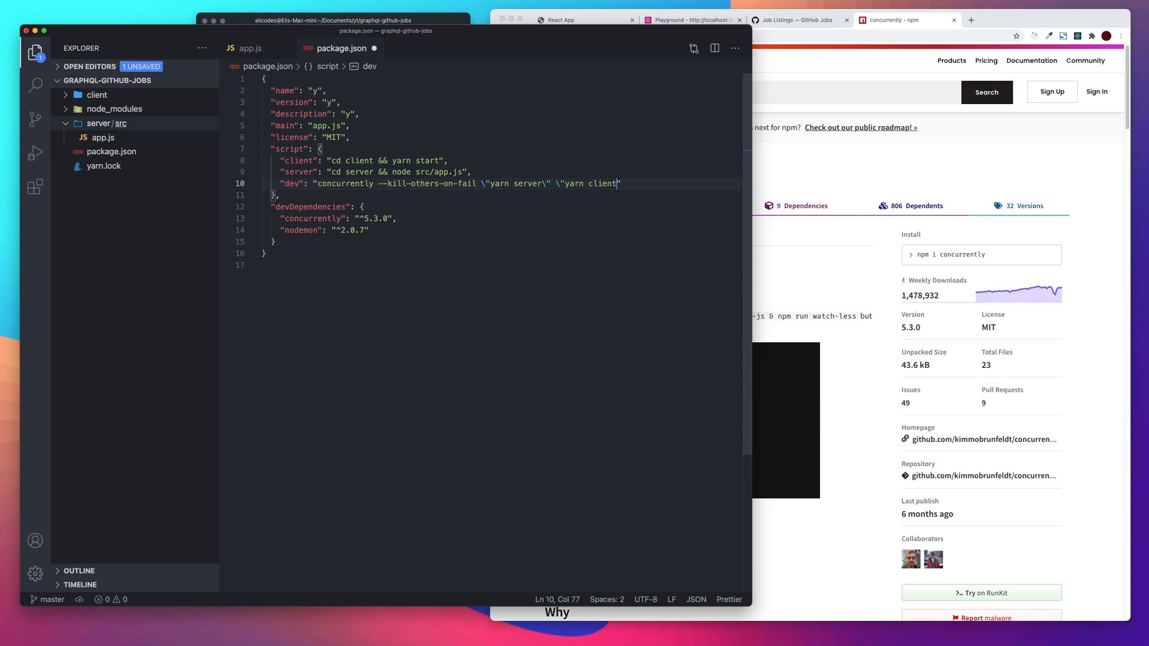
type("\\")
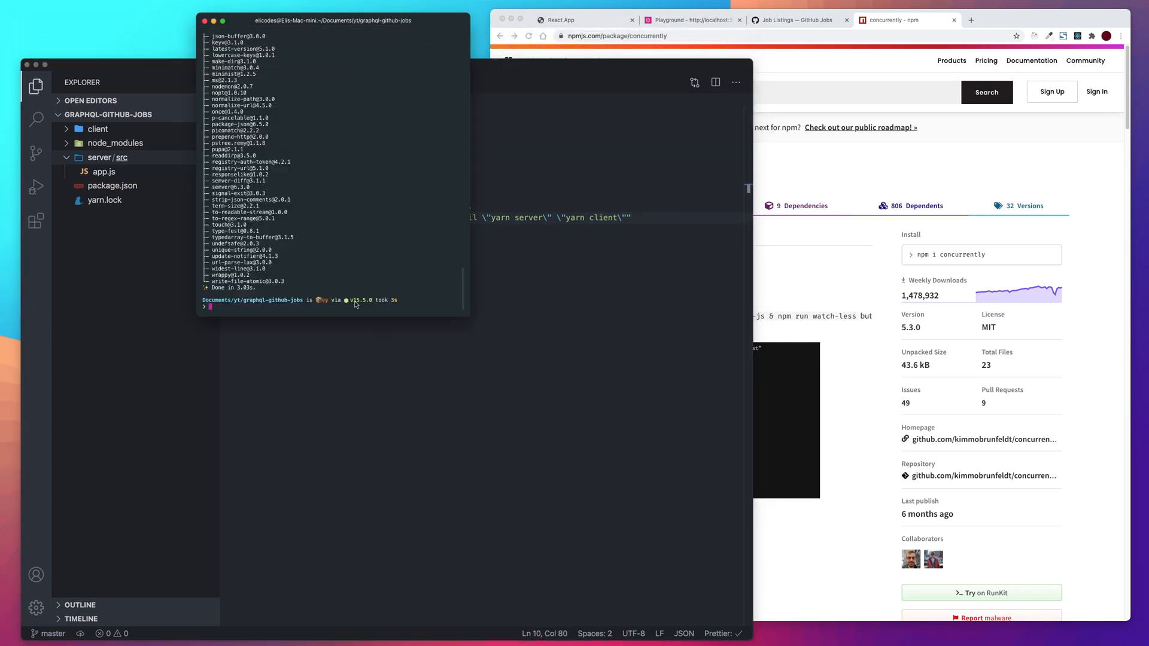
Run yarn dev, rerun it after renaming "script" to "scripts", then return to package.json
type("yarn d")
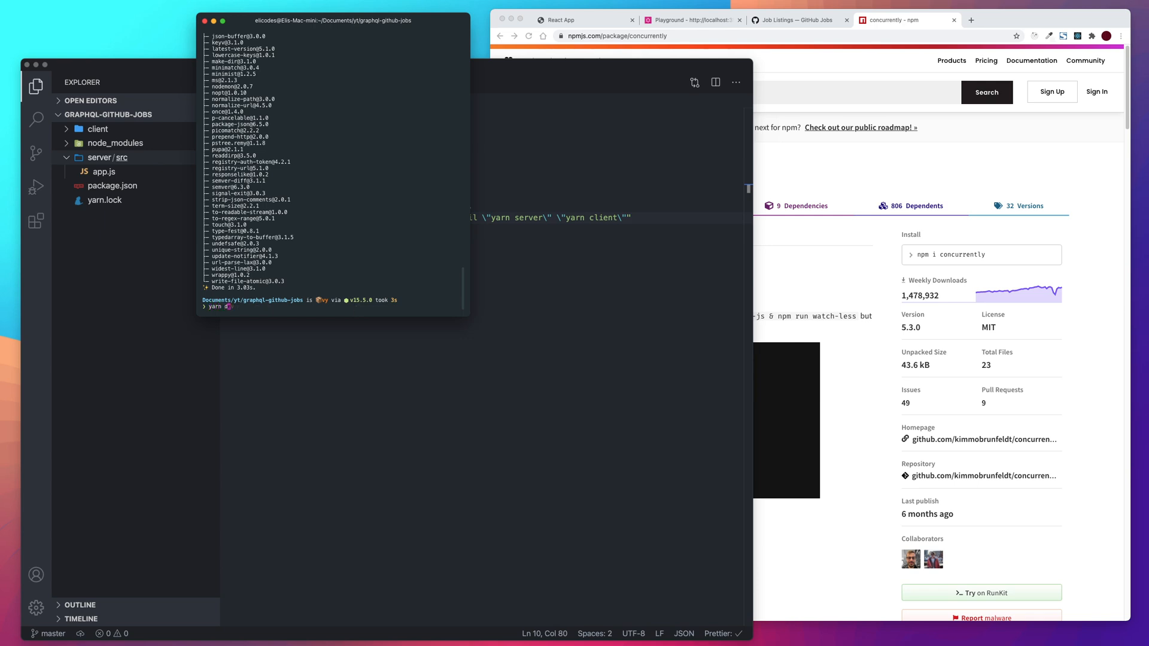
type("ev")
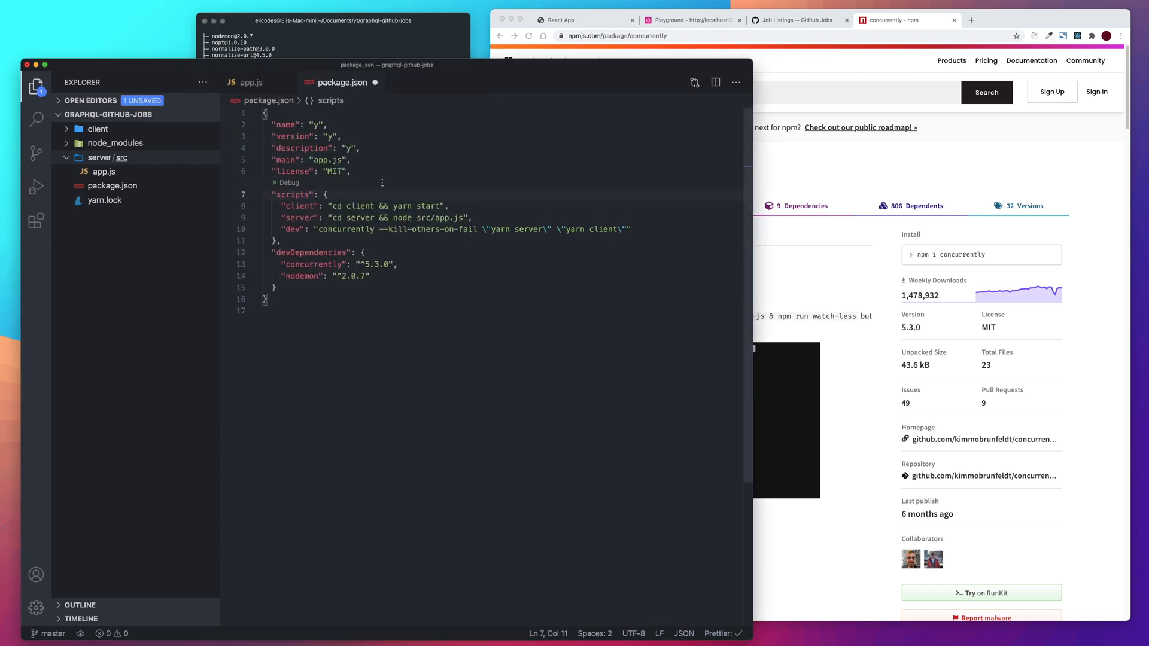
left_click(333, 19)
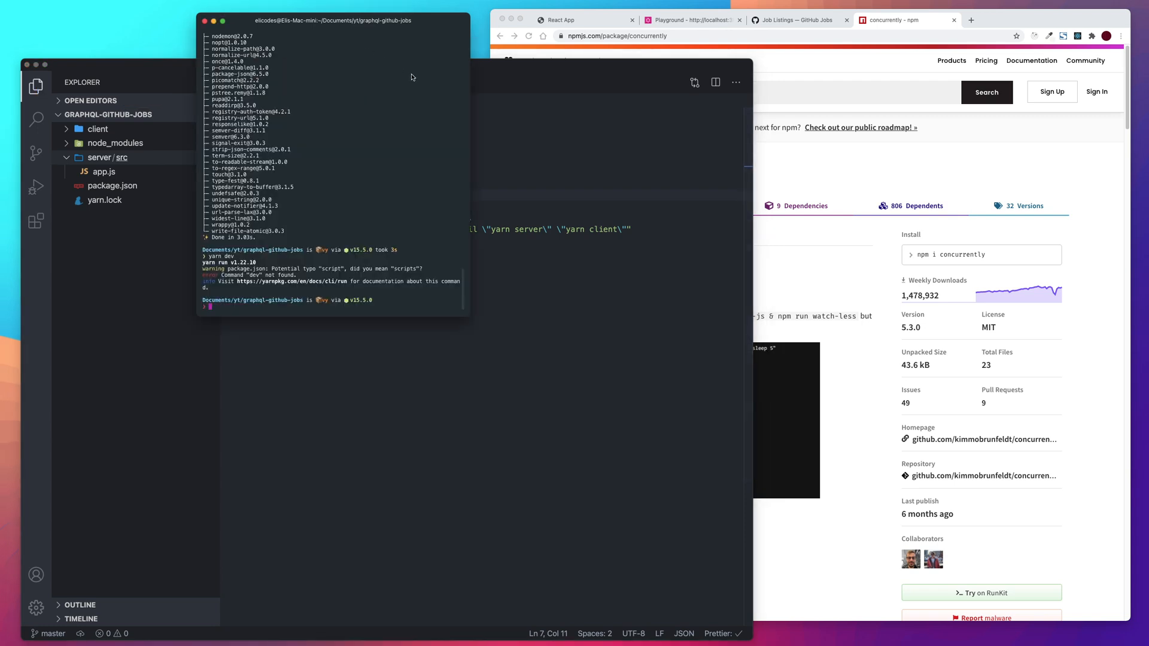
type("yarn dev")
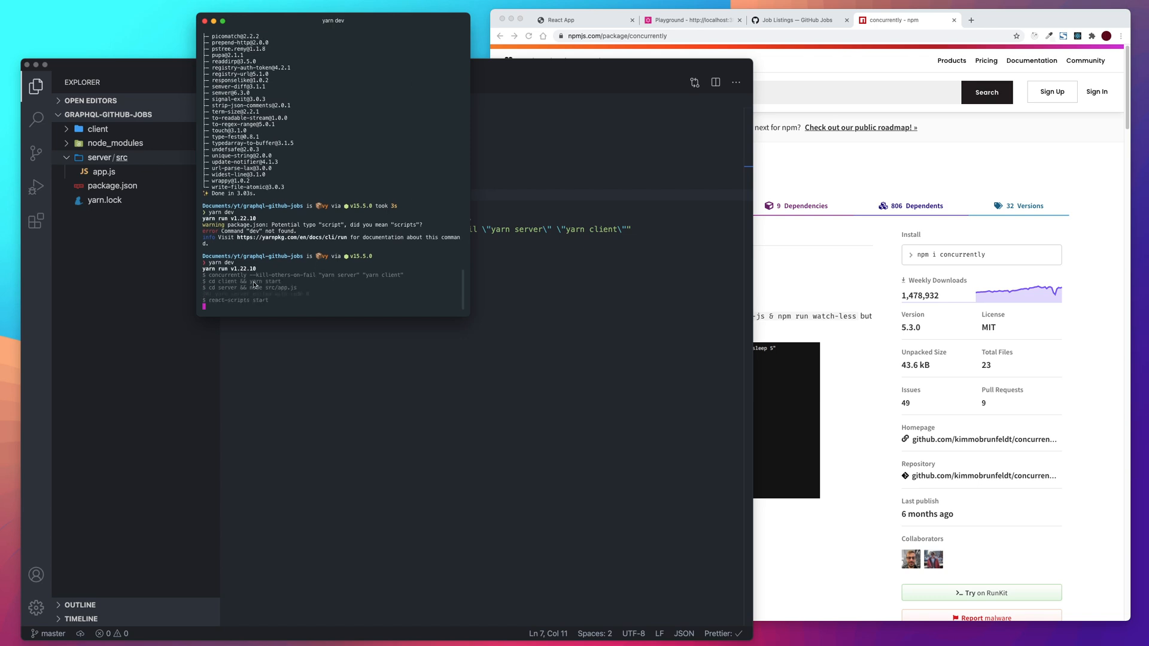
left_click(579, 19)
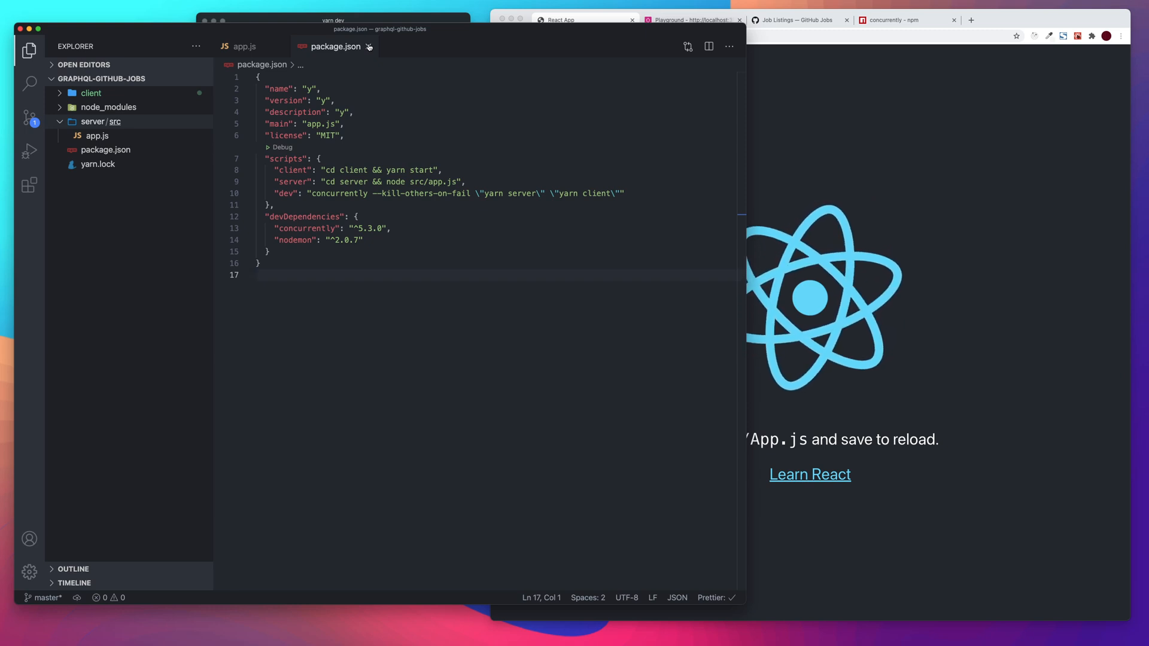
Close the root package.json and switch to the Terminal
left_click(97, 136)
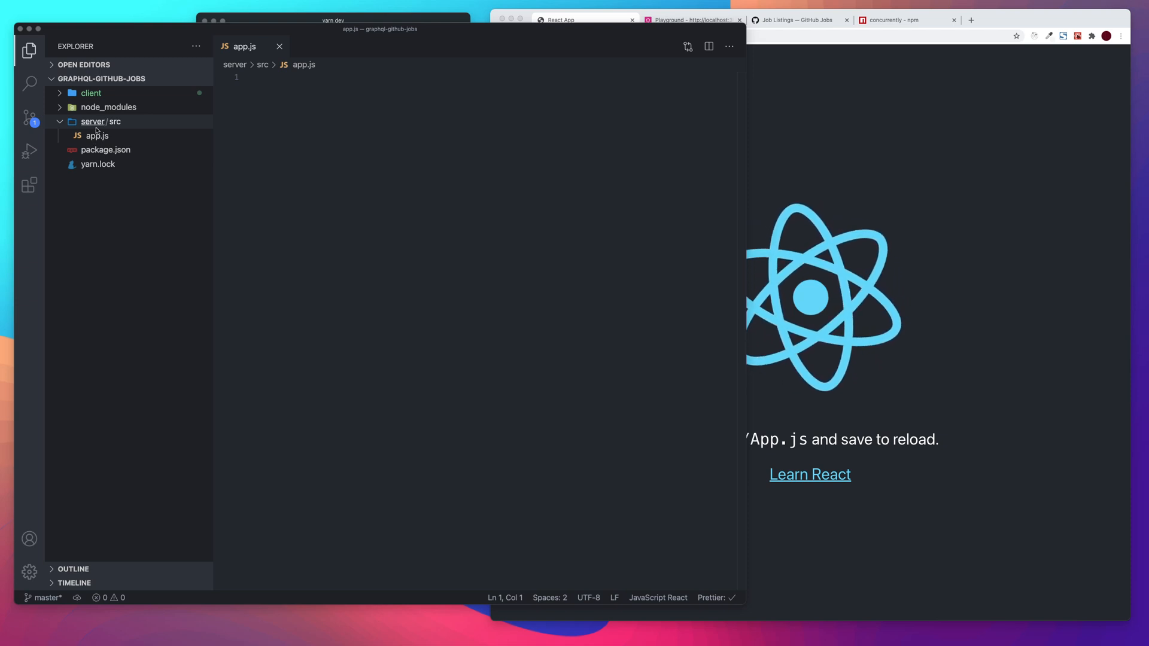
mouse_move(320, 23)
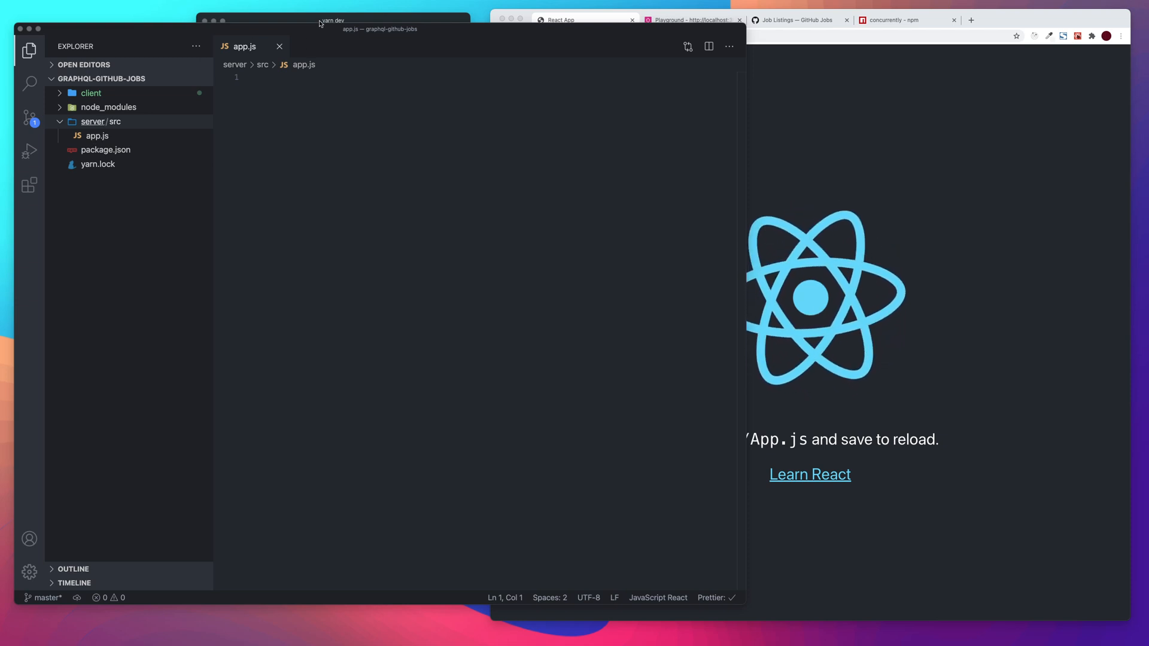
left_click(331, 17)
type("ya")
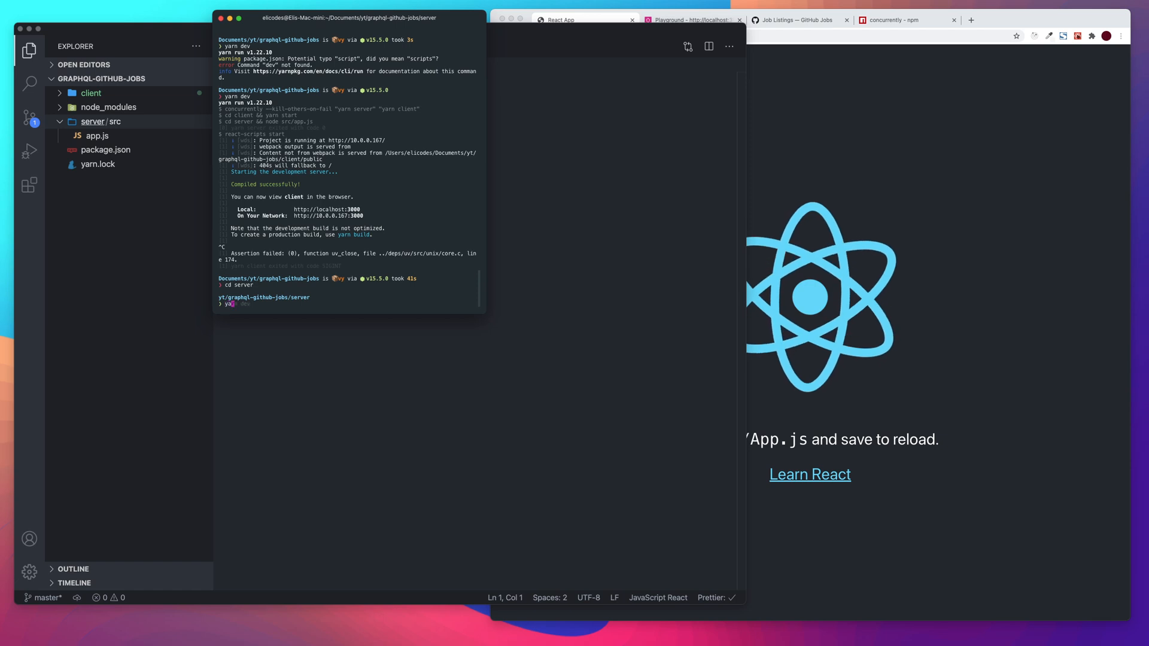
Run yarn init -y in server and expand server in the Explorer
type("init -y")
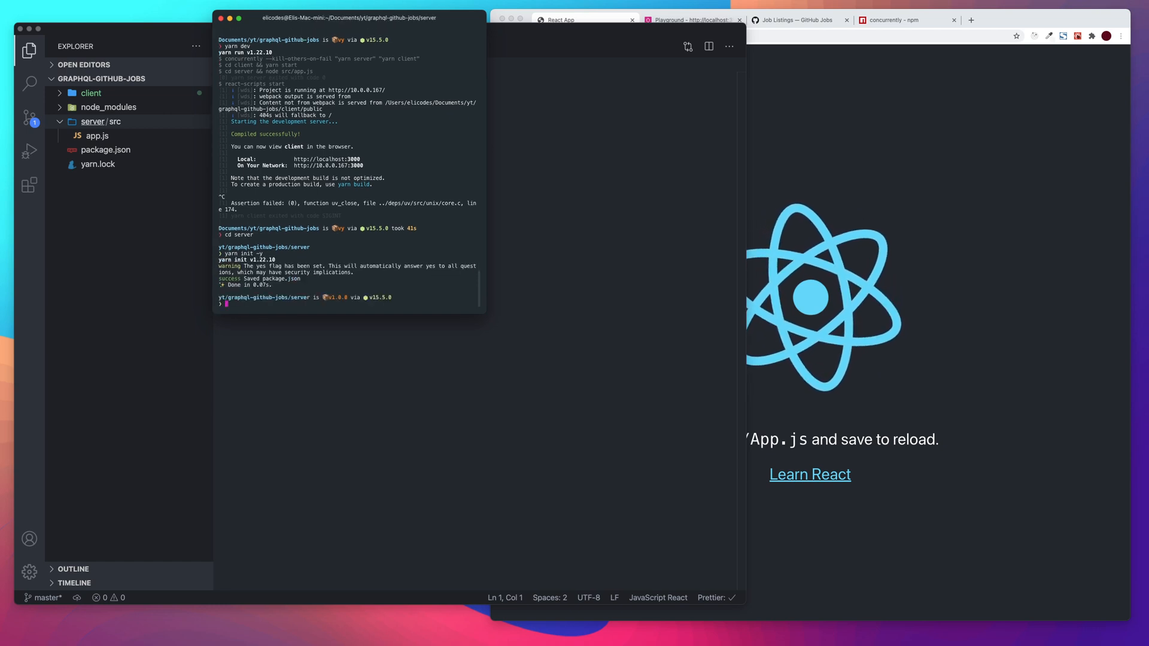
left_click(97, 136)
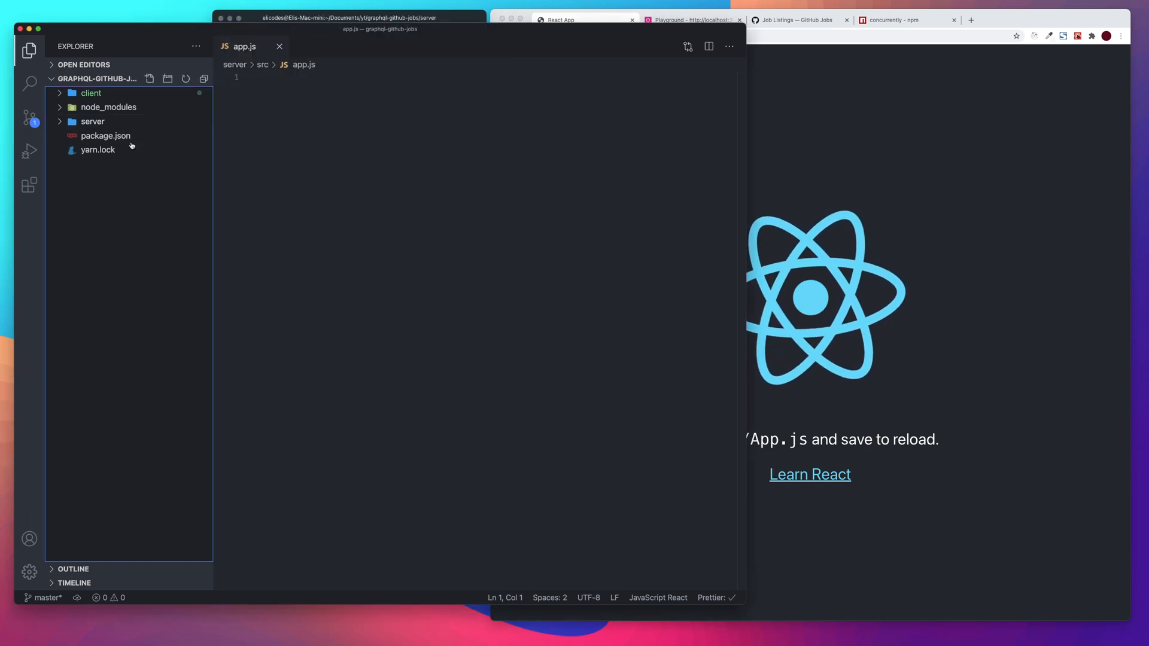
left_click(92, 121)
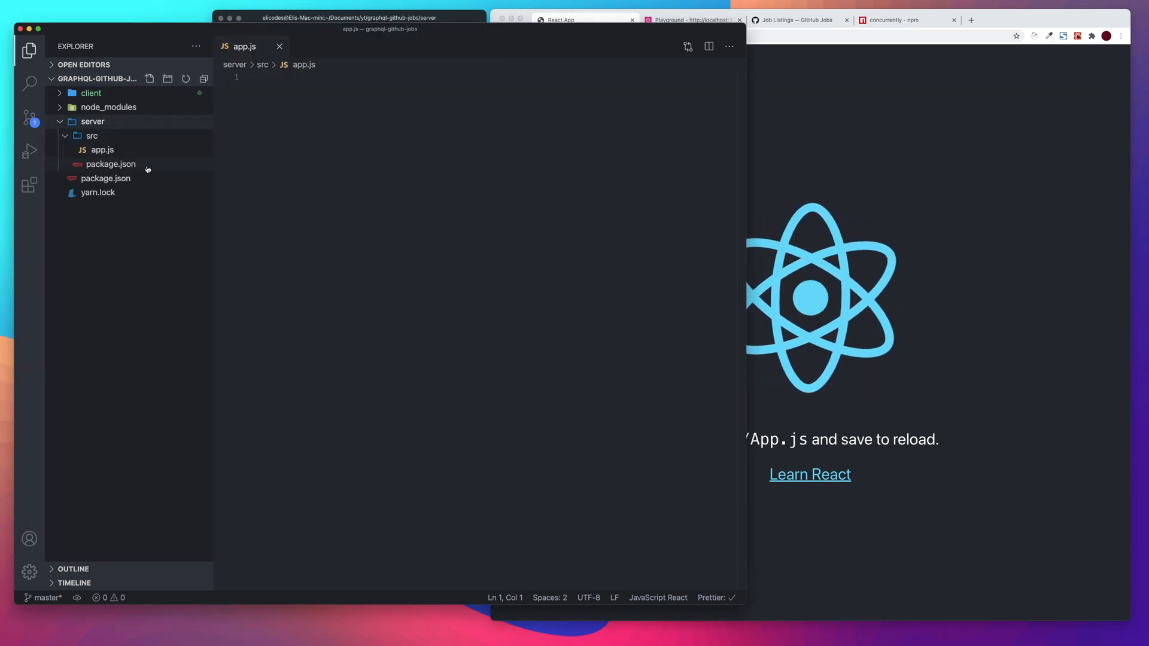
left_click(92, 136)
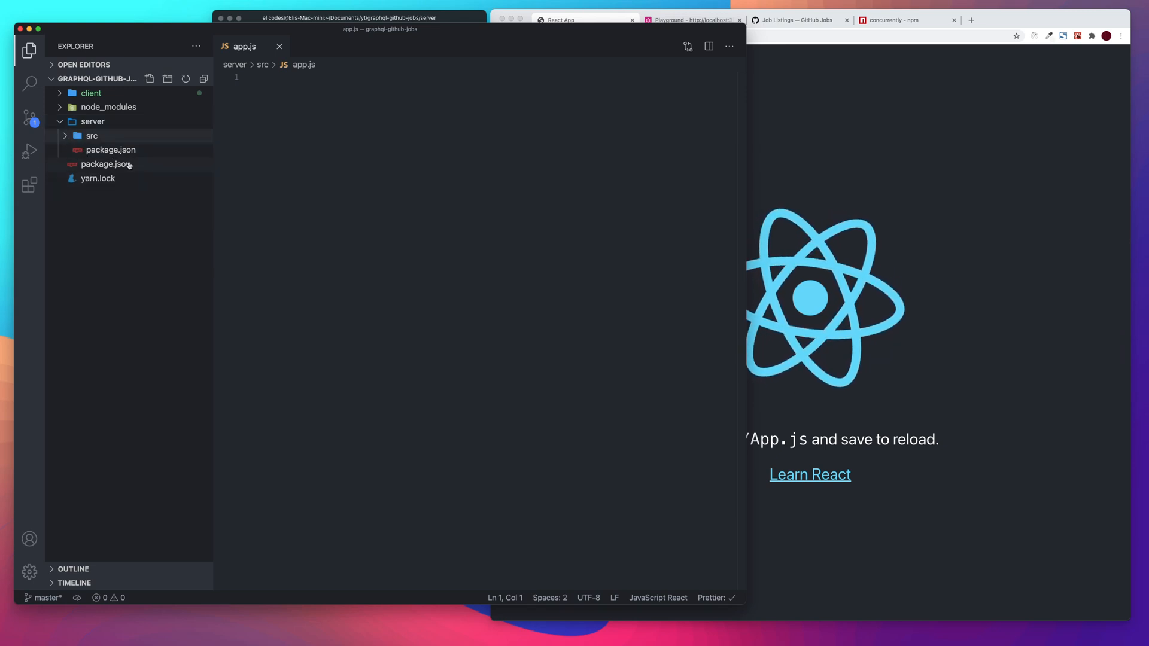
left_click(91, 136)
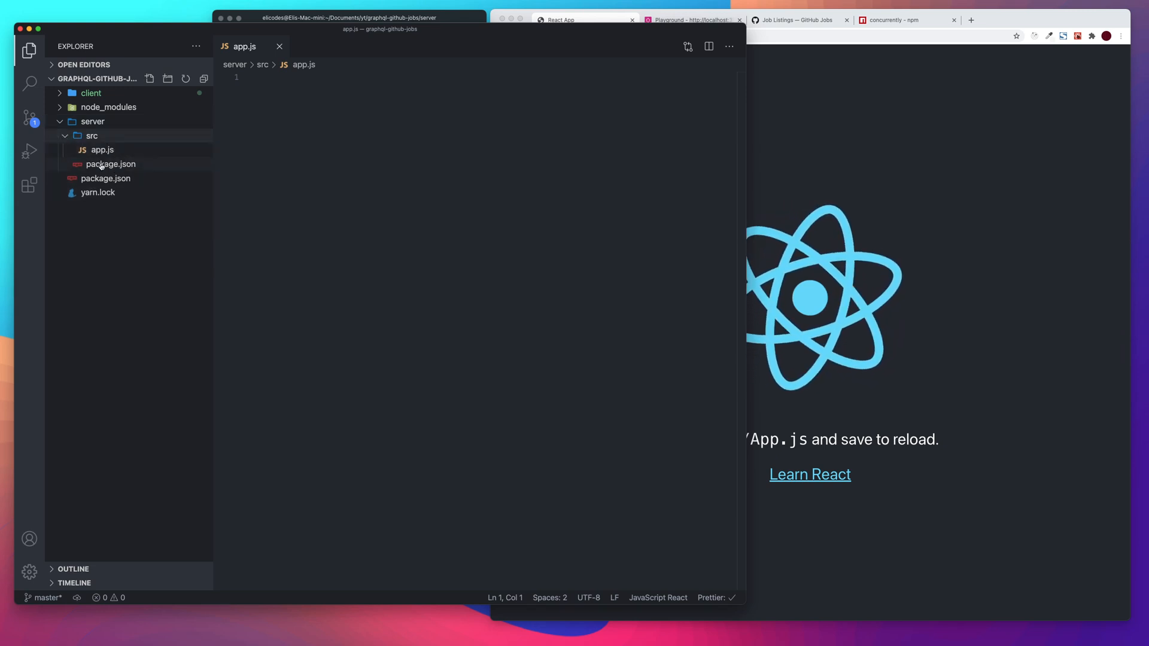
Review the new server/package.json, then return to the Terminal
left_click(111, 163)
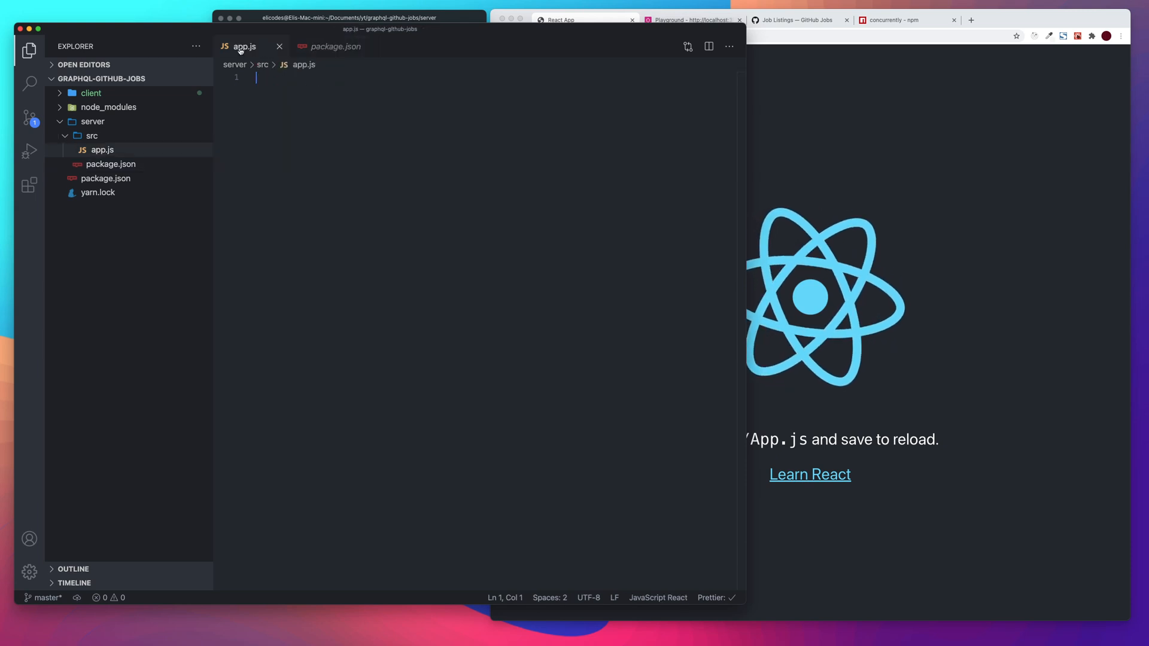
left_click(329, 46)
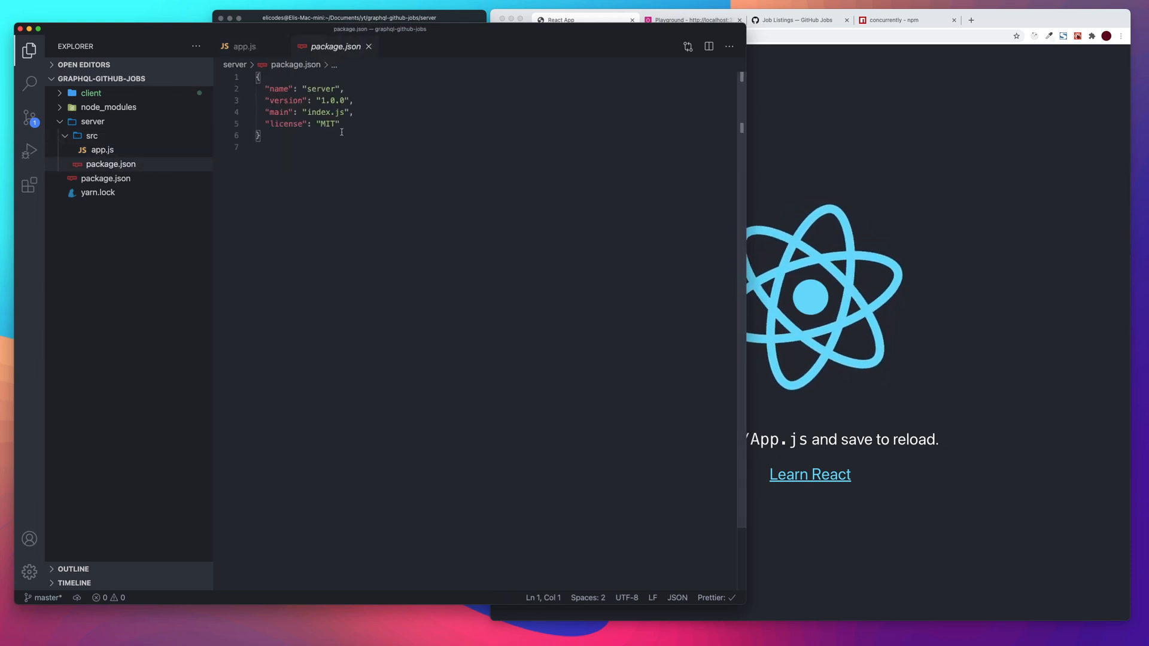
left_click(352, 17)
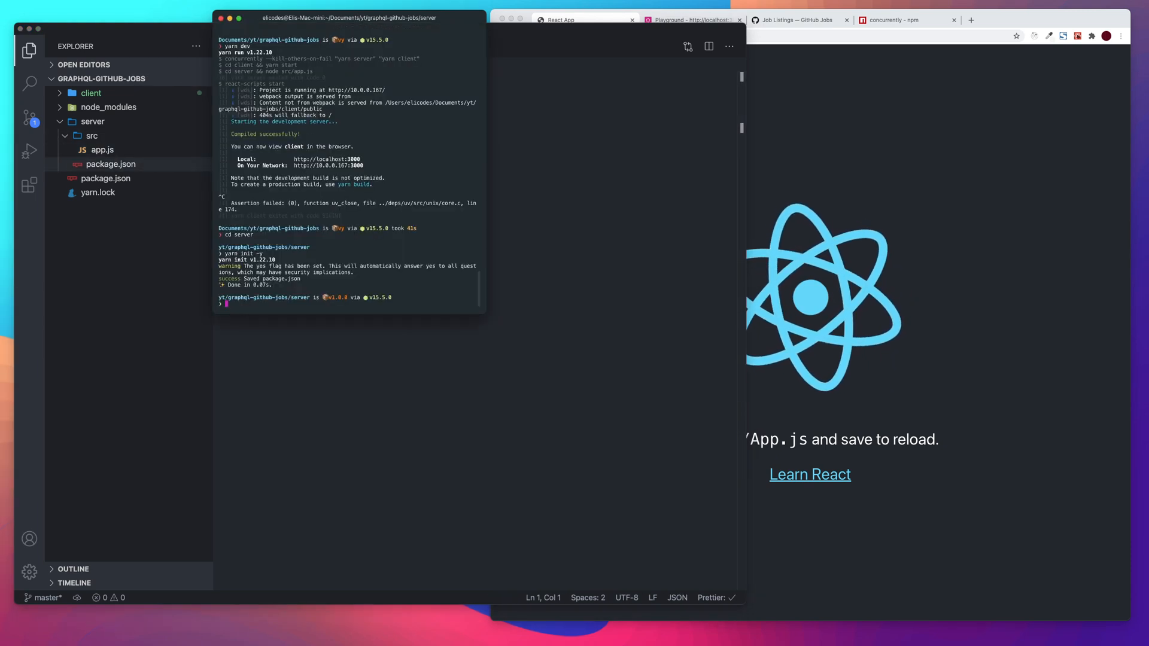